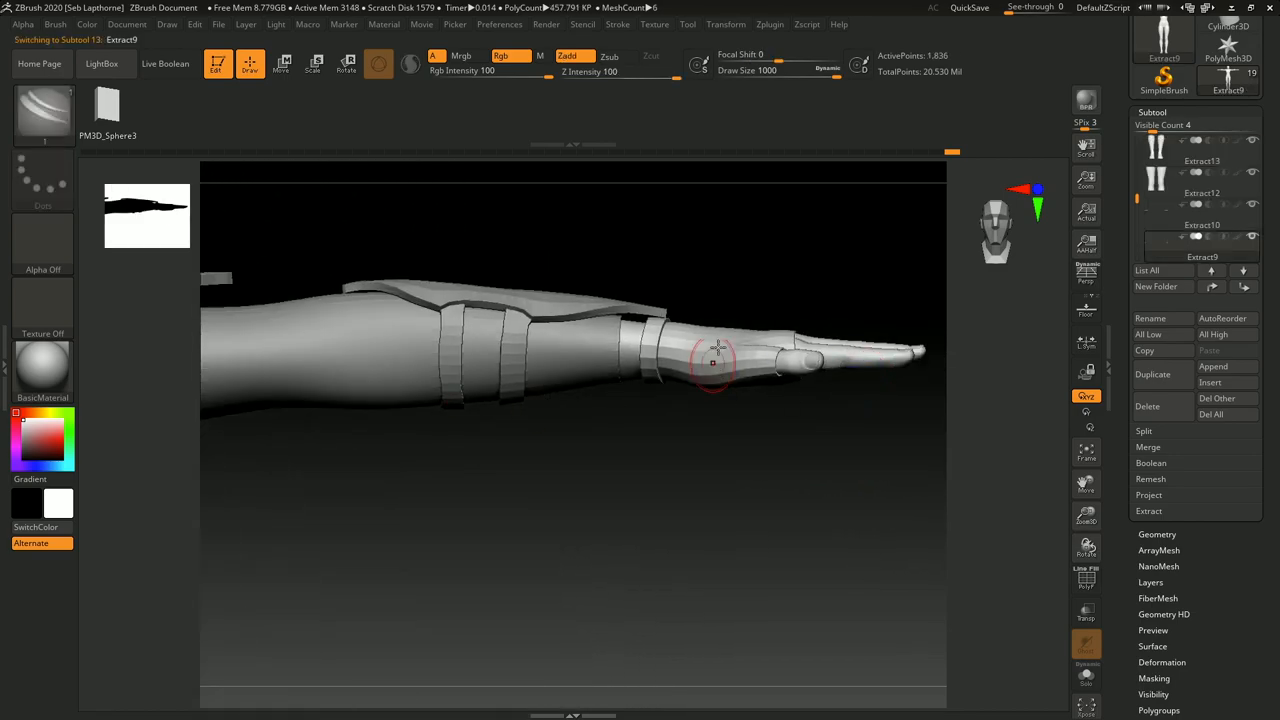
- Regroup the forearm armour band loops using ZModeler's PolyGroup action with Polyloop target
click(43, 110)
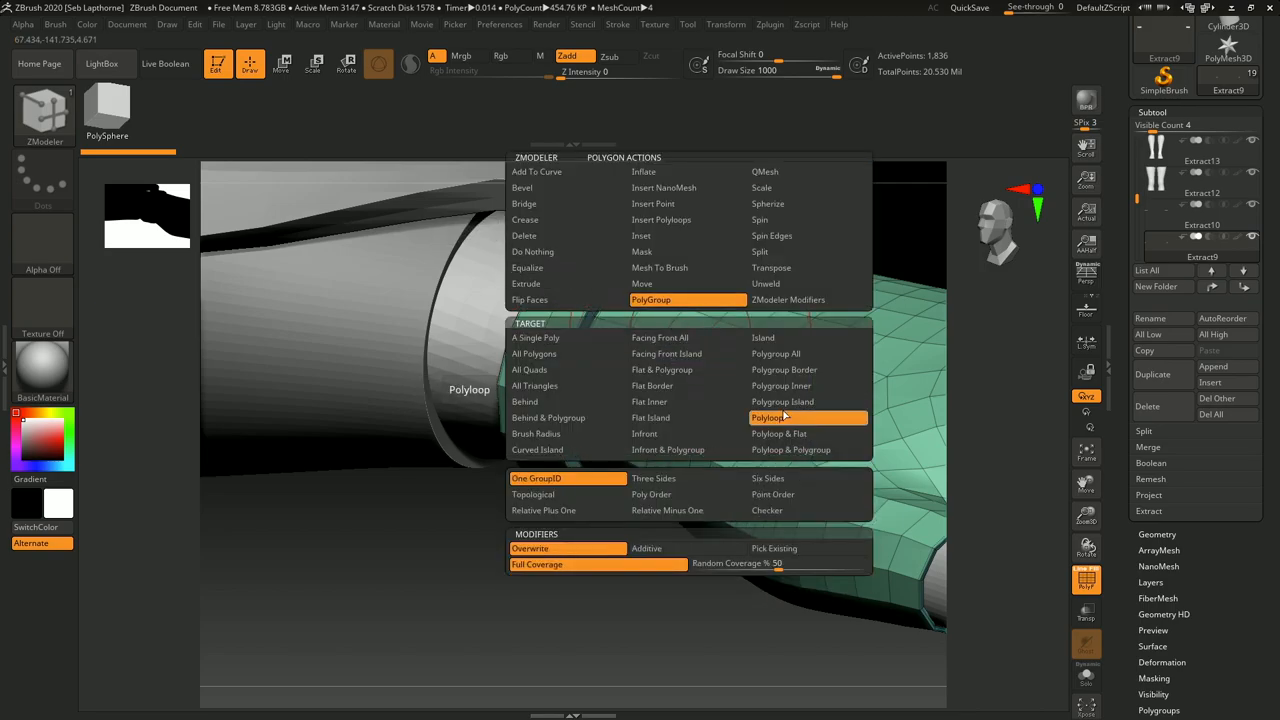
click(768, 417)
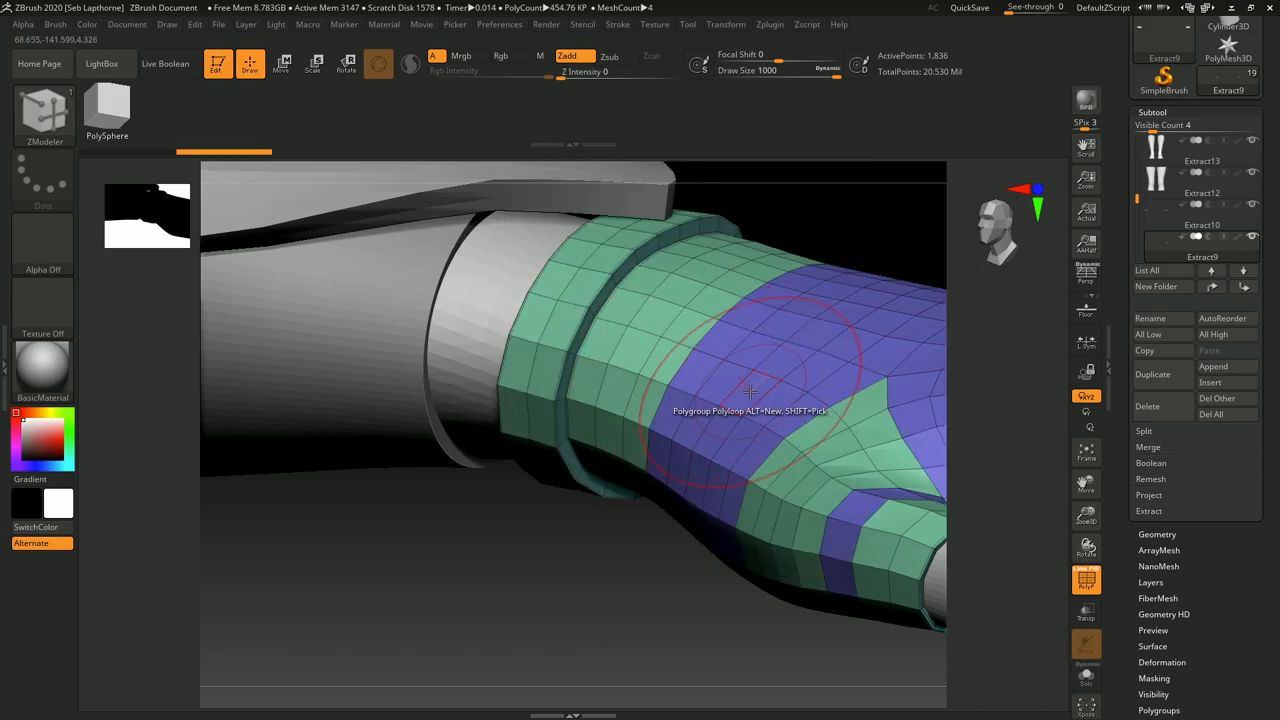
drag(750, 390, 680, 340)
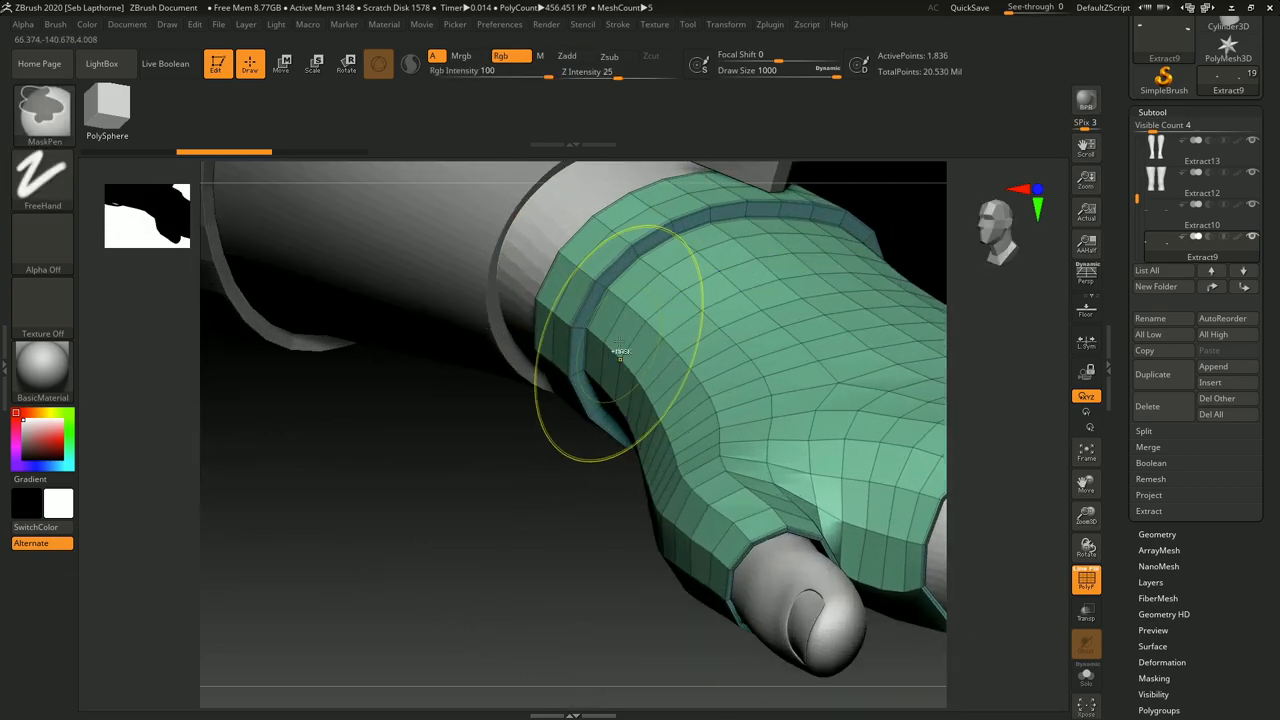
drag(620, 360, 520, 300)
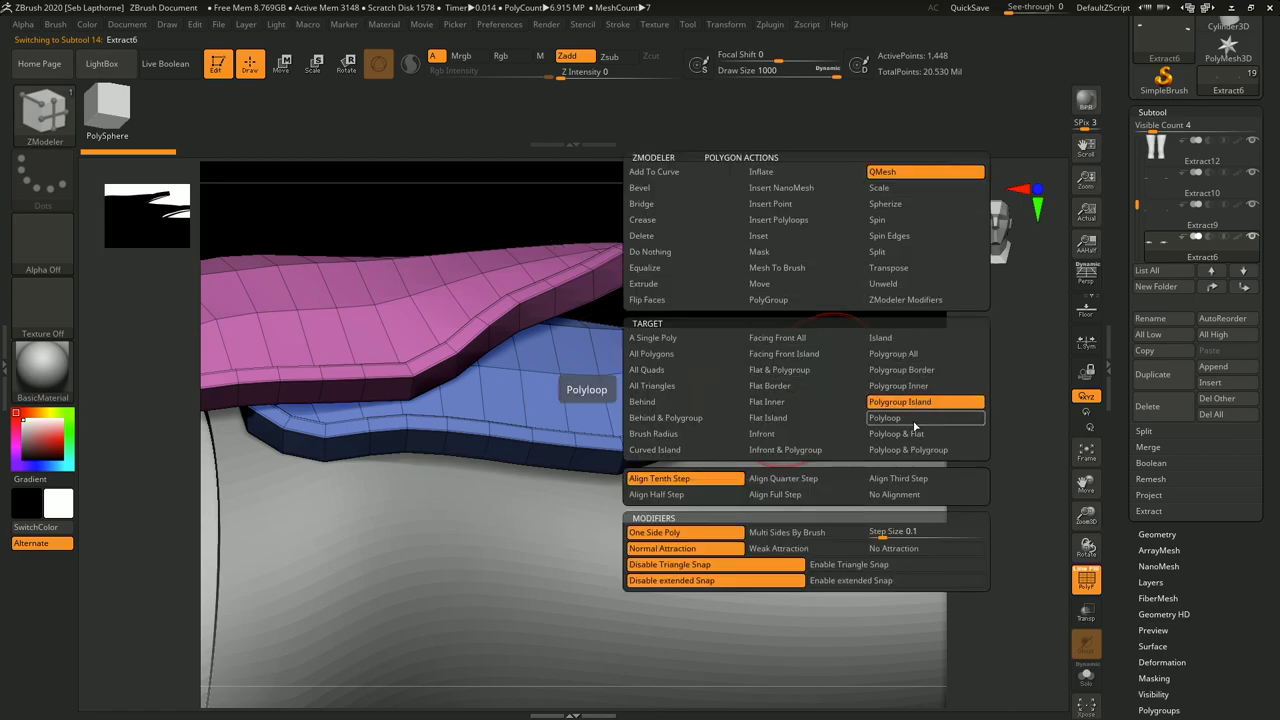
- Make the red back cape the active subtool
click(884, 417)
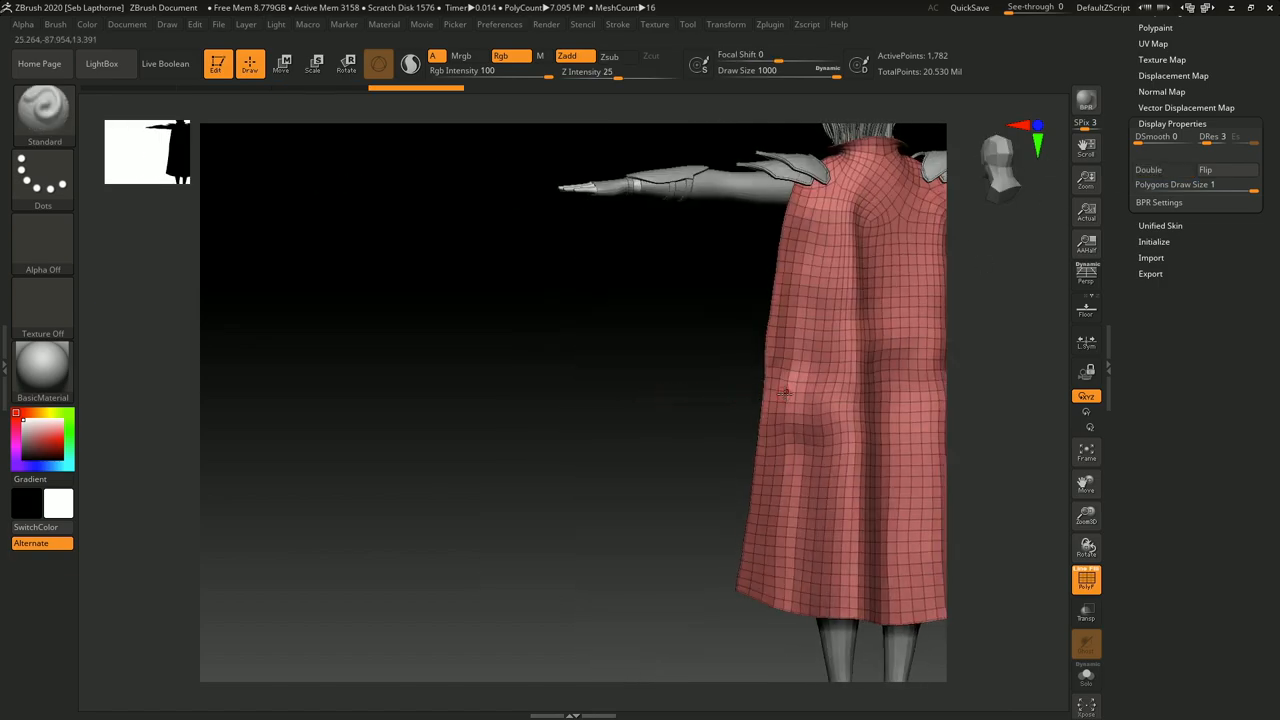
- Select the CC_Base_Body(24)1 subtool showing the head with ribbon hair strips
click(1148, 169)
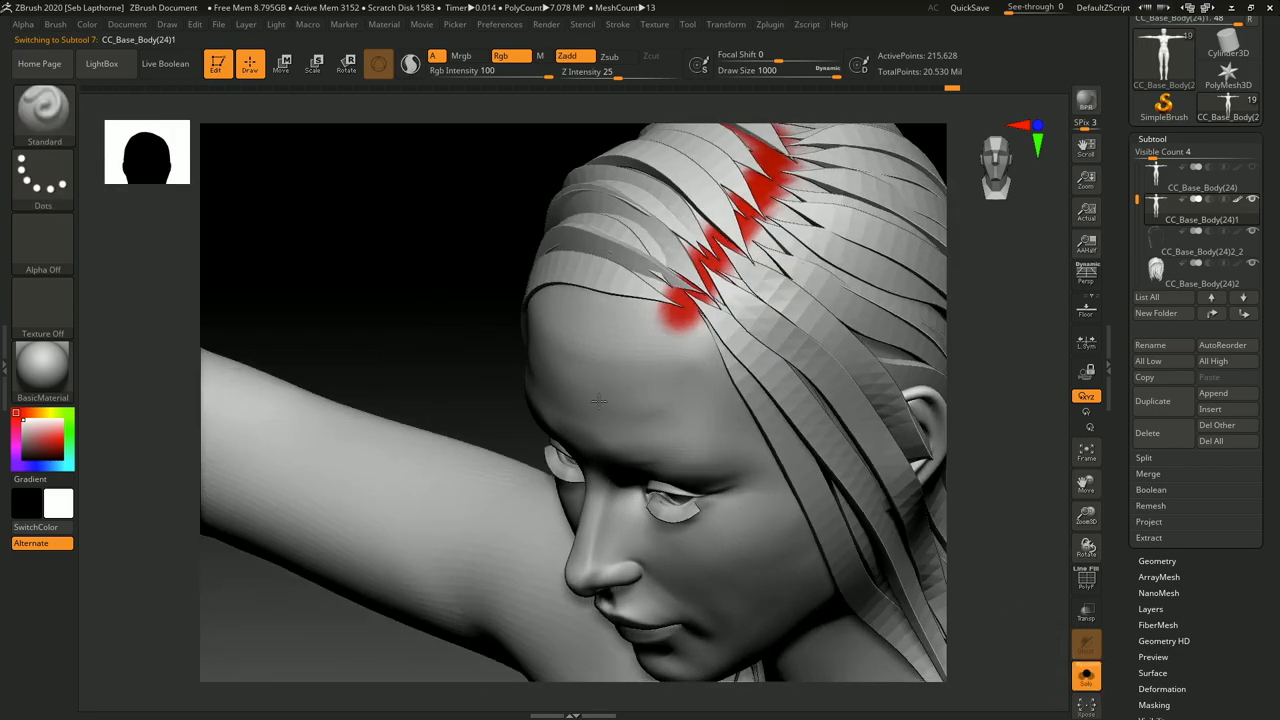
- Paint a red parting guide line across the bald scalp and view it from above
drag(600, 400, 720, 260)
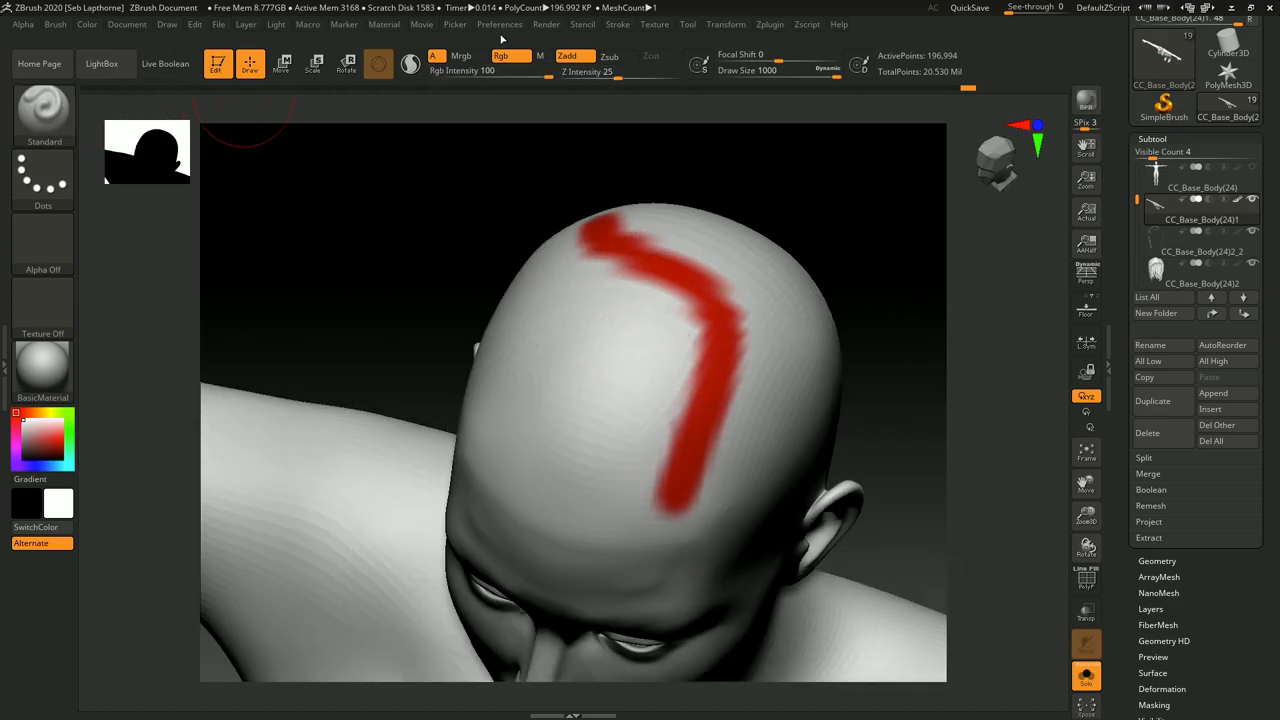
mouse_move(567, 56)
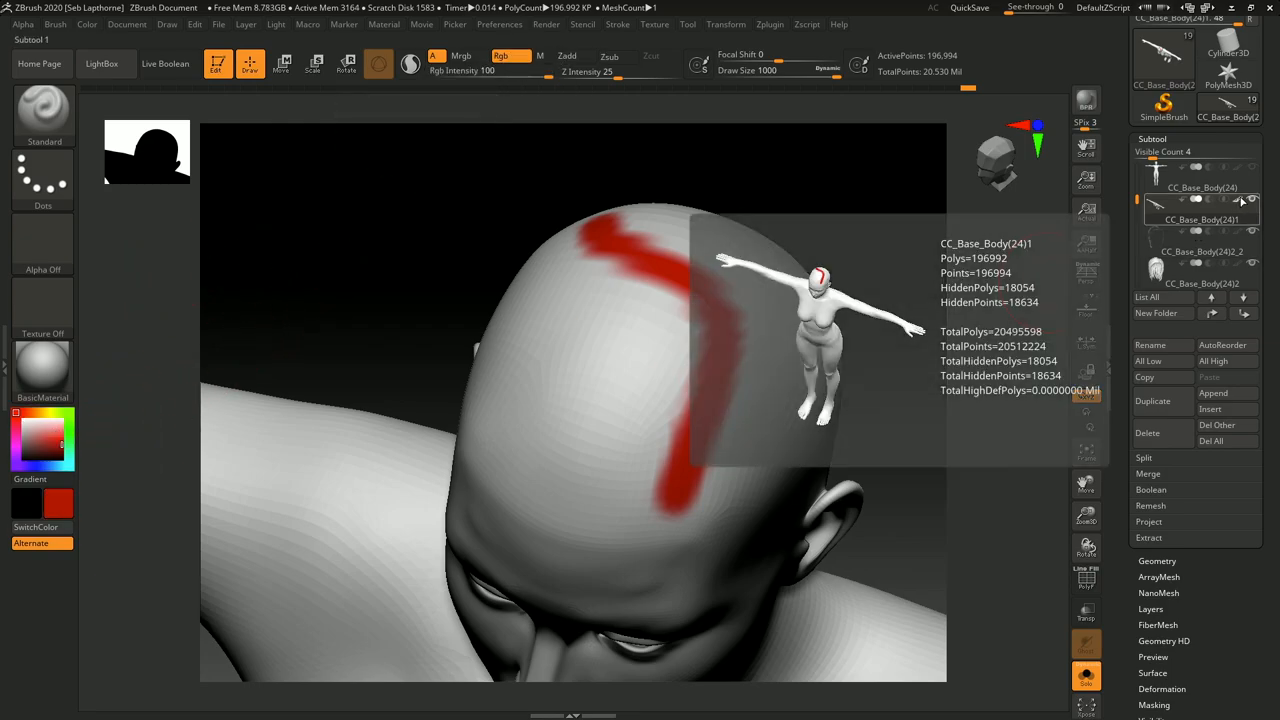
mouse_move(575, 318)
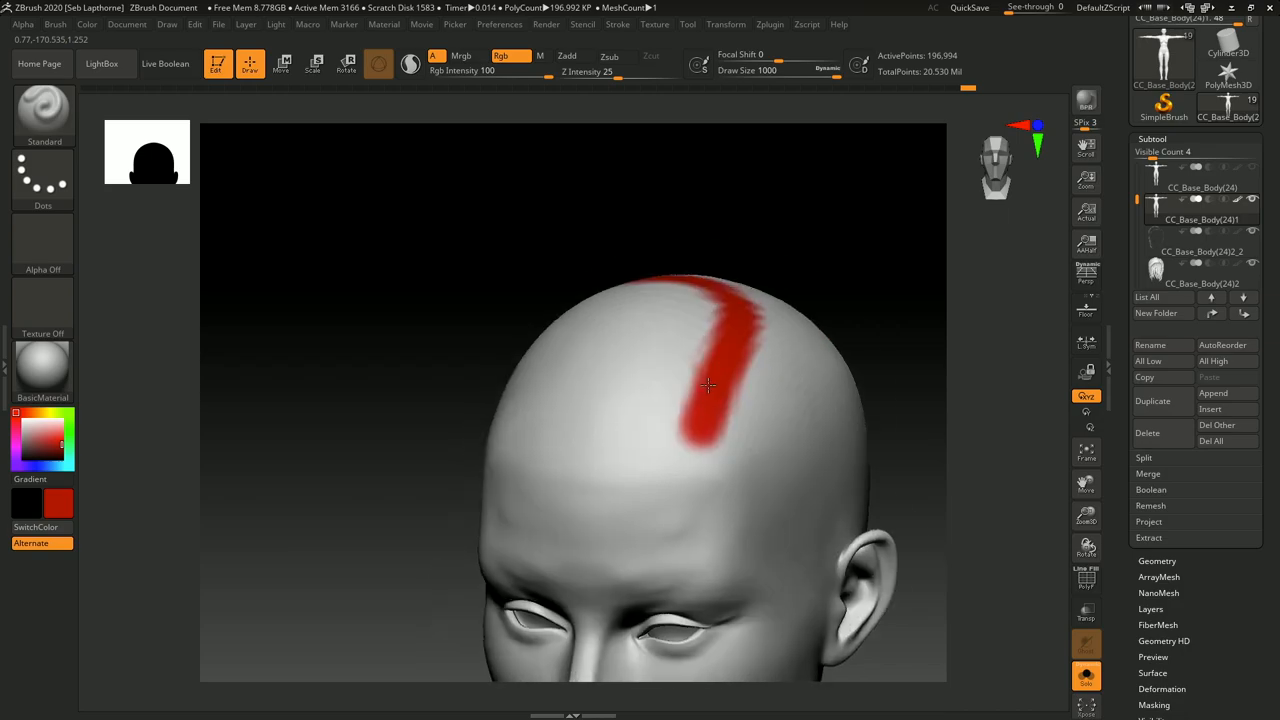
drag(710, 385, 770, 310)
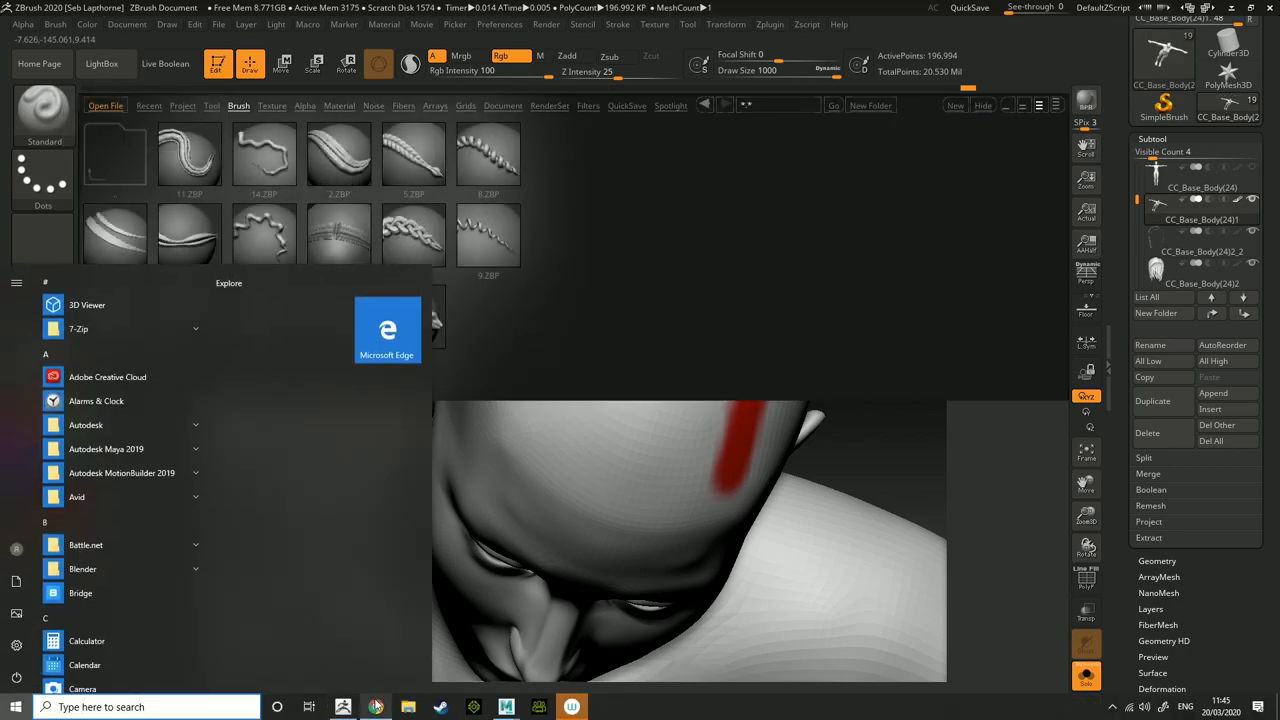
- Browse ArtStation Marketplace hair brushes and preview the Hair Strands 2 listing
click(387, 330)
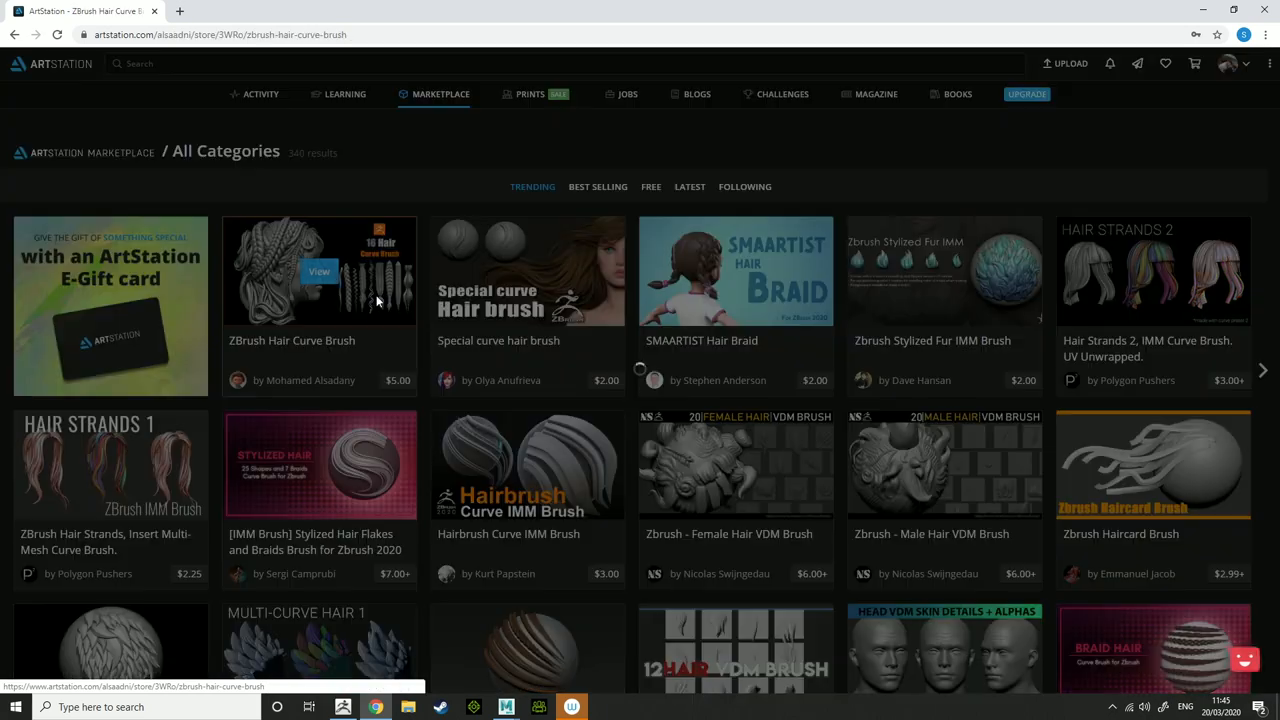
click(319, 271)
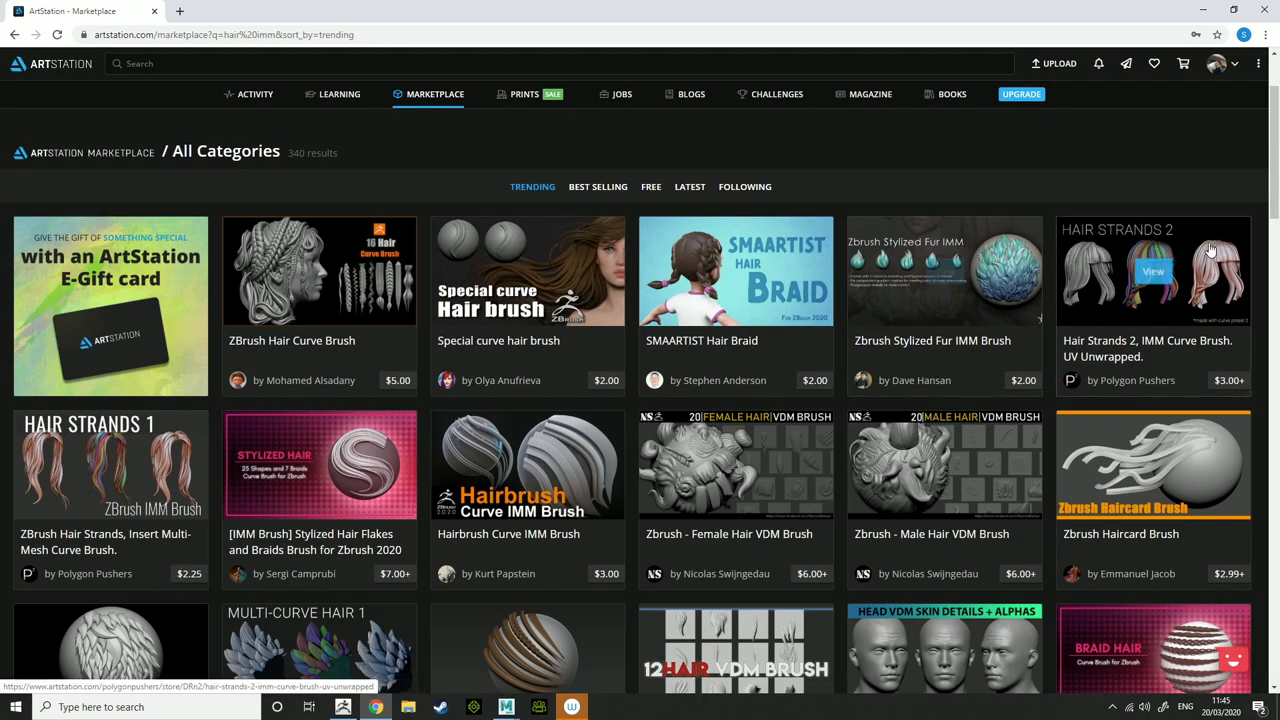
click(1153, 271)
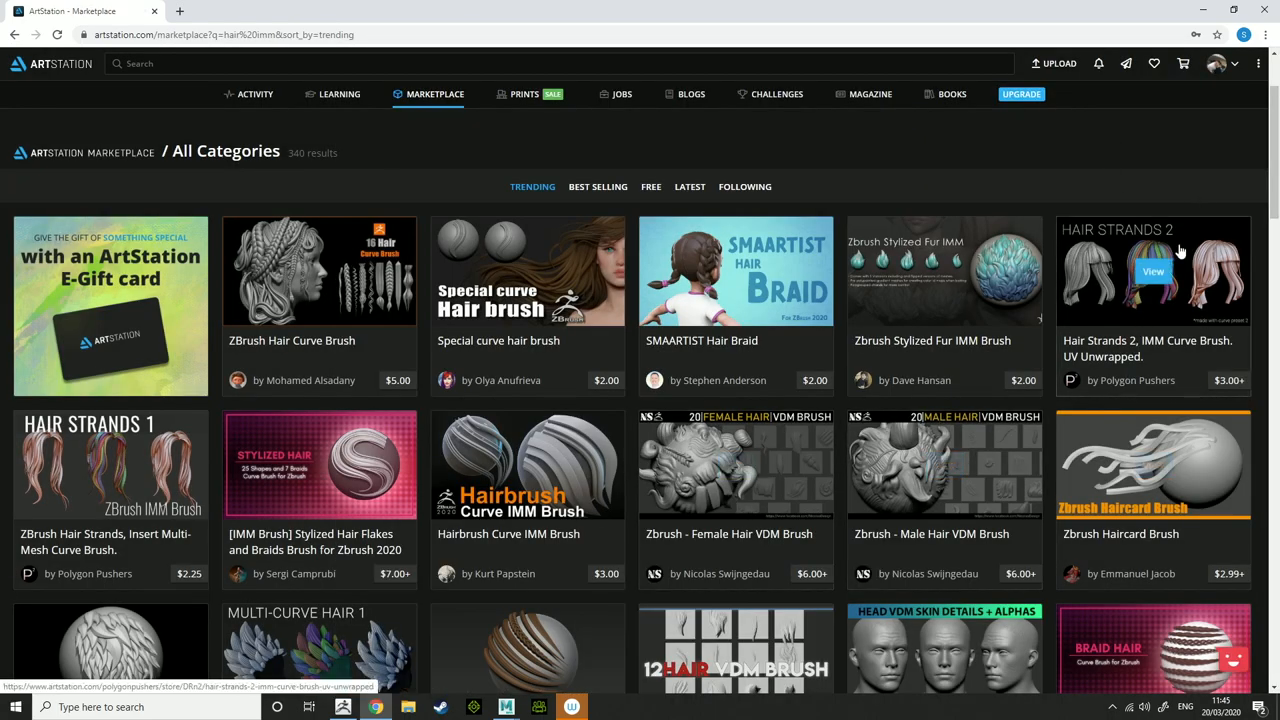
click(1153, 271)
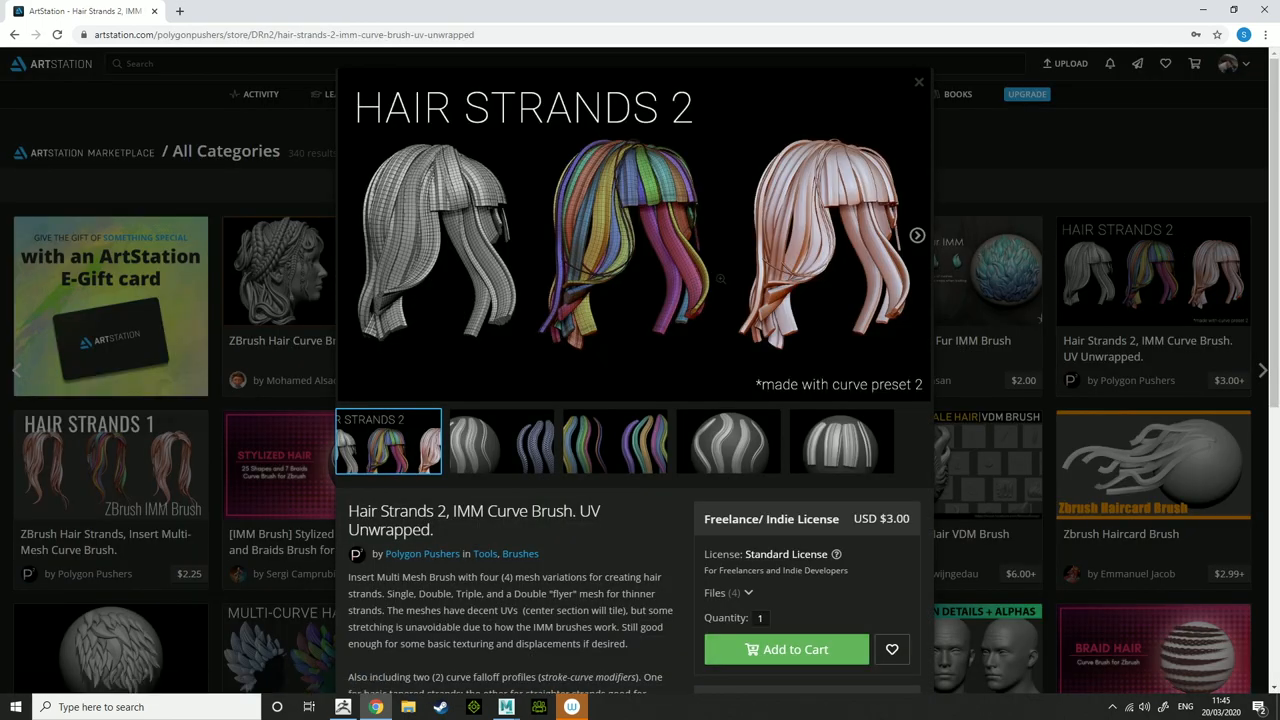
click(501, 442)
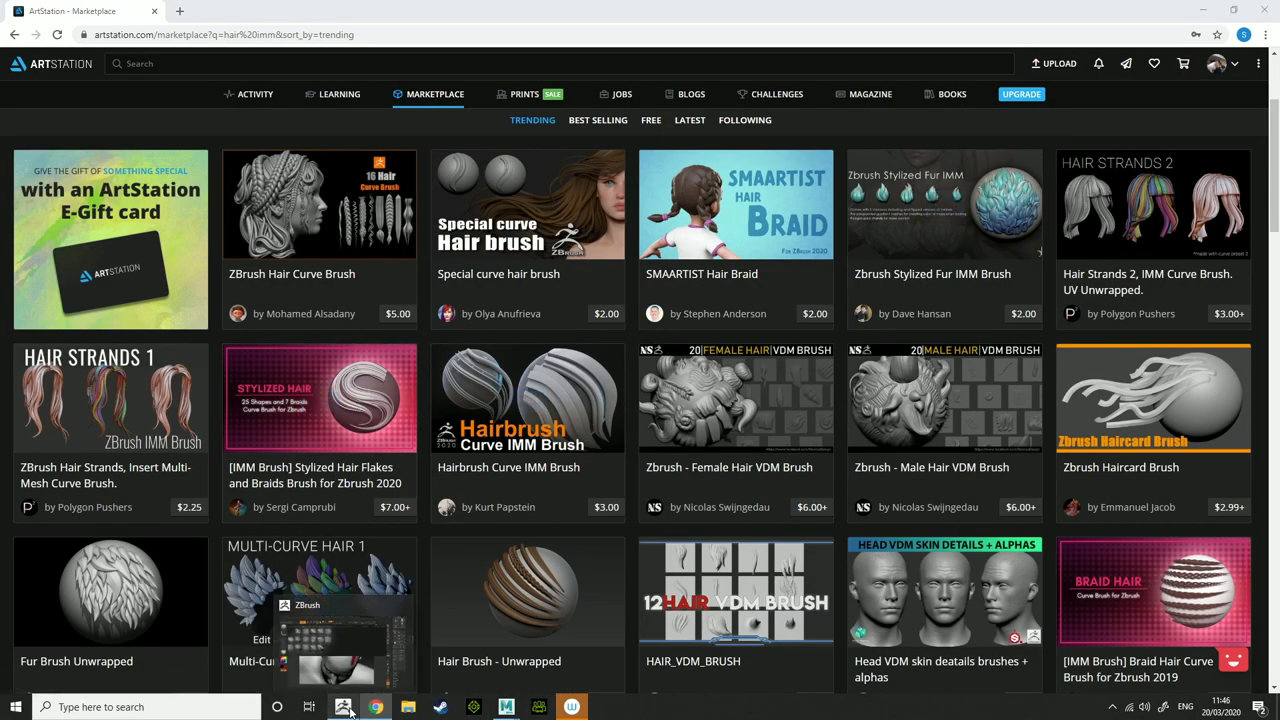
- Back in ZBrush, load the downloaded hair IMM curve brush onto the head
click(342, 707)
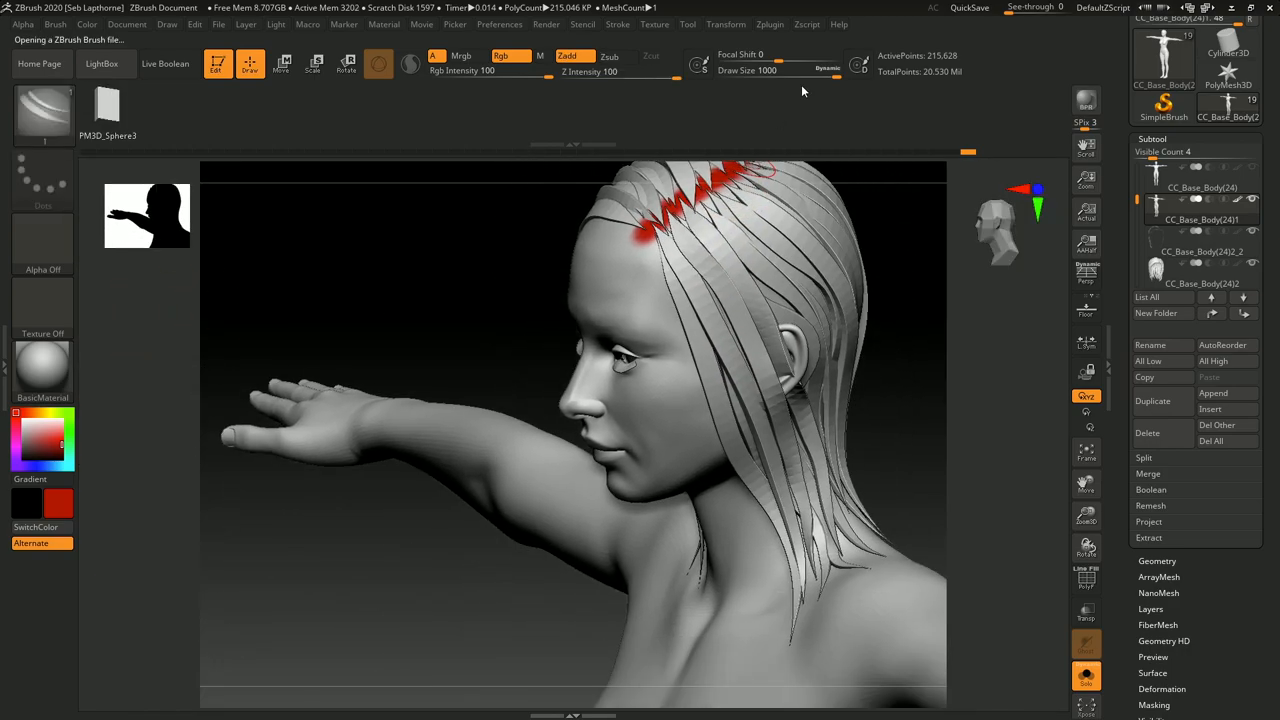
drag(635, 265, 680, 420)
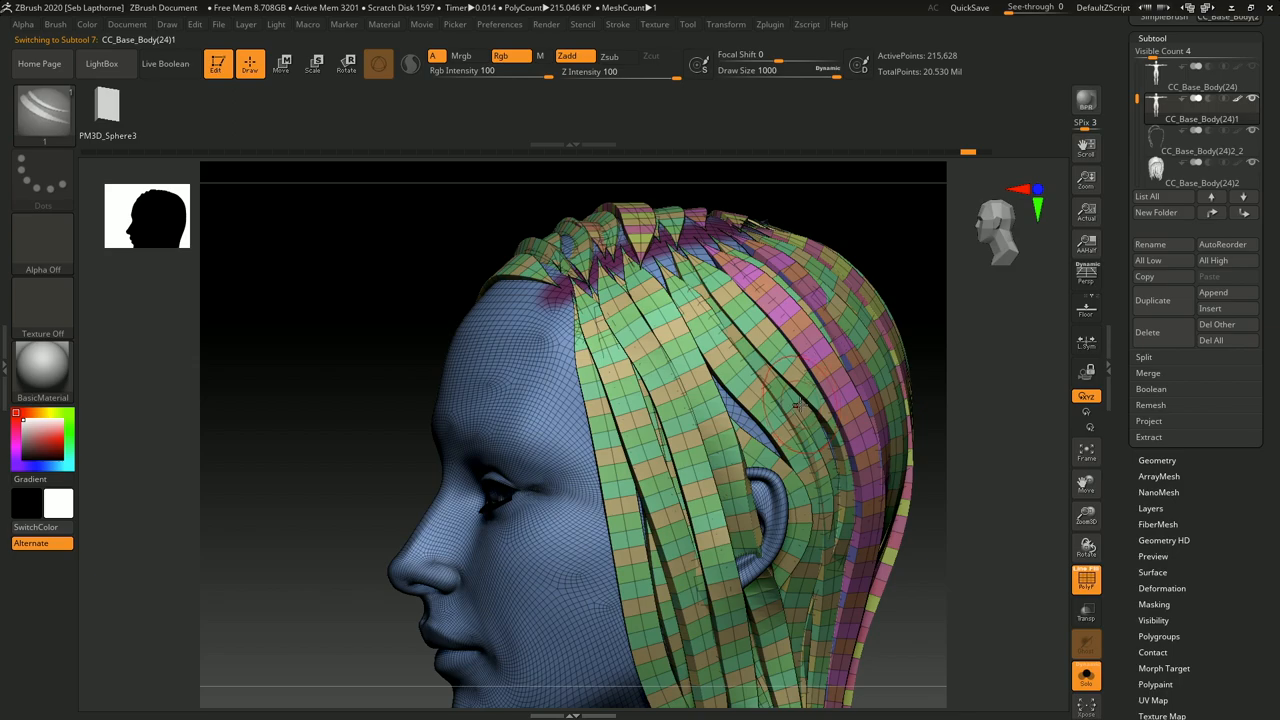
- Rotate the head to view the checkered hair strip polygroups from the side
drag(795, 405, 715, 430)
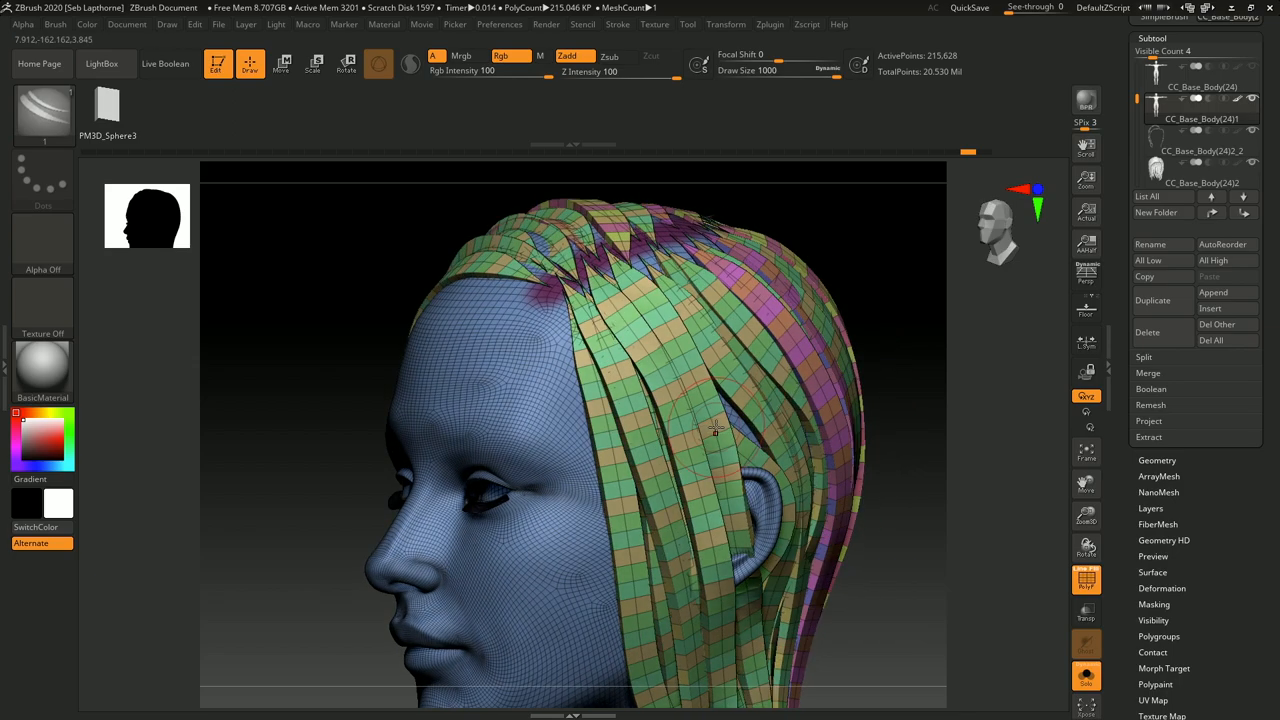
mouse_move(668, 358)
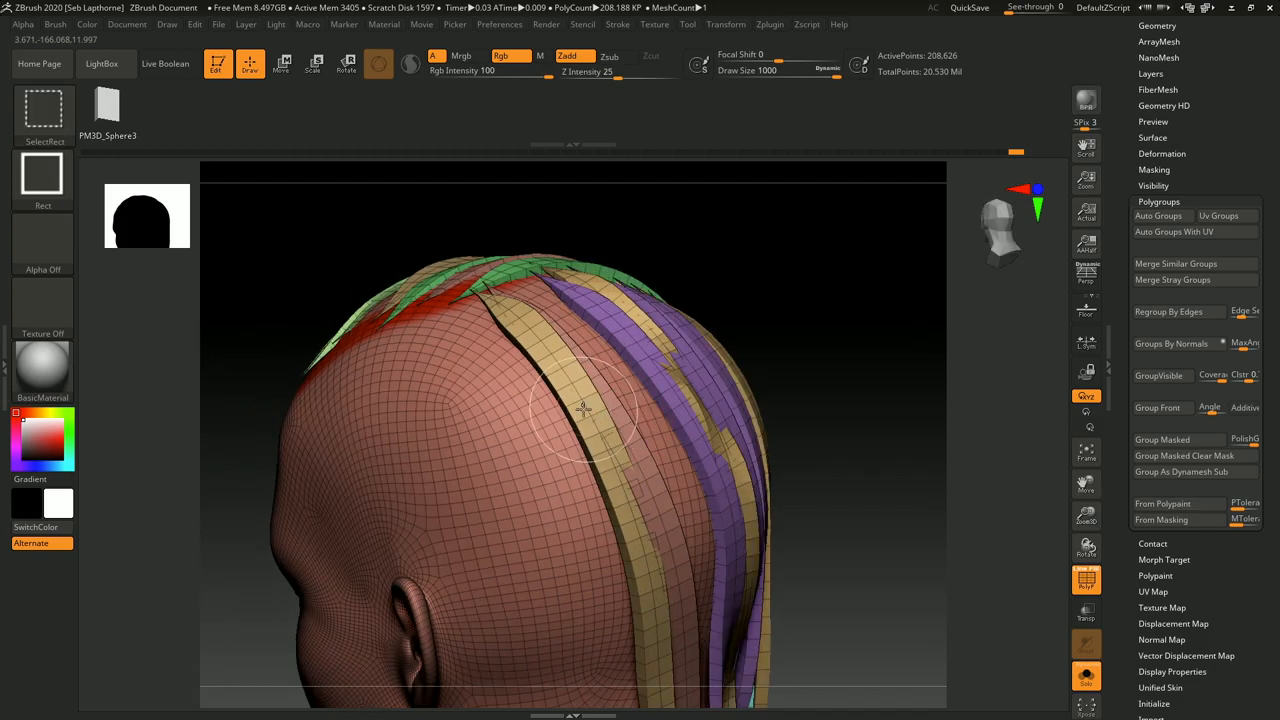
- Rotate the soloed ribbon hair subtool to inspect its polygroups and wireframe
drag(585, 405, 690, 385)
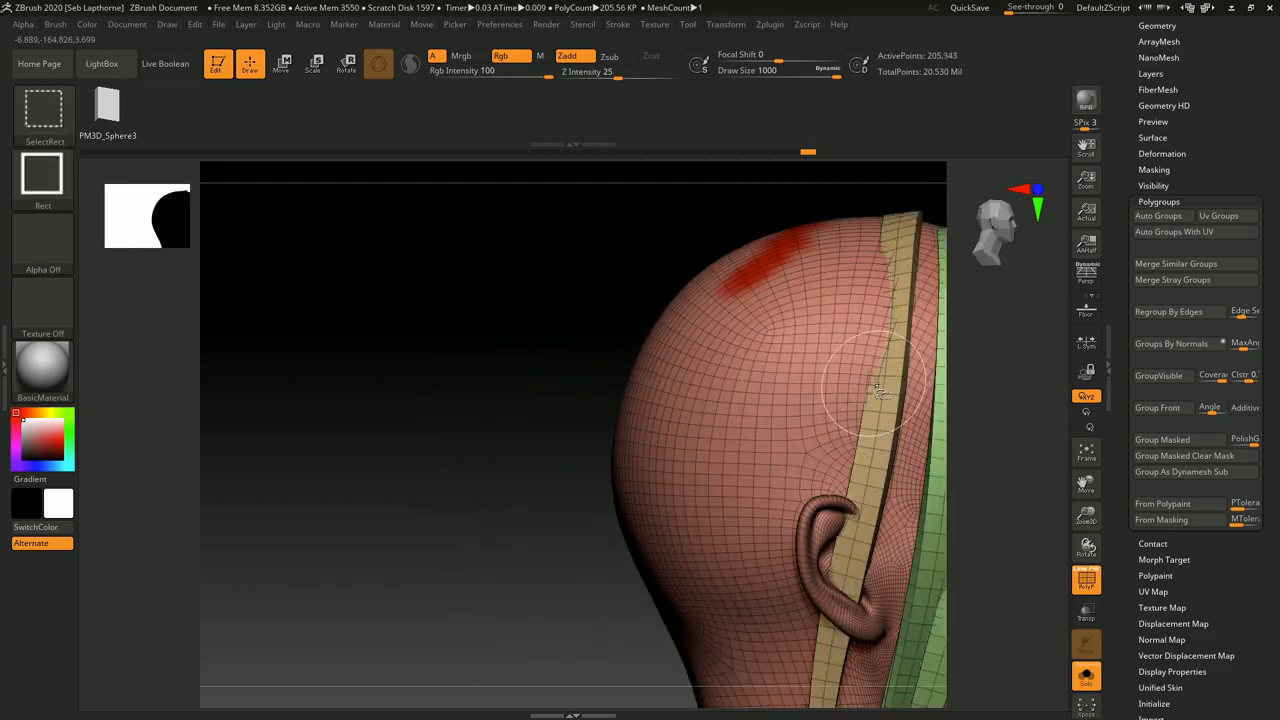
drag(880, 390, 780, 410)
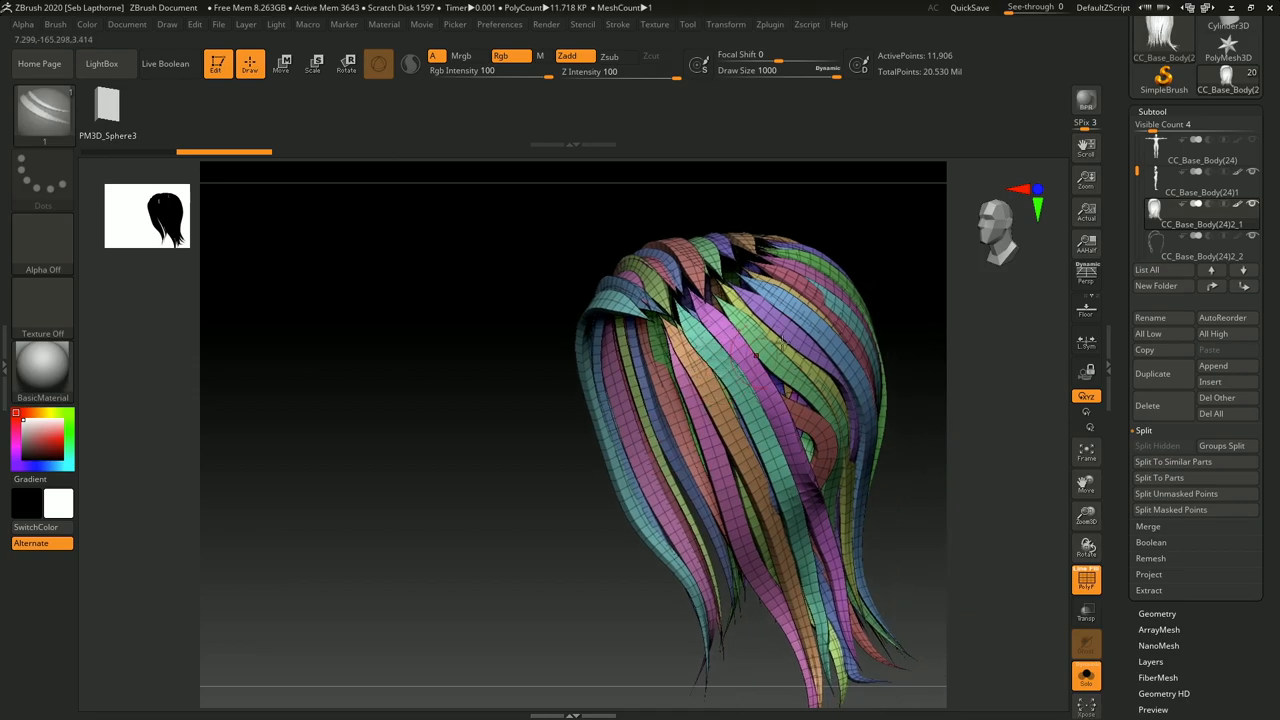
- Turn on visibility for the braided hair subtools in the Subtool list
click(1200, 213)
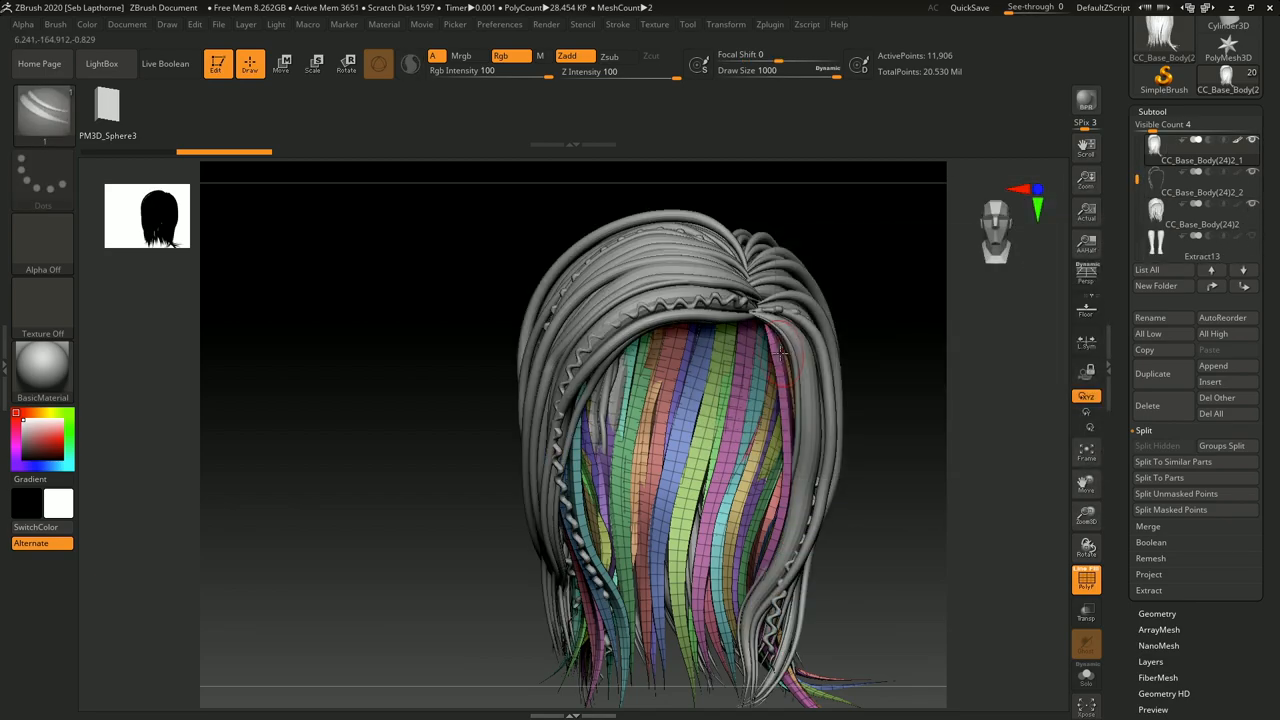
click(1200, 212)
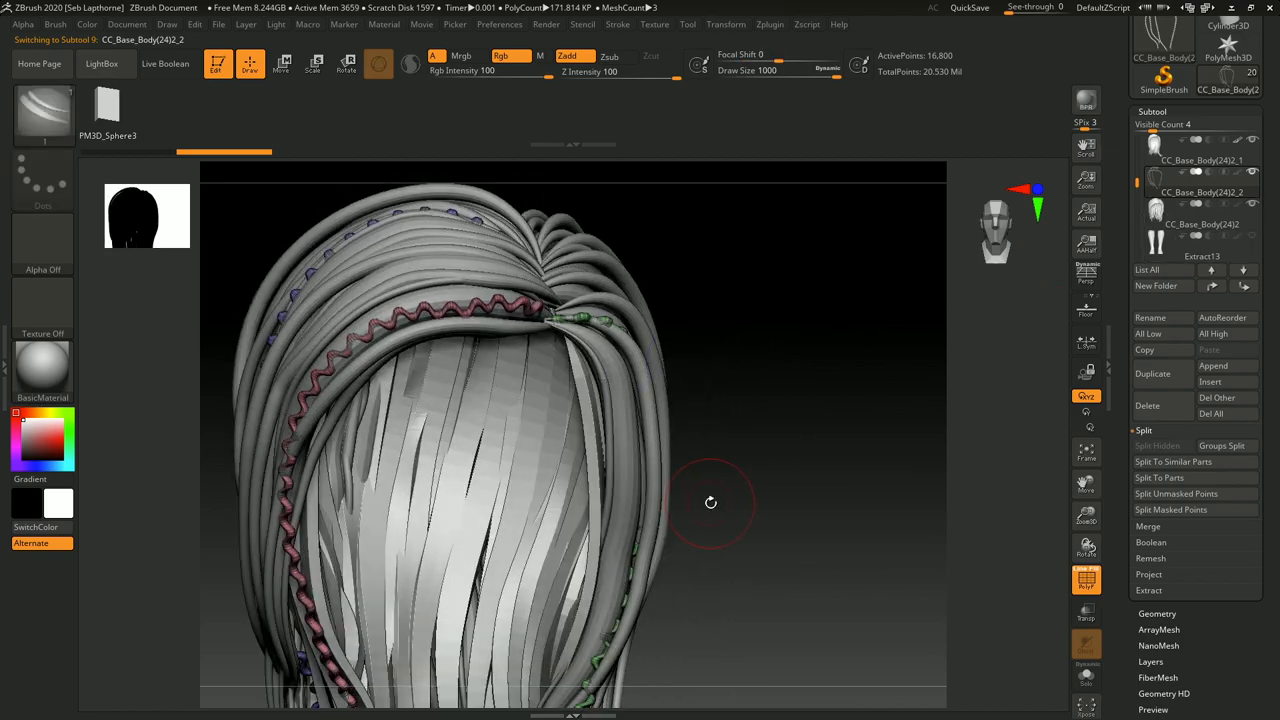
- Start an FBX export of a hair subtool via FBX ExportImport, then cancel it
click(770, 24)
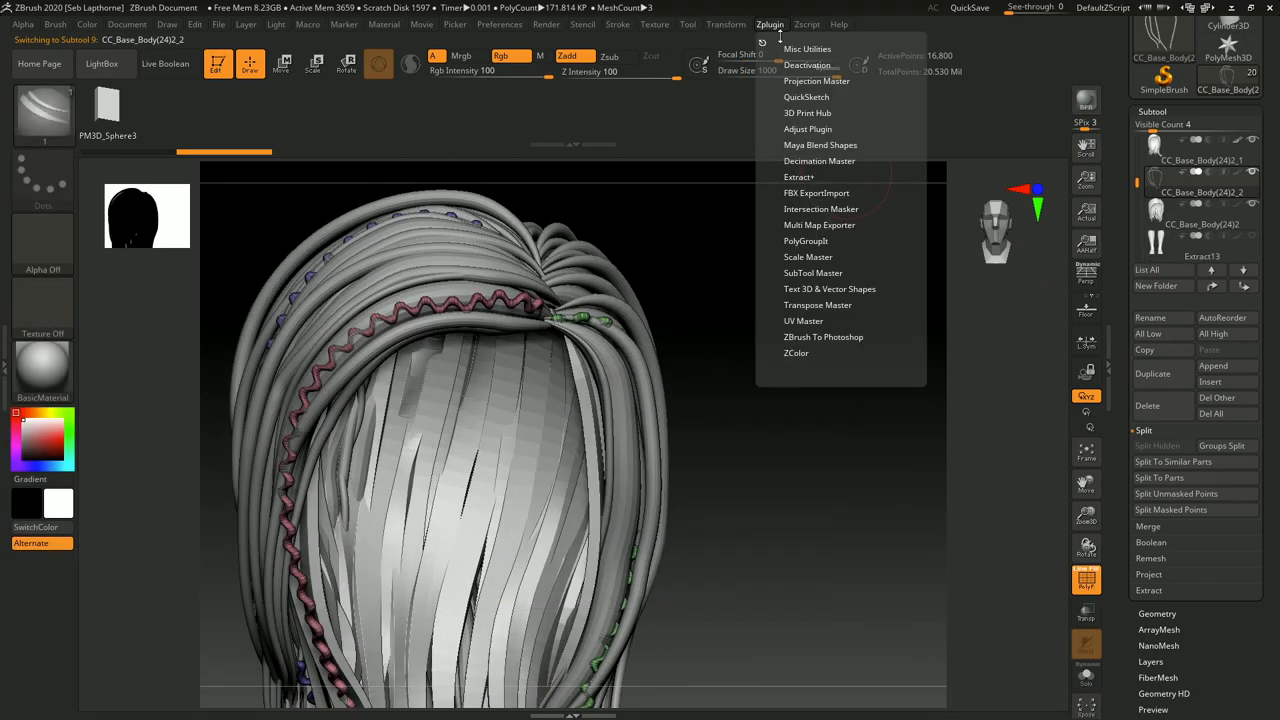
click(816, 192)
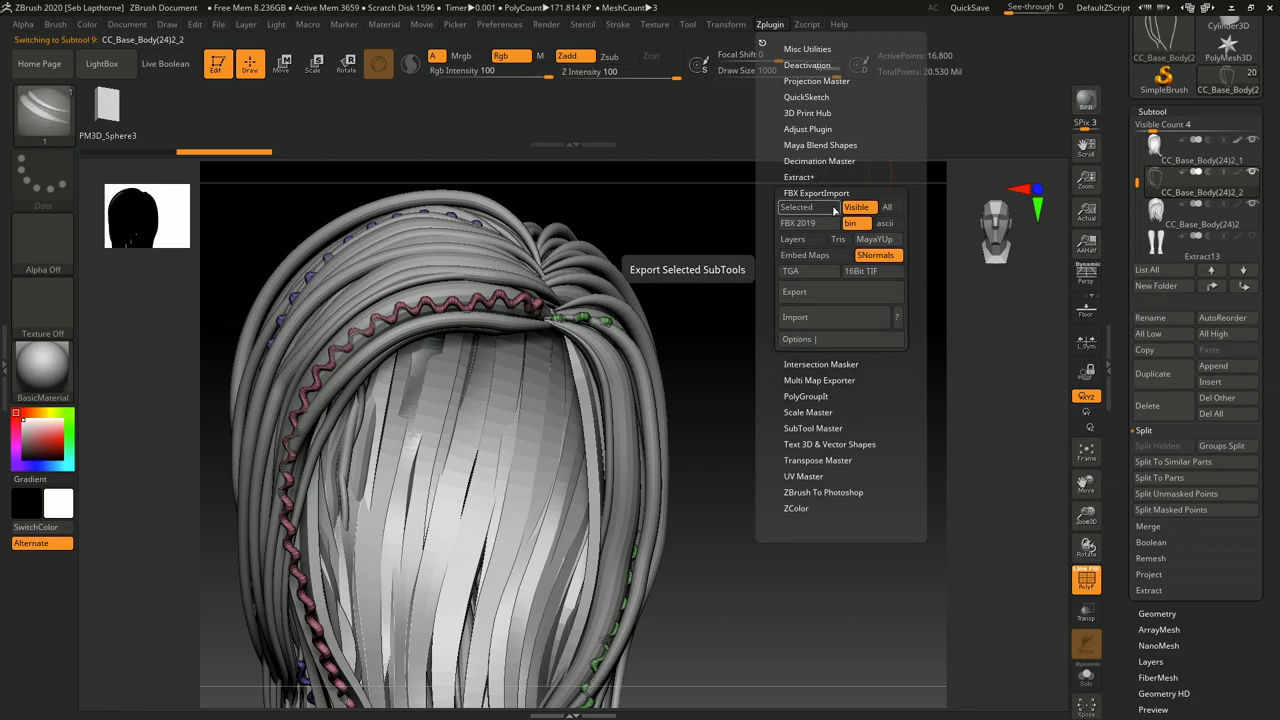
mouse_move(820, 317)
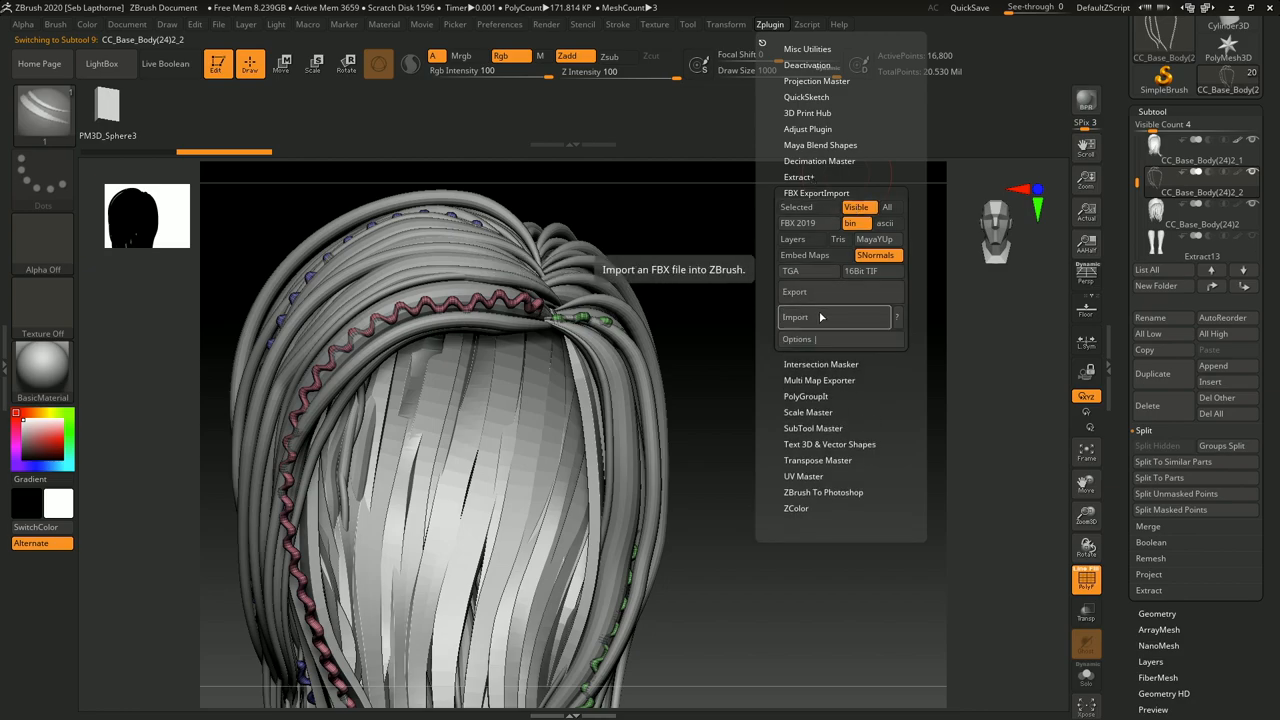
click(794, 291)
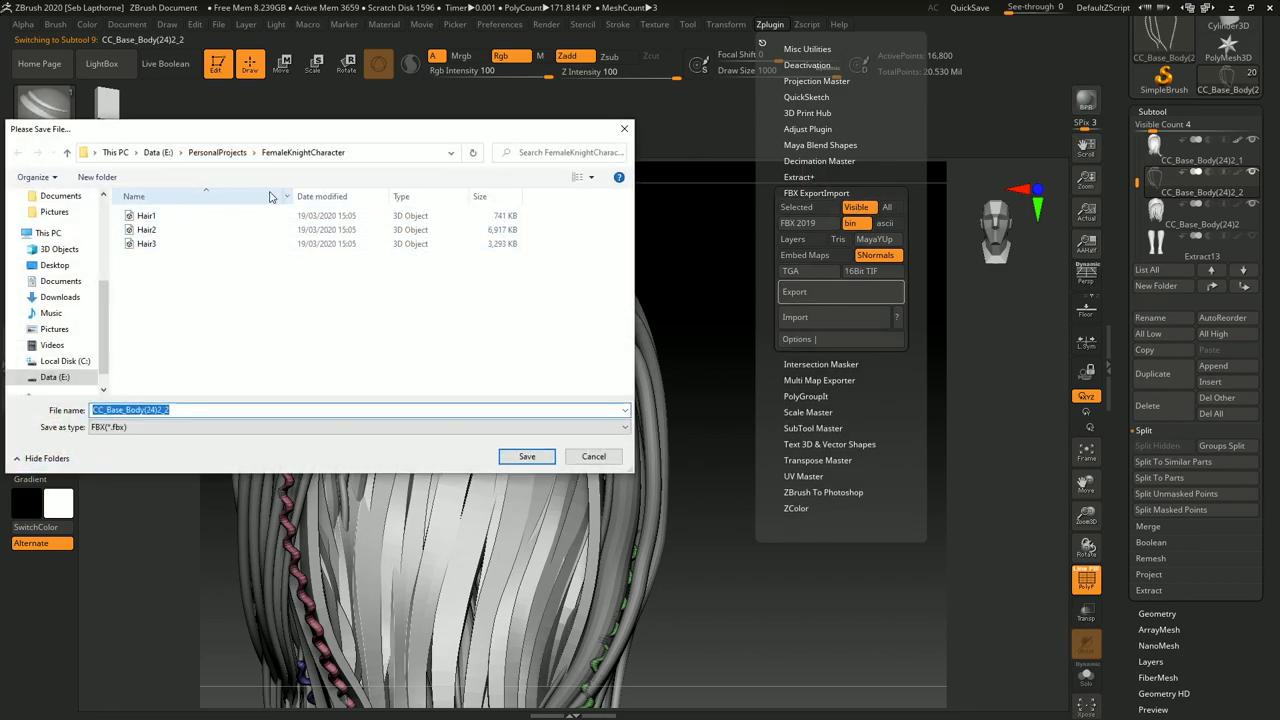
text(HairM)
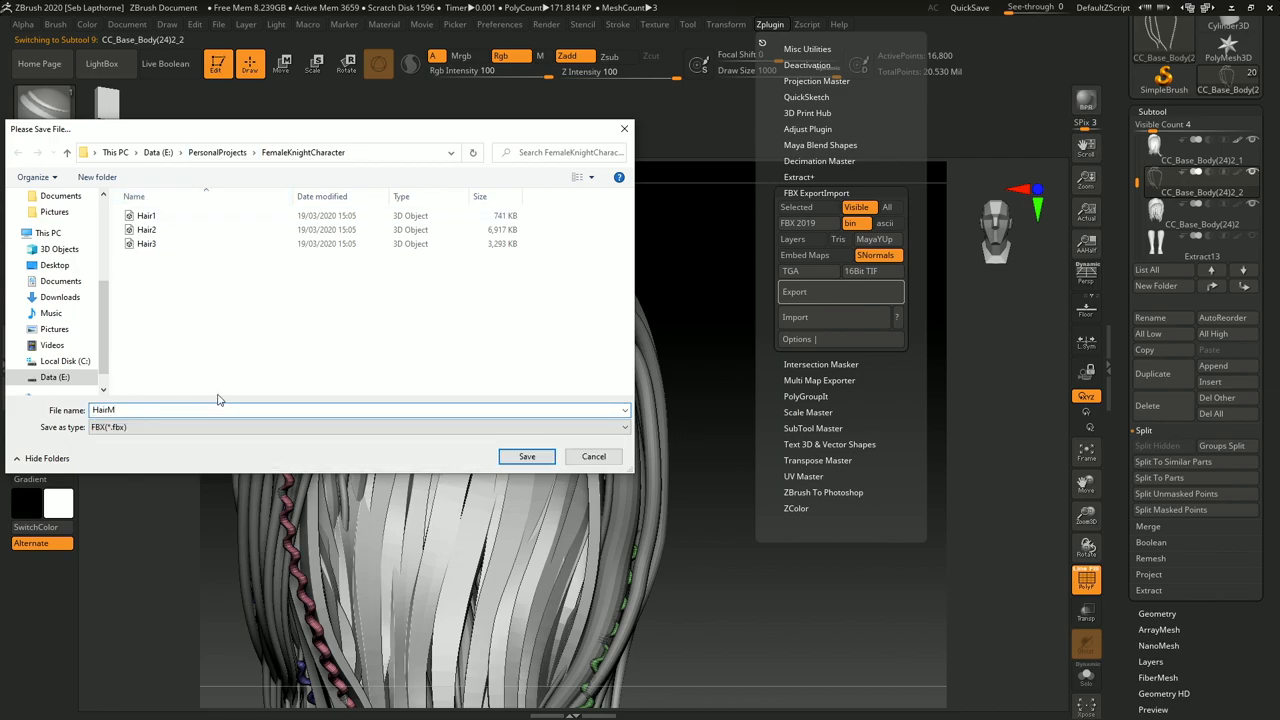
text(ain)
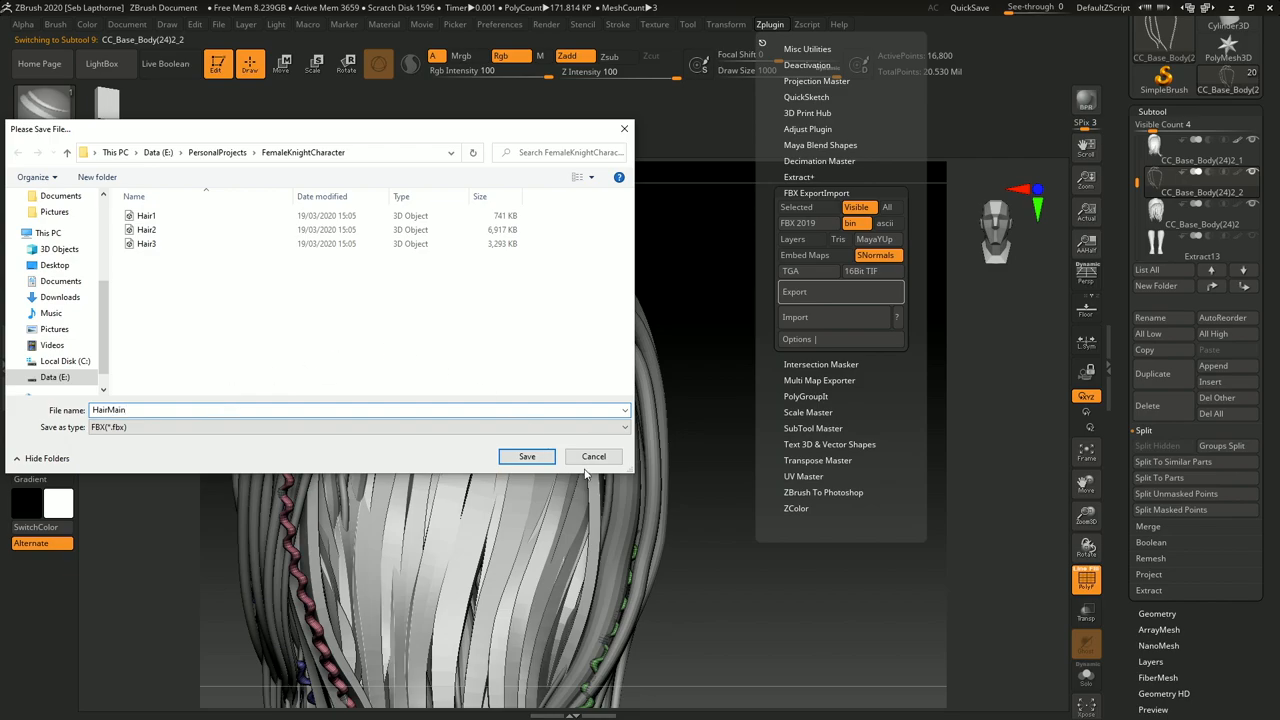
click(527, 456)
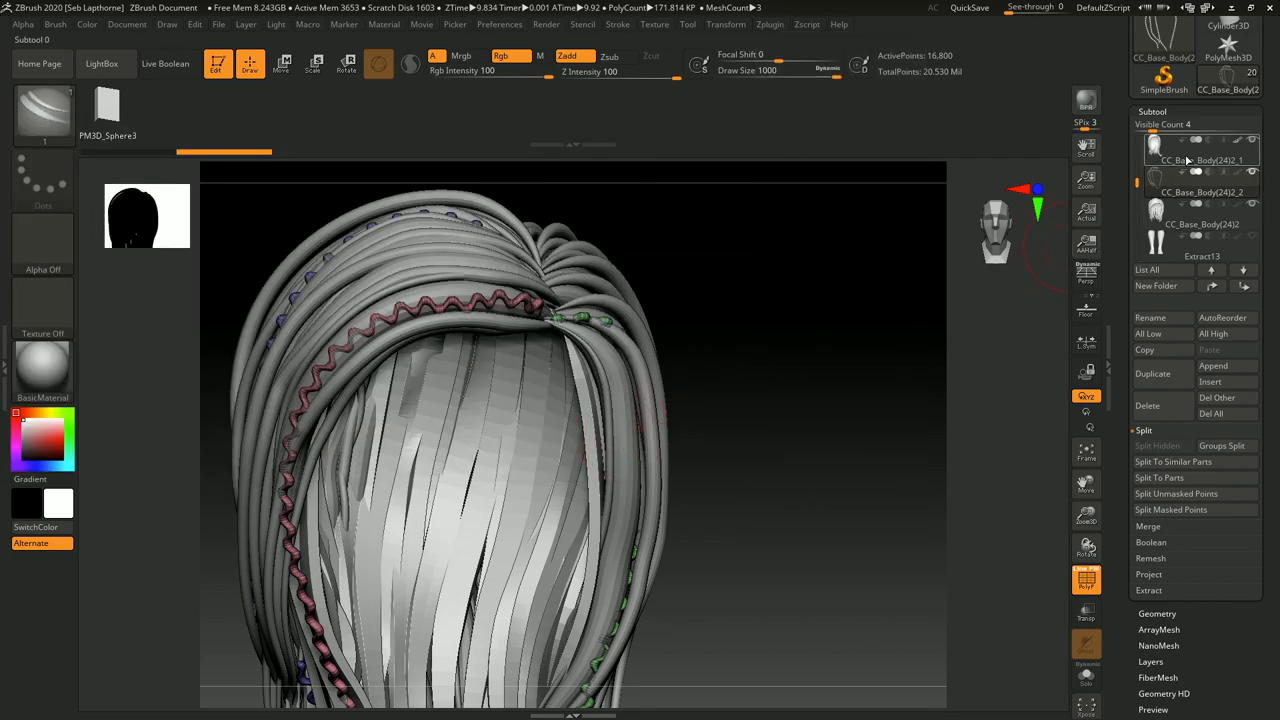
- Export the selected hair subtool as an FBX file into the FemaleKnightCharacter folder
click(769, 24)
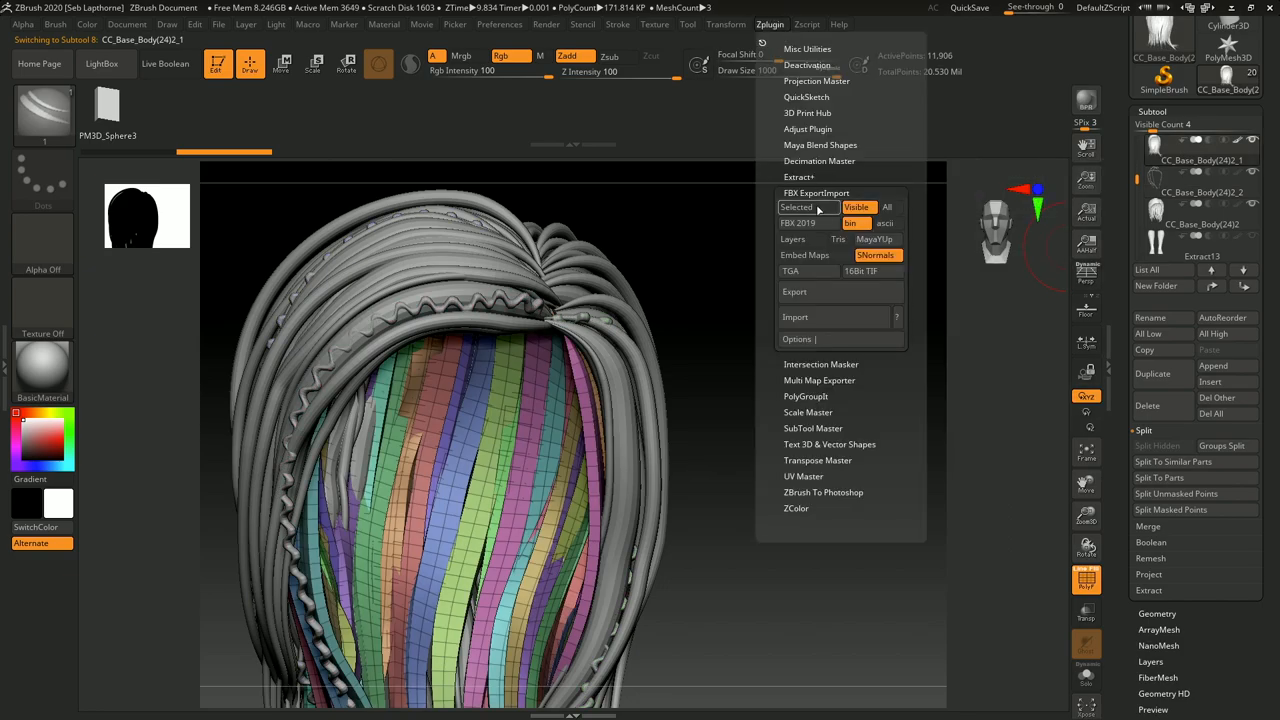
click(794, 291)
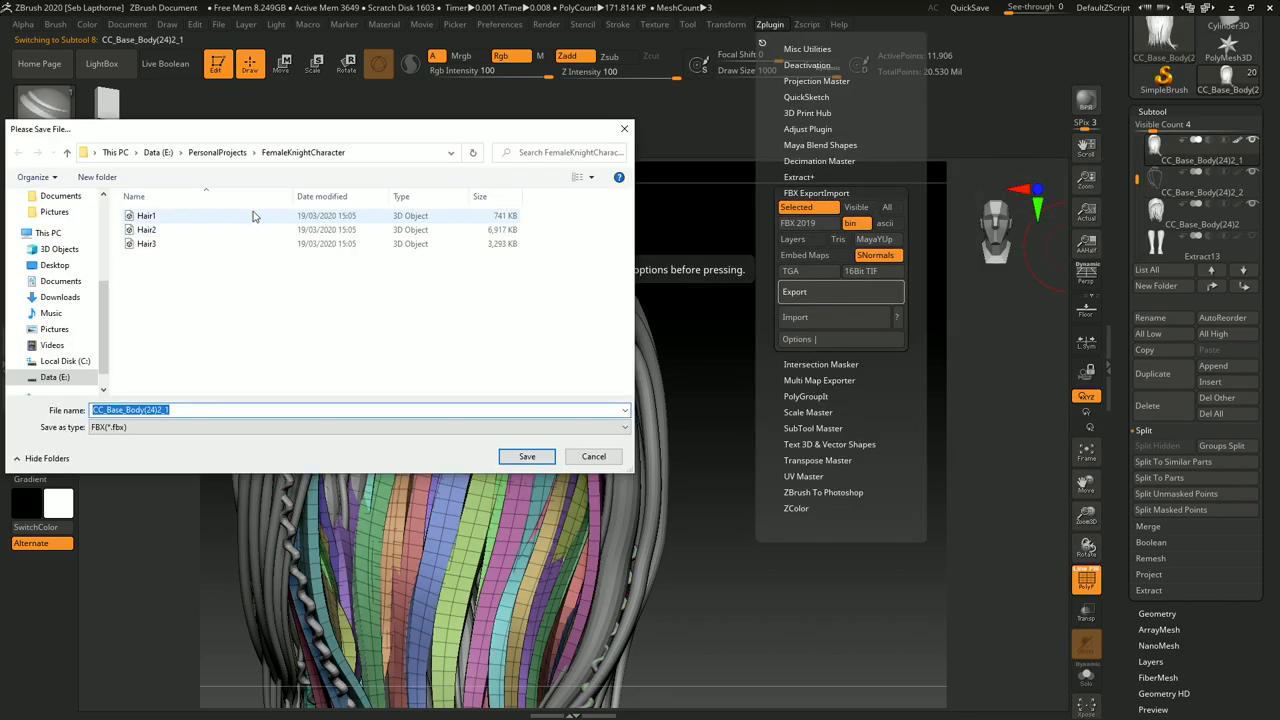
click(16, 707)
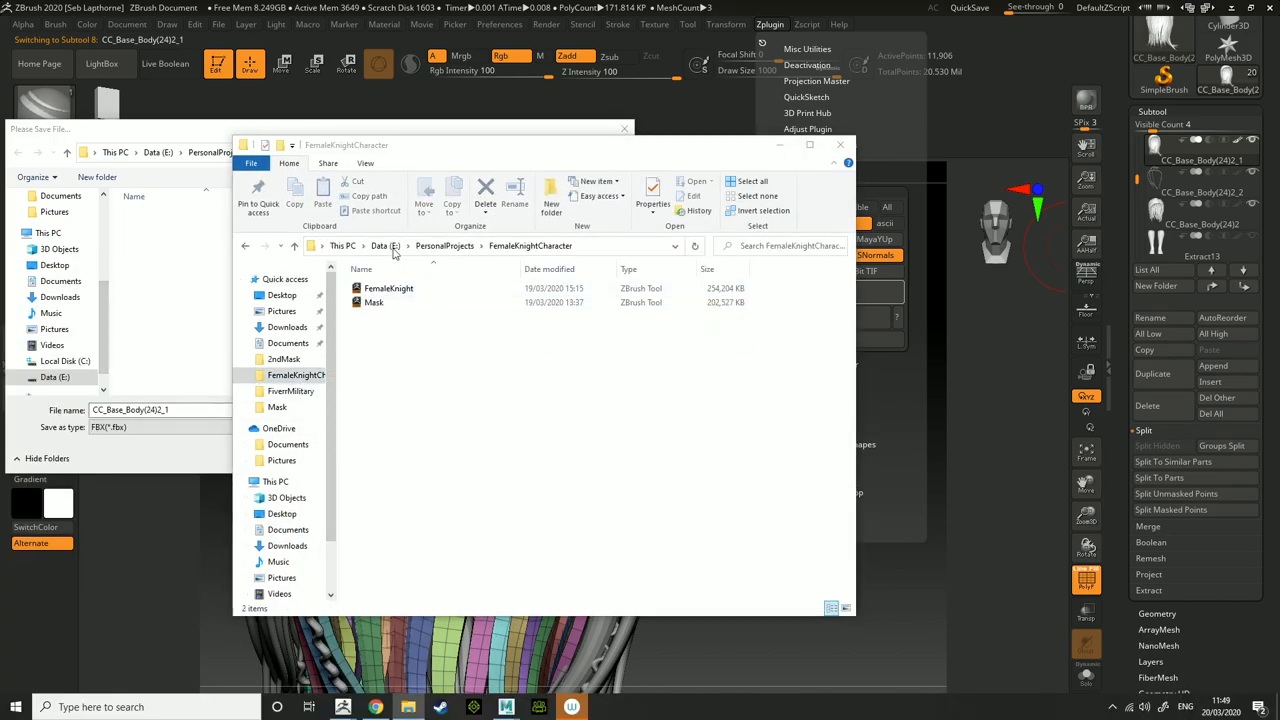
text(Hair)
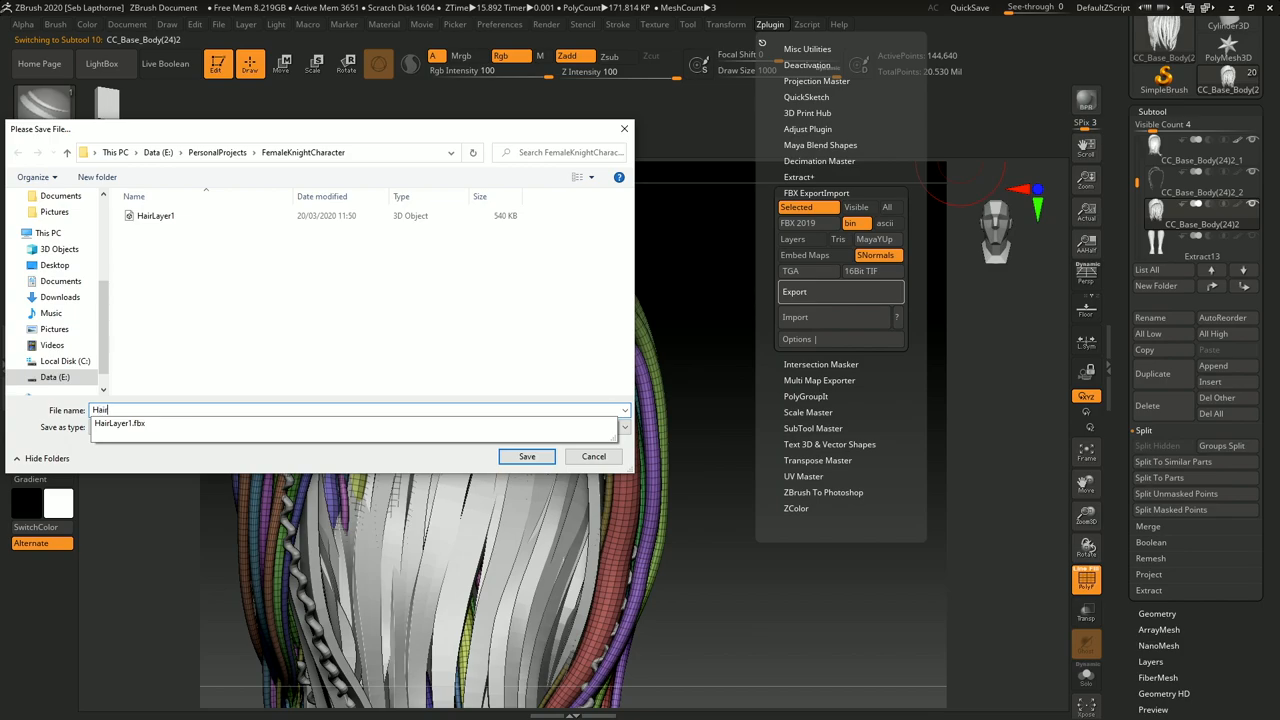
click(527, 456)
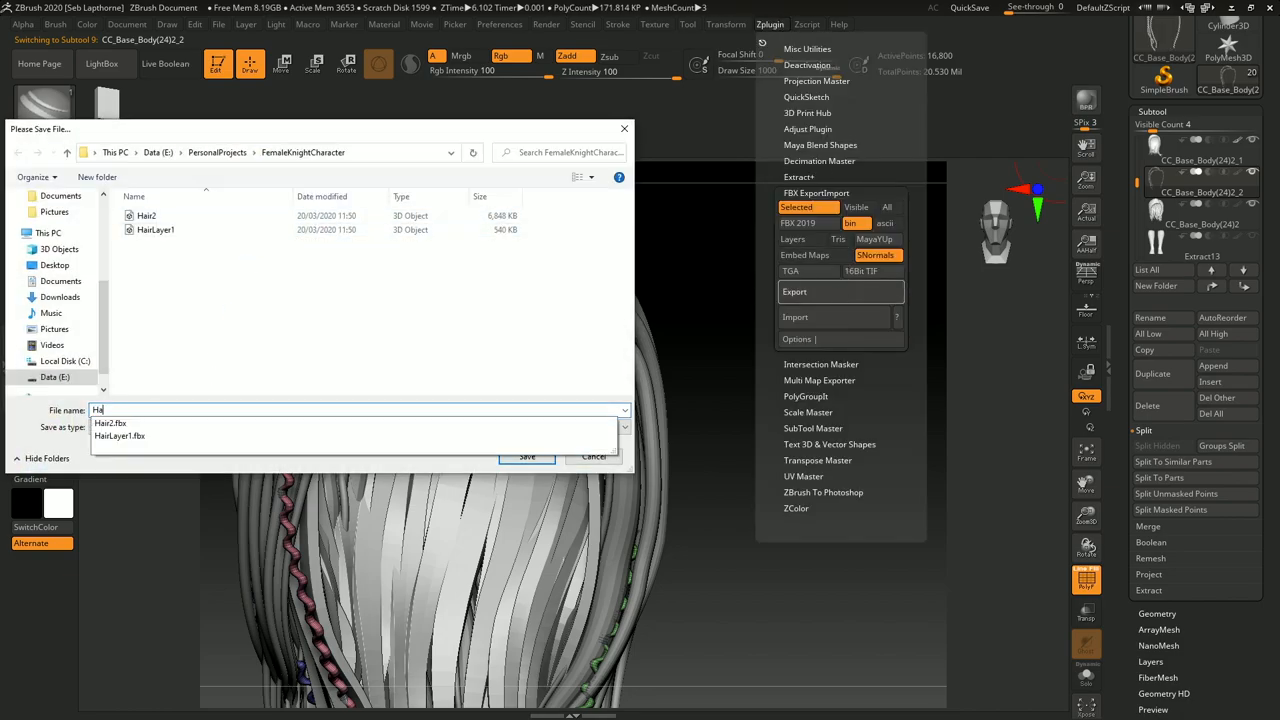
click(527, 456)
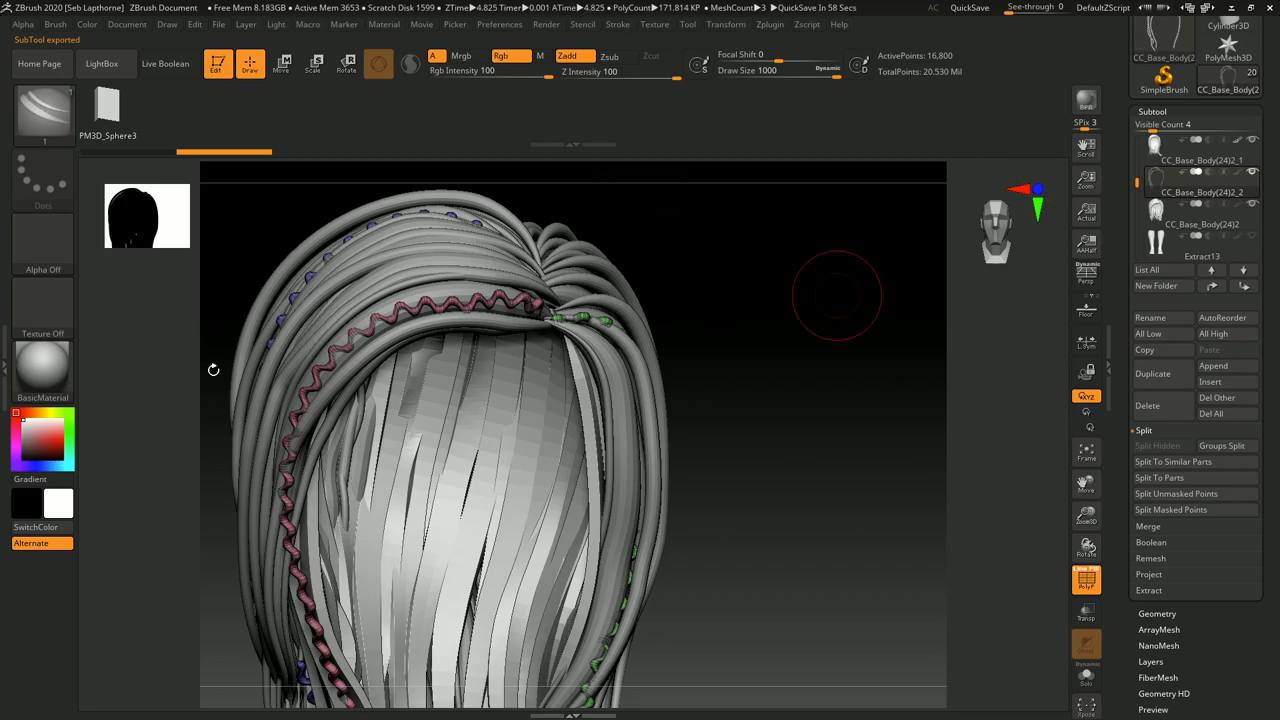
mouse_move(173, 330)
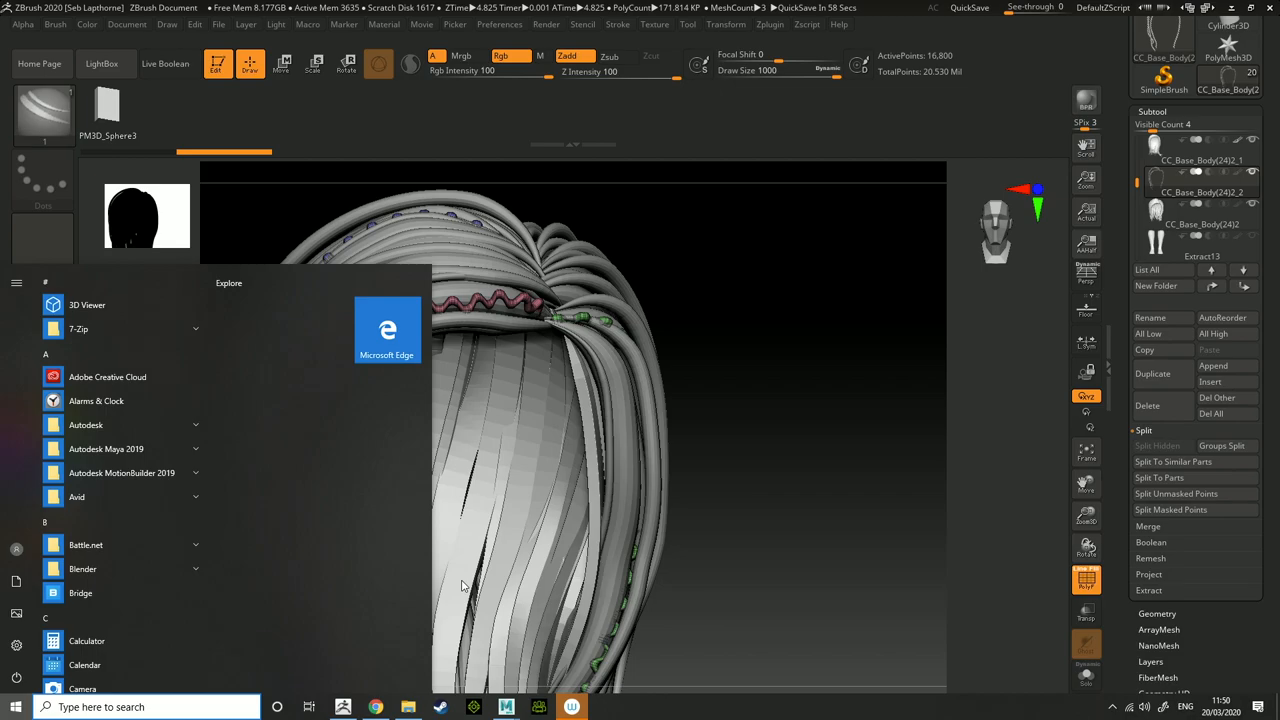
- Launch Maya, import the HairLayer1 FBX, and select the imported CC_Base_Body_24_2_1 mesh
click(505, 707)
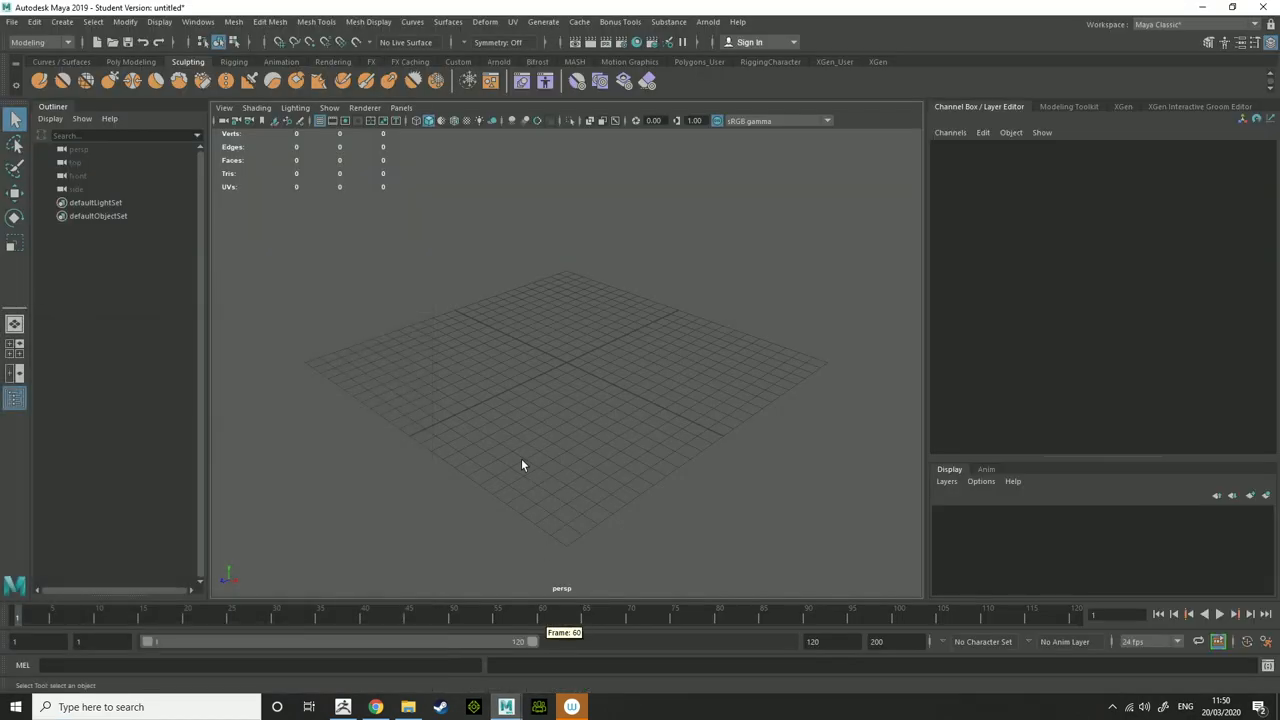
click(11, 21)
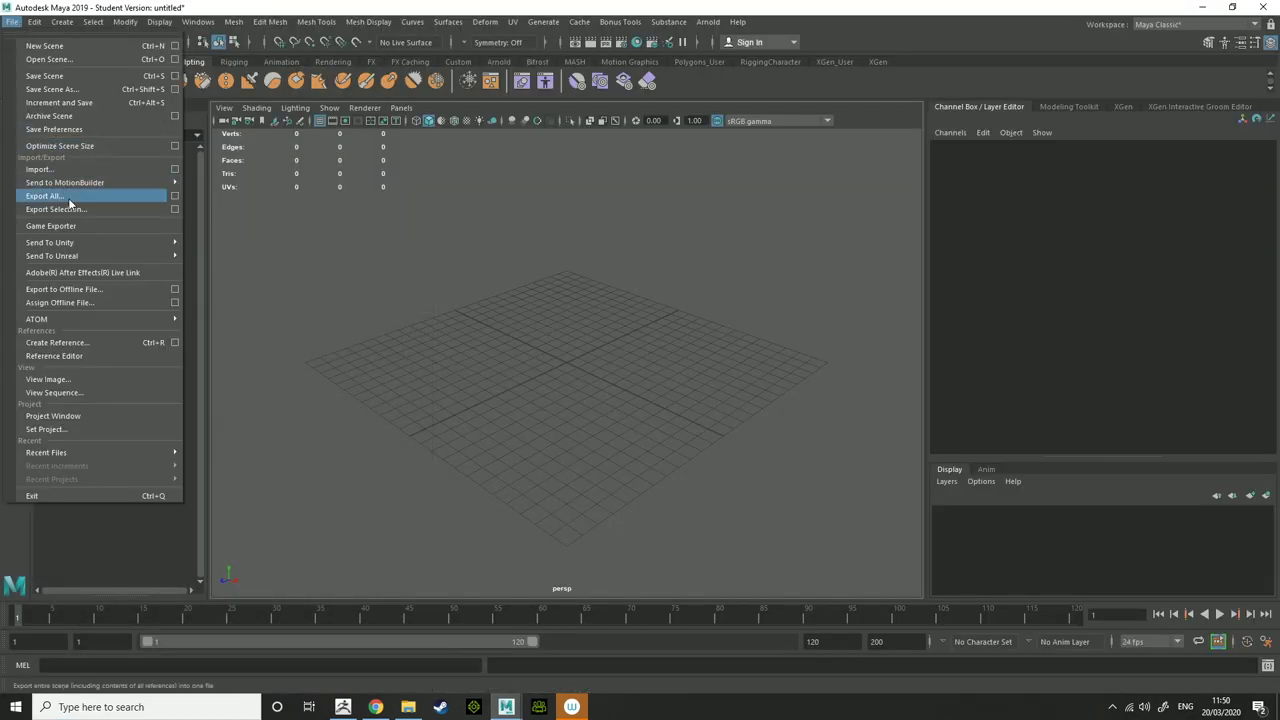
click(44, 195)
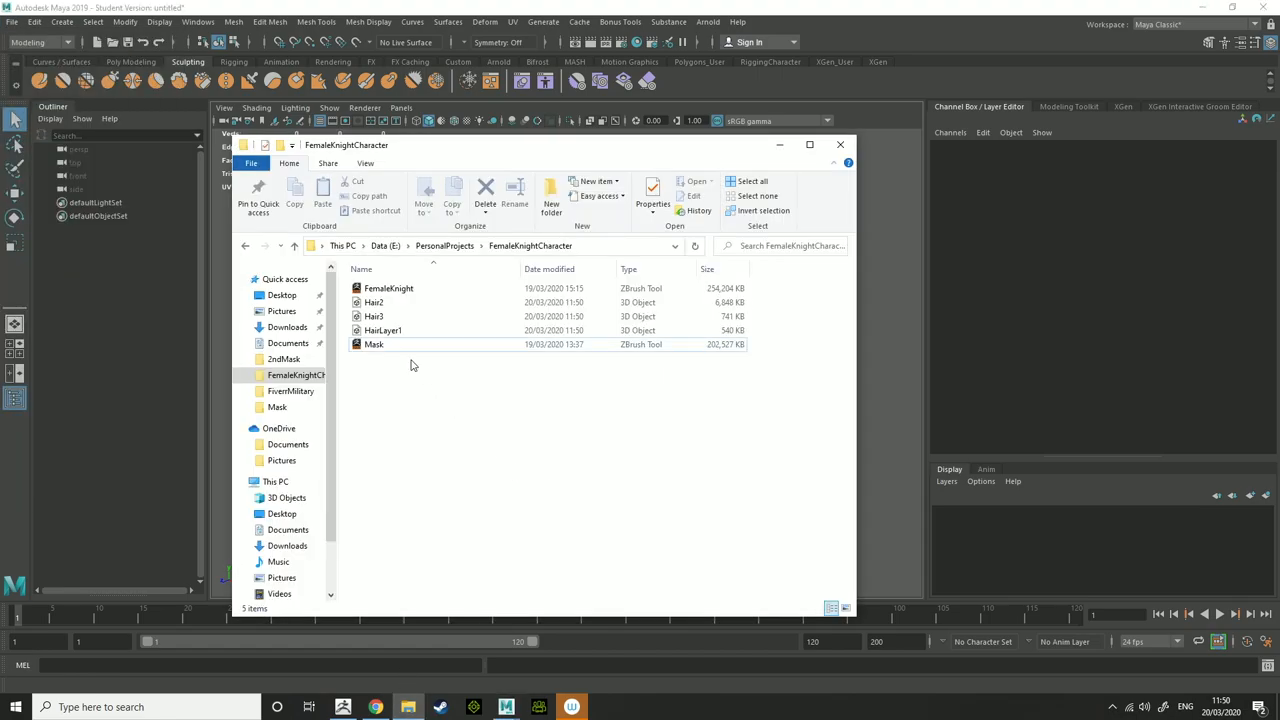
click(383, 330)
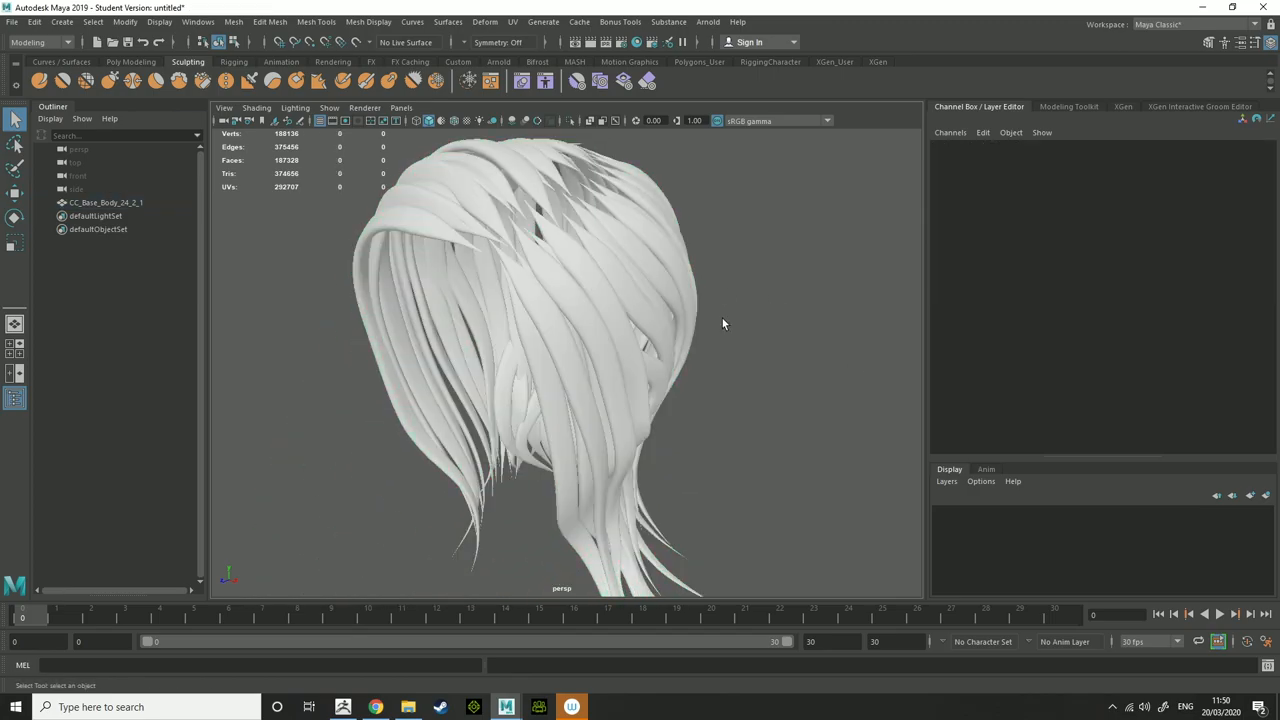
click(595, 312)
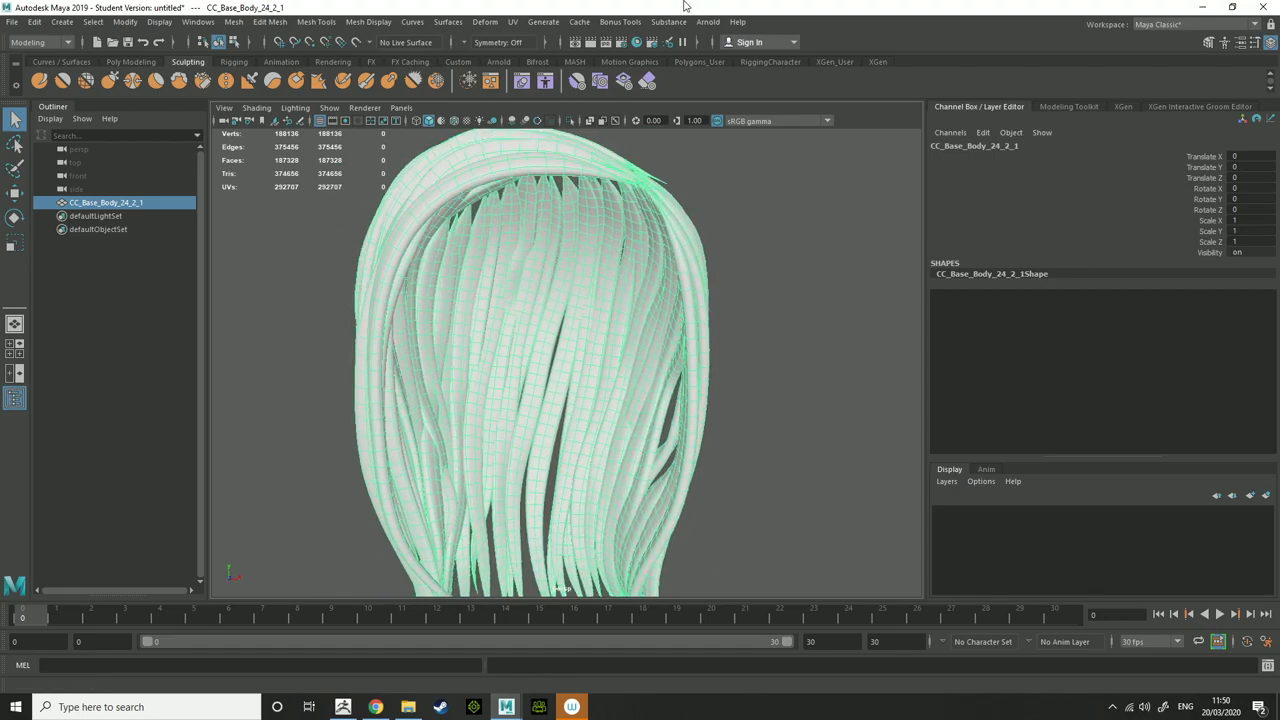
- Browse the Bonus Tools menu, then open the Script Editor with the tube-to-curves script
click(620, 21)
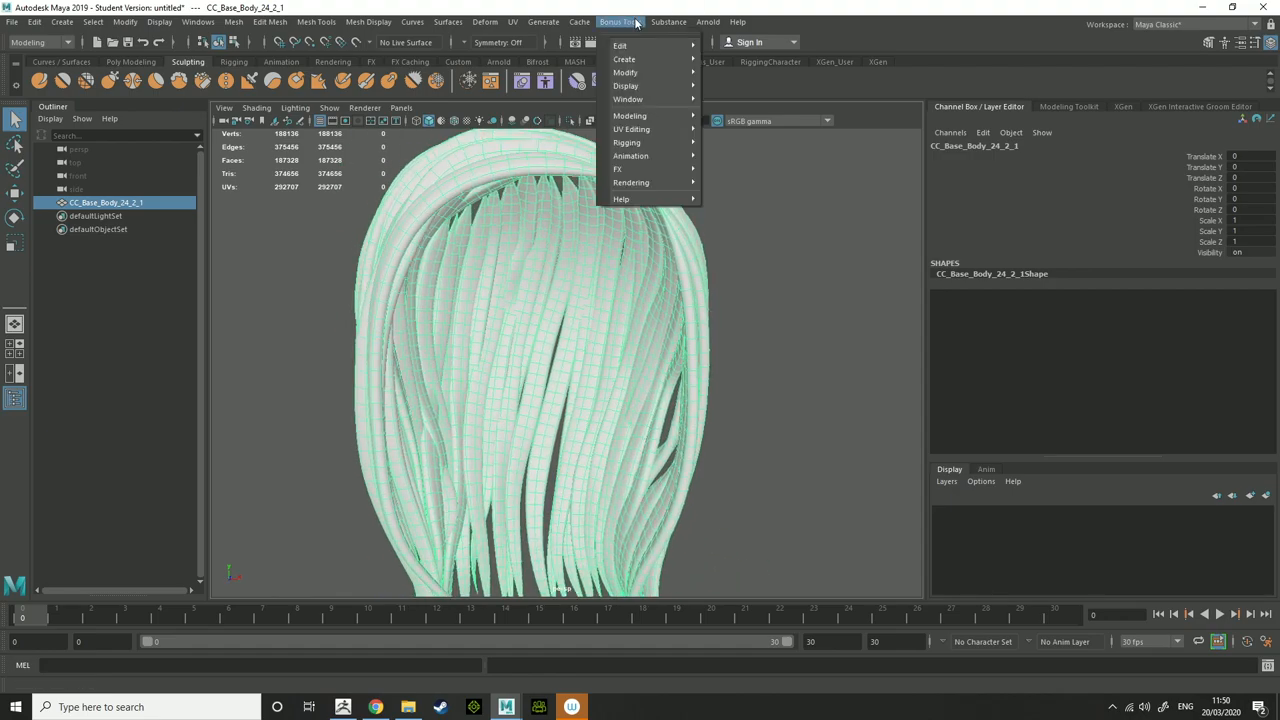
click(620, 21)
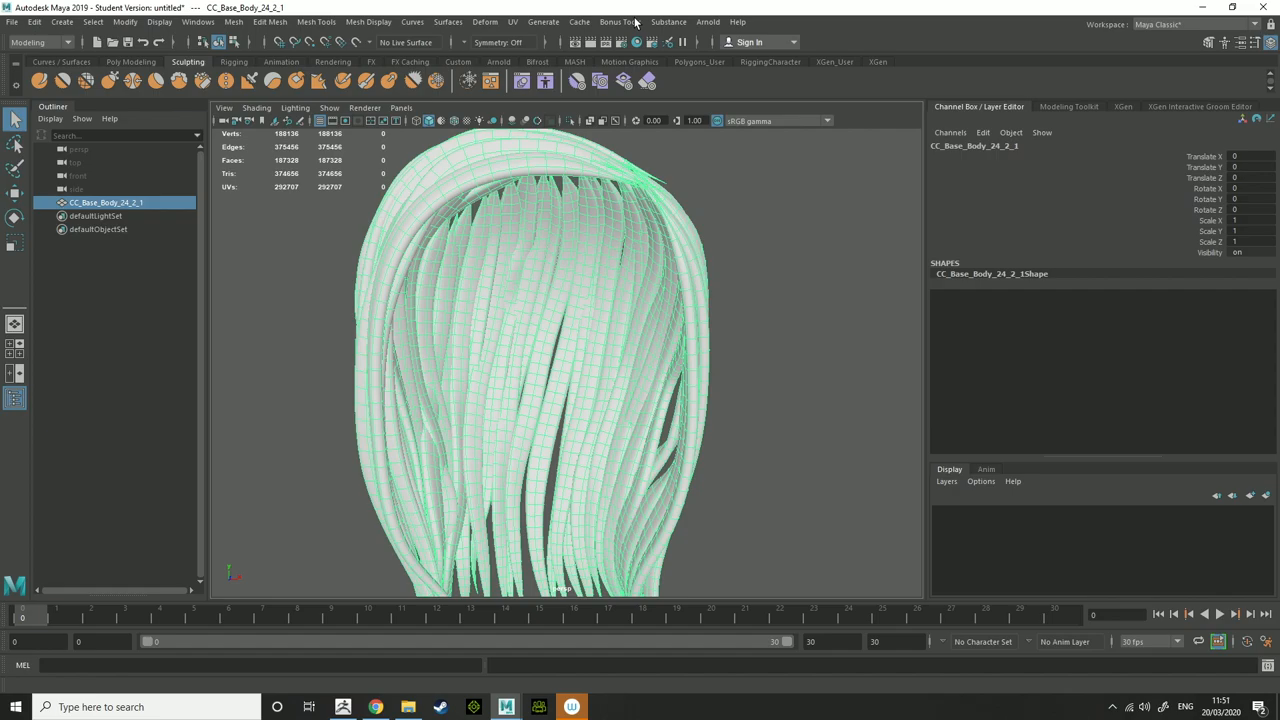
click(618, 21)
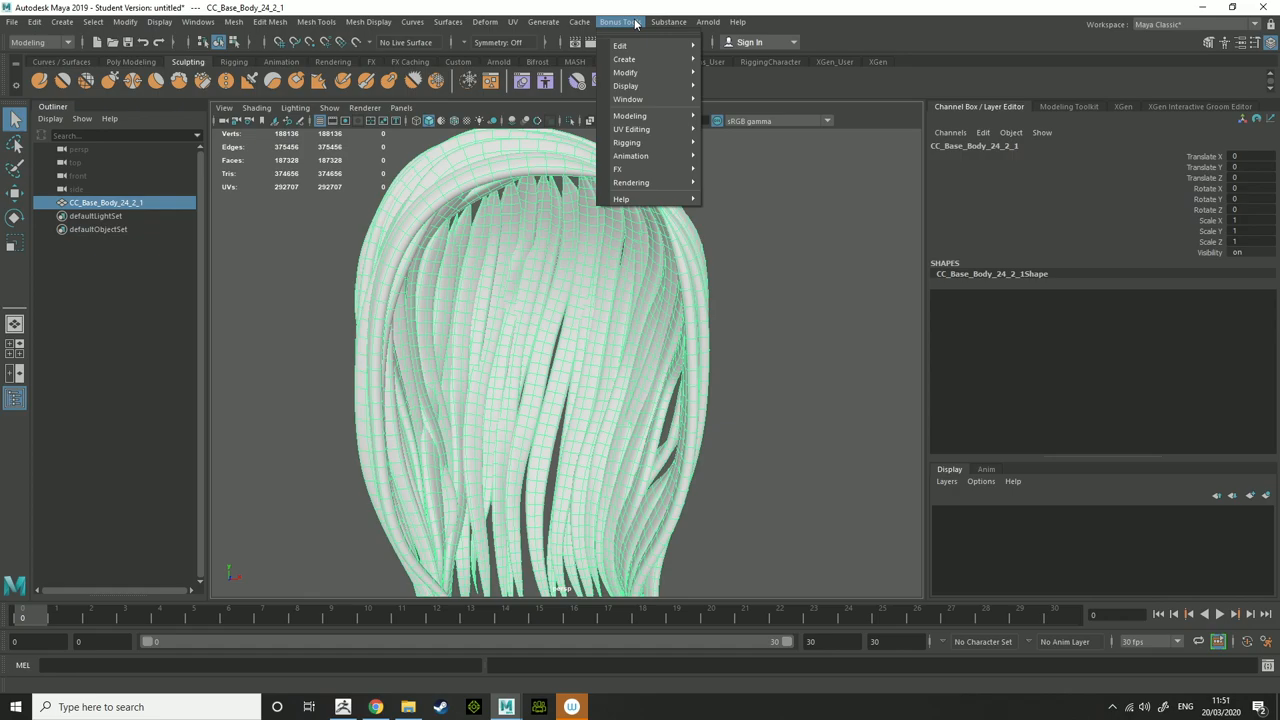
mouse_move(637, 27)
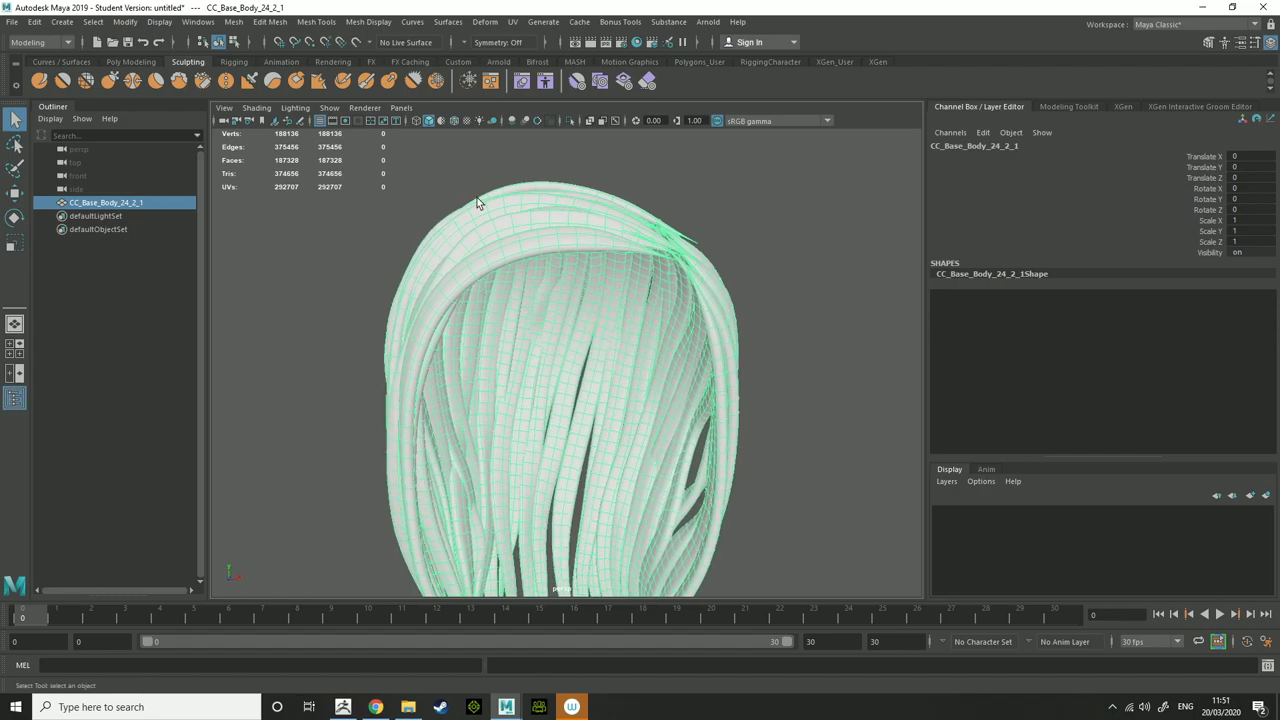
click(198, 22)
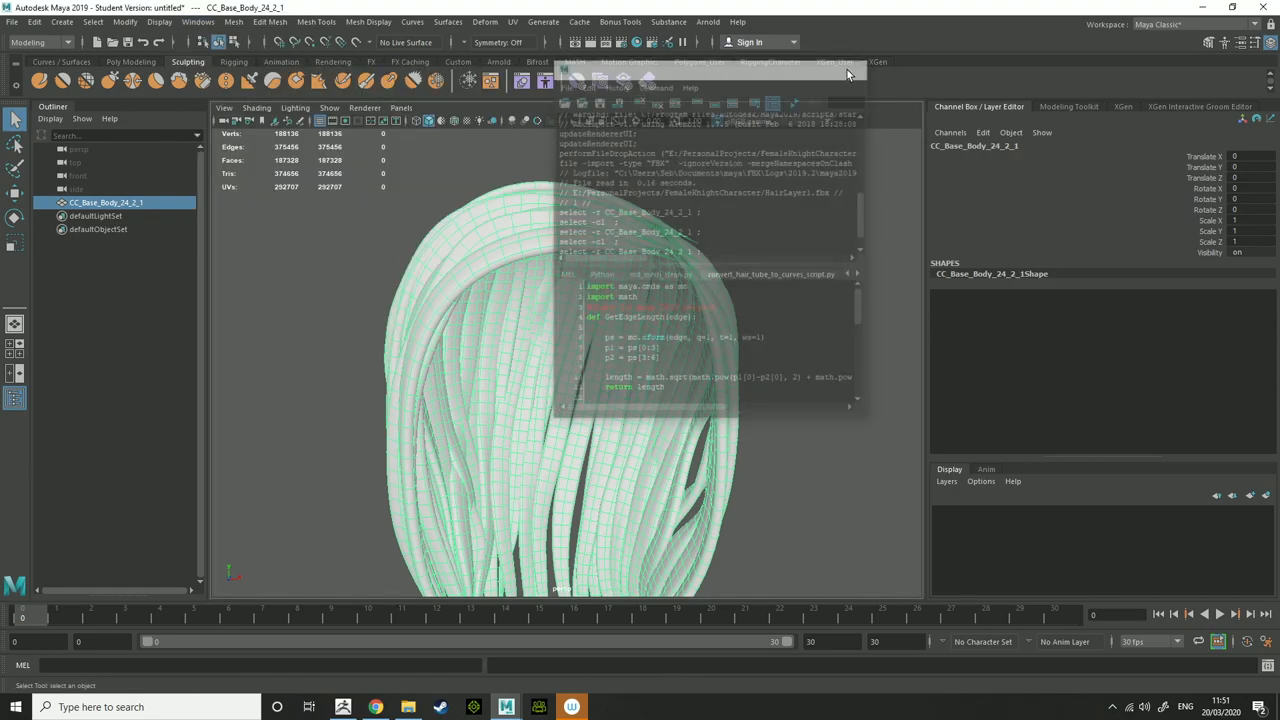
- Separate the hair mesh into strand pieces and reopen the convert_hair_tube_to_curves script
click(270, 21)
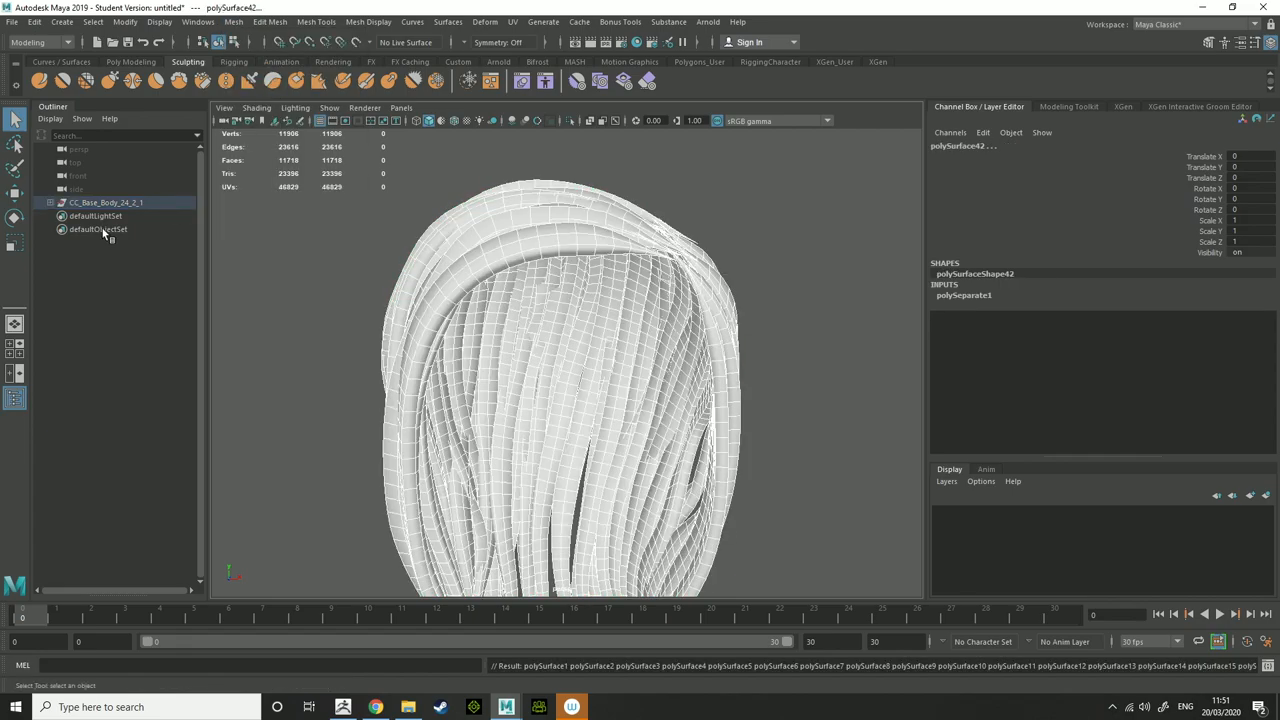
click(98, 229)
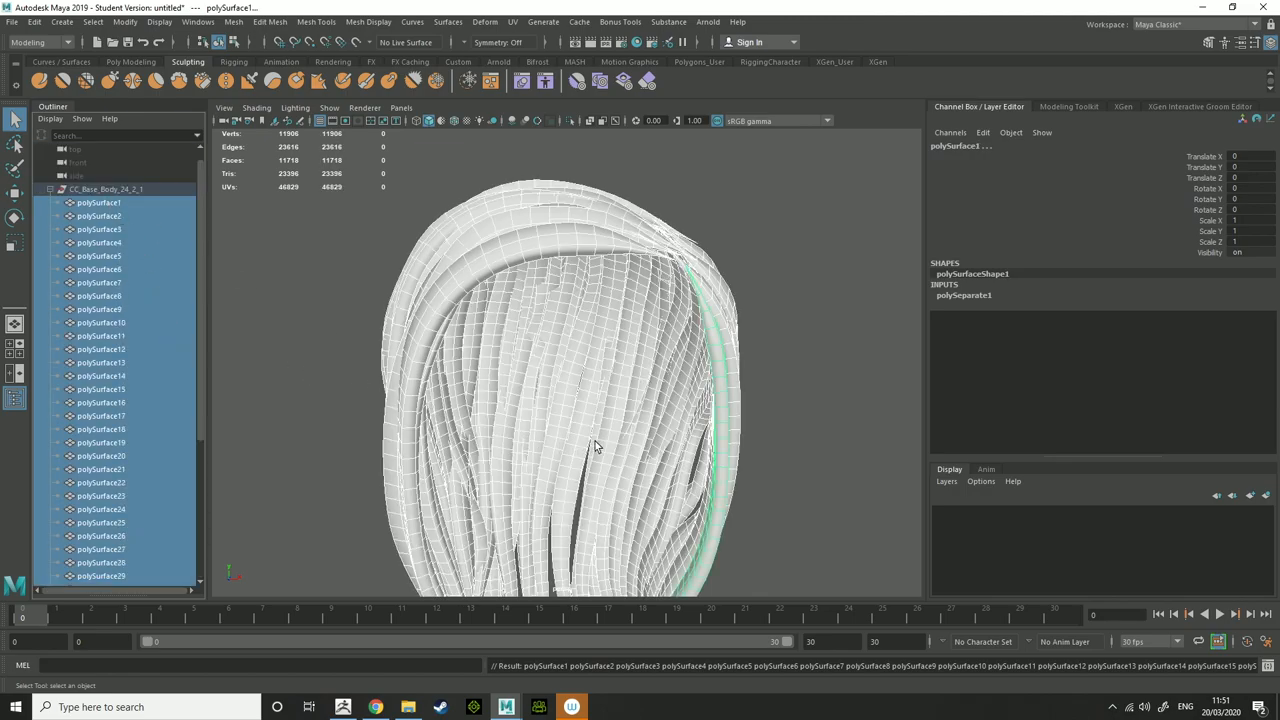
click(199, 21)
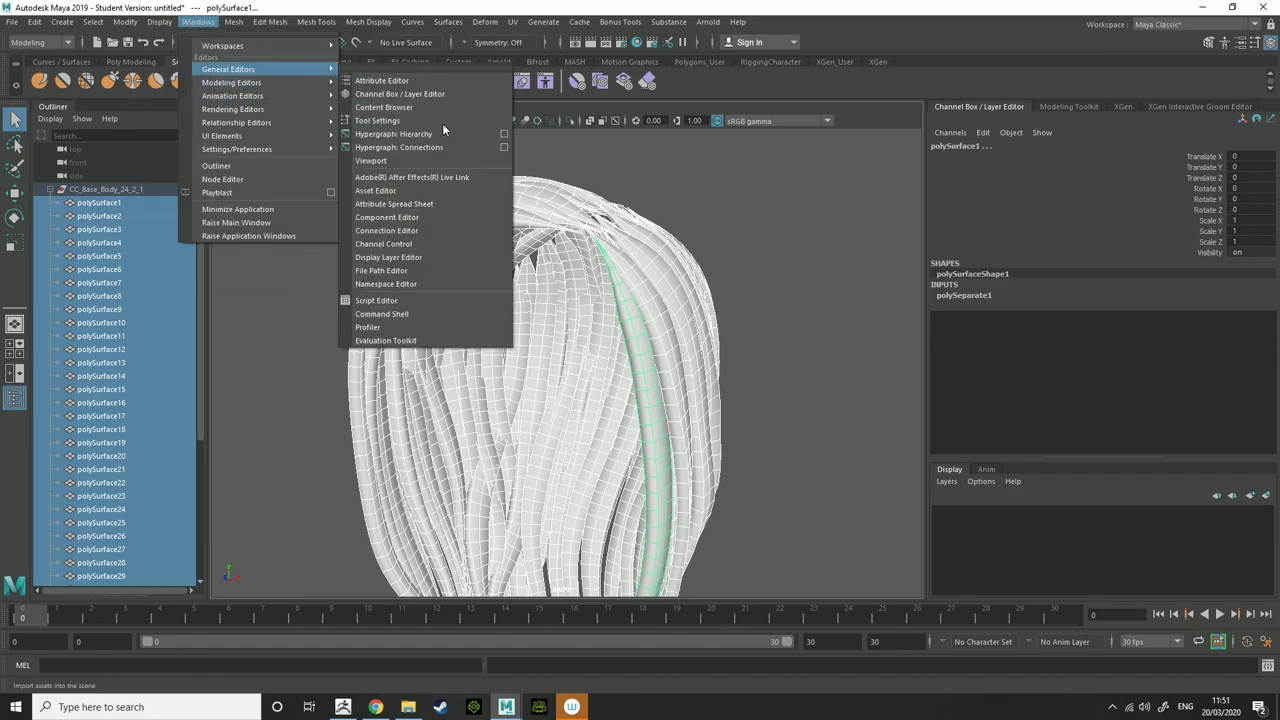
click(376, 300)
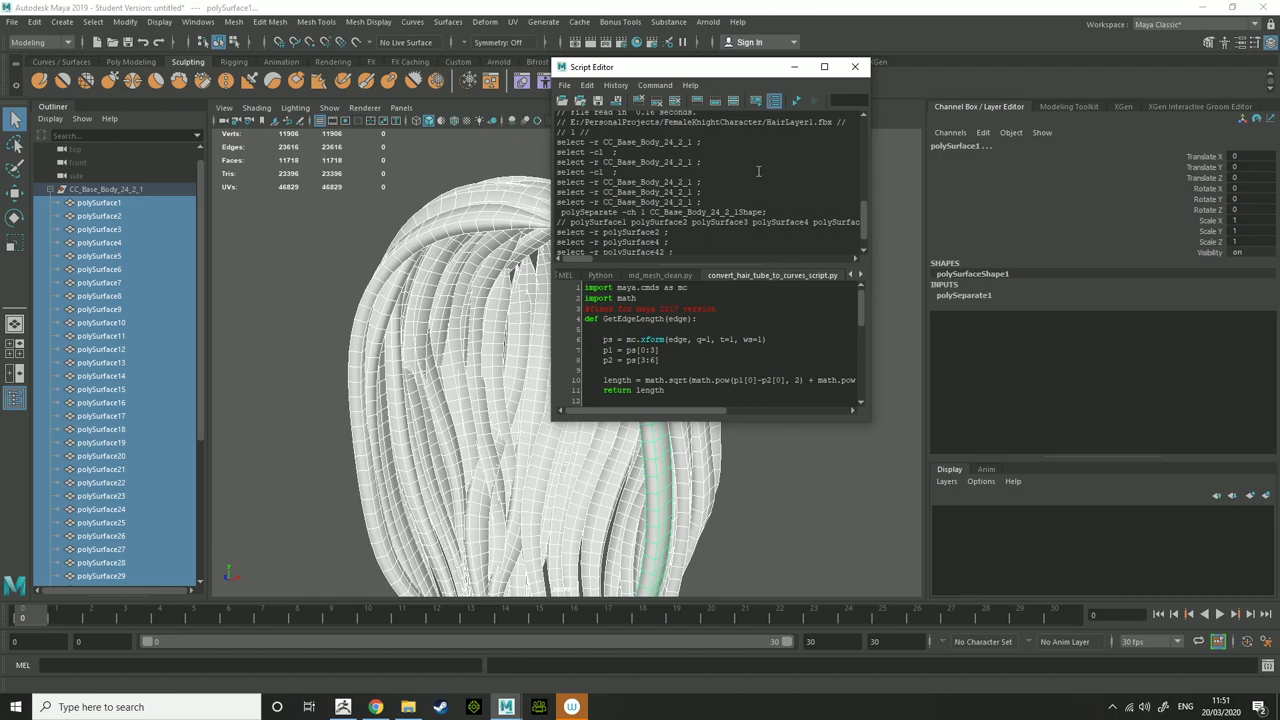
- Run convert_hair_tube_to_curves on the strips, producing 42 polyToCurve guide curves
click(565, 85)
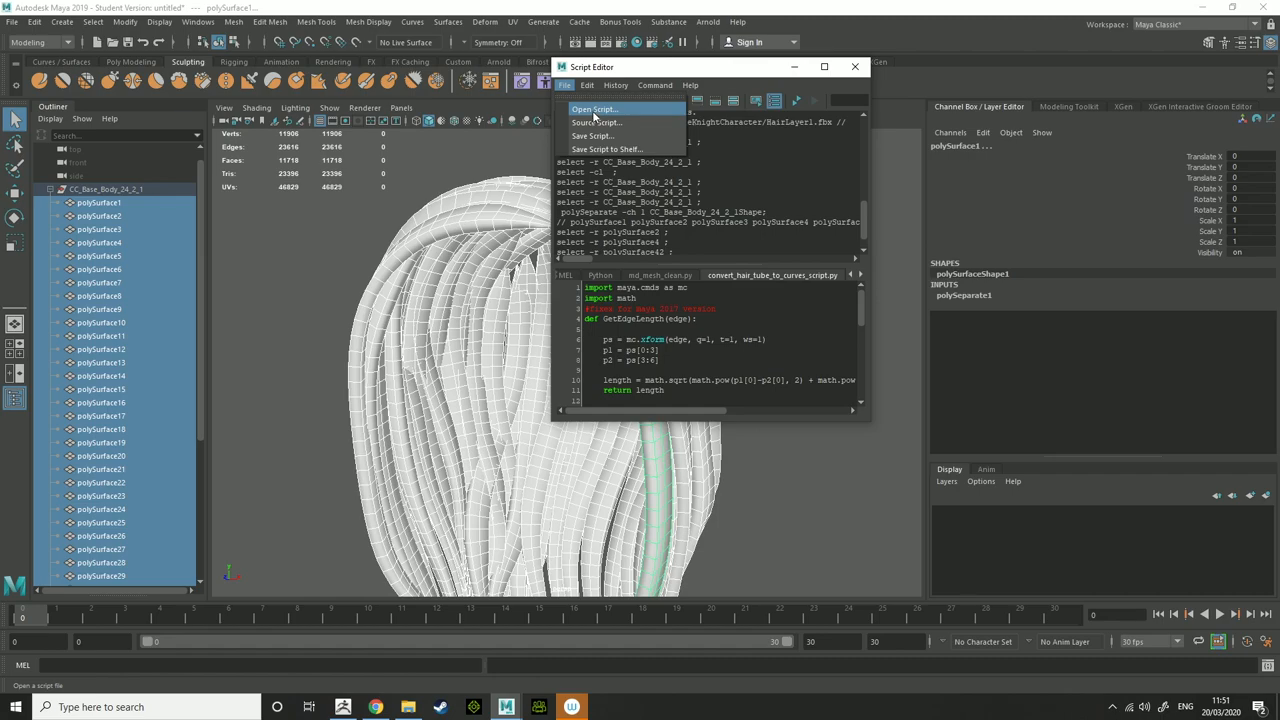
click(593, 109)
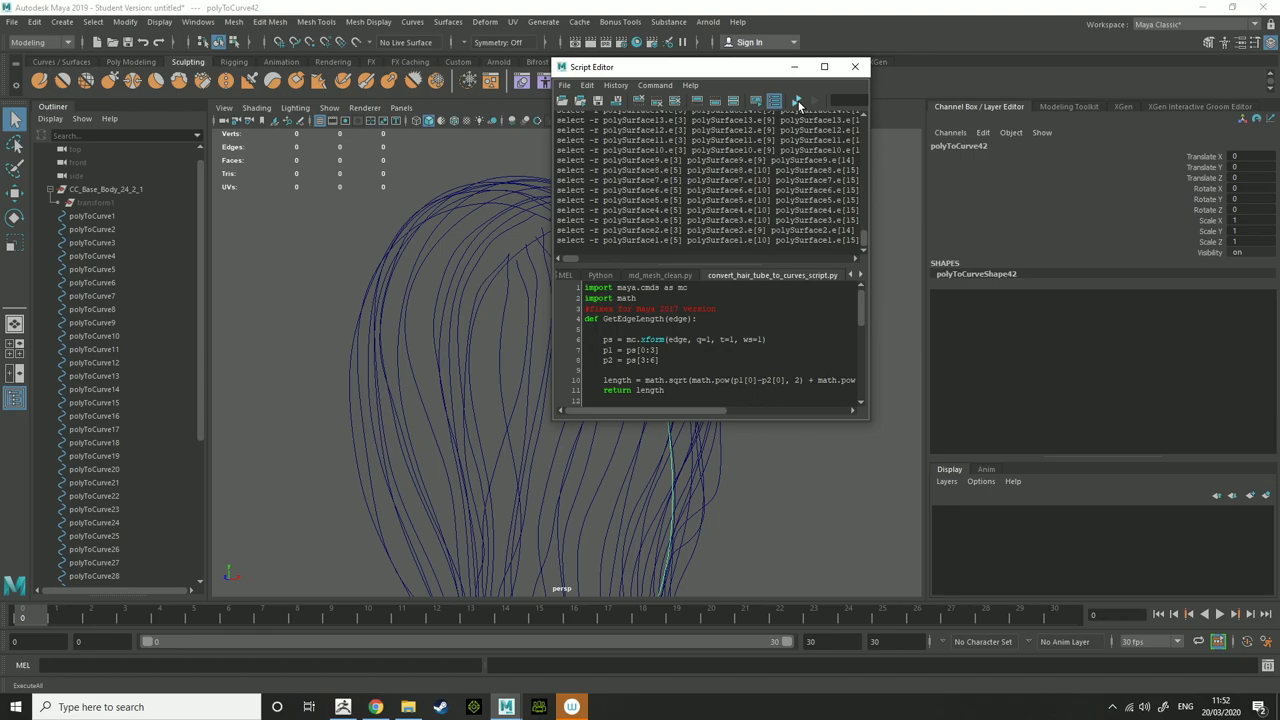
click(855, 66)
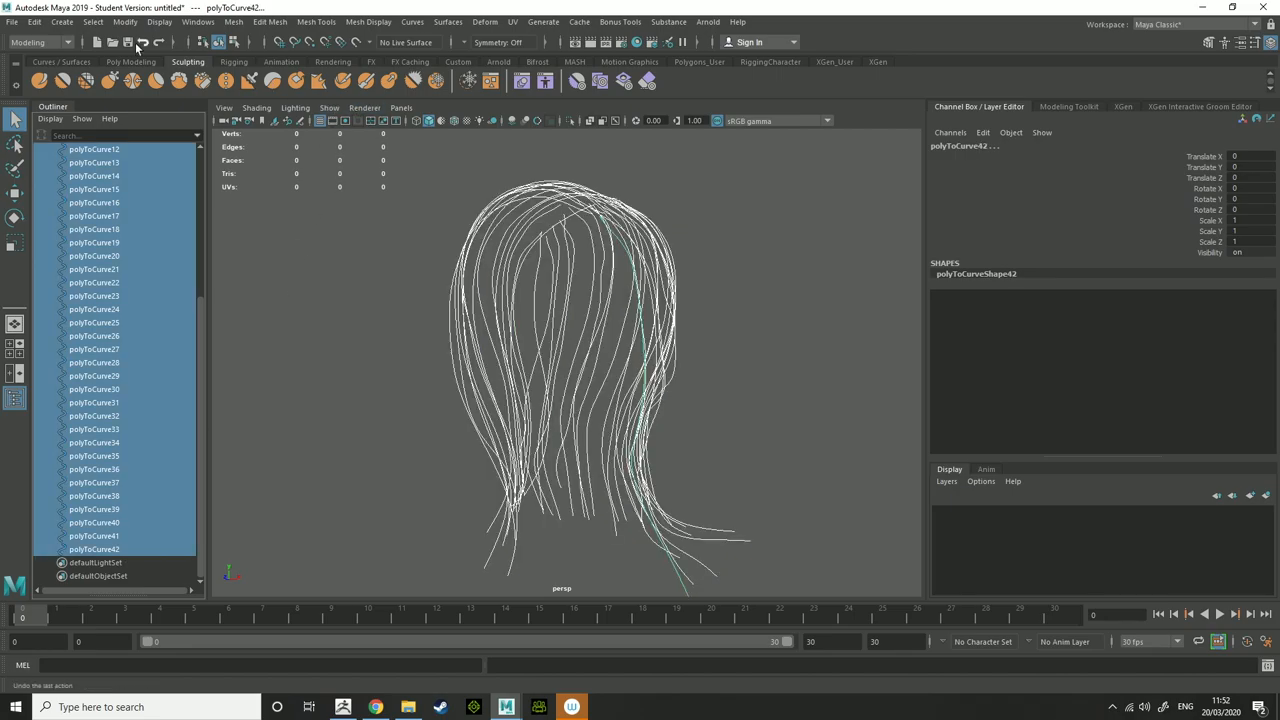
click(92, 21)
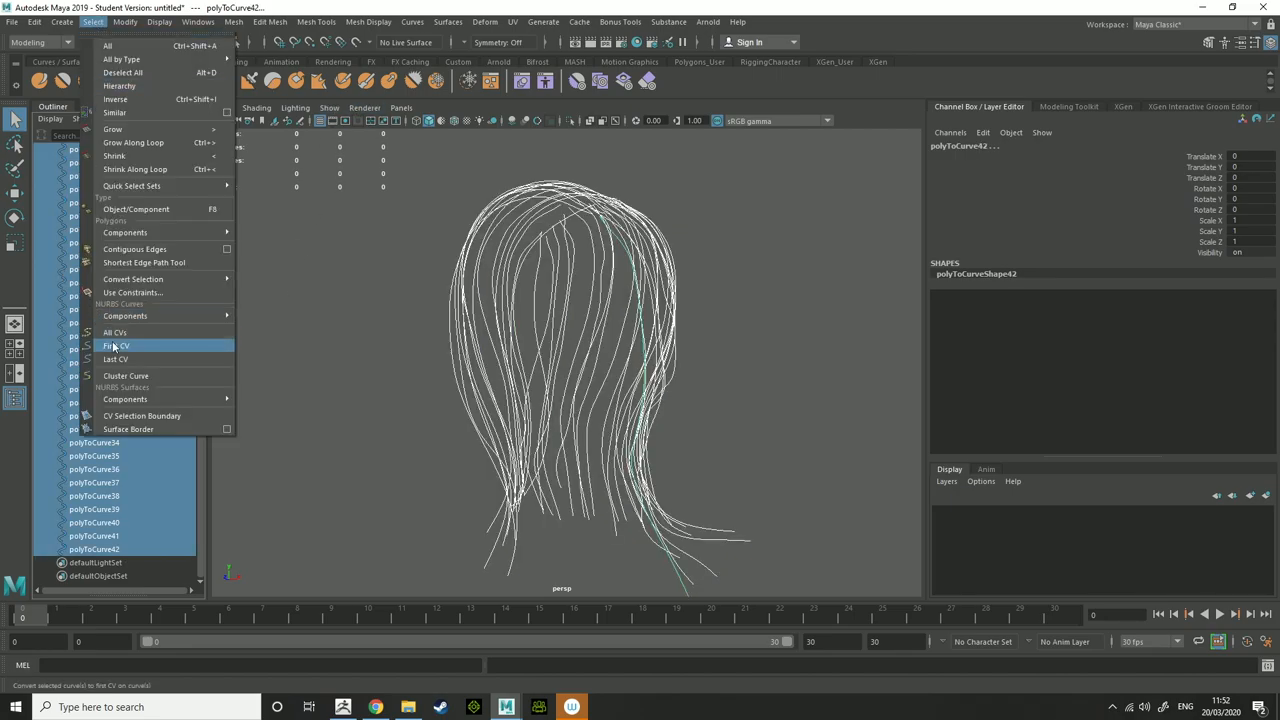
click(116, 345)
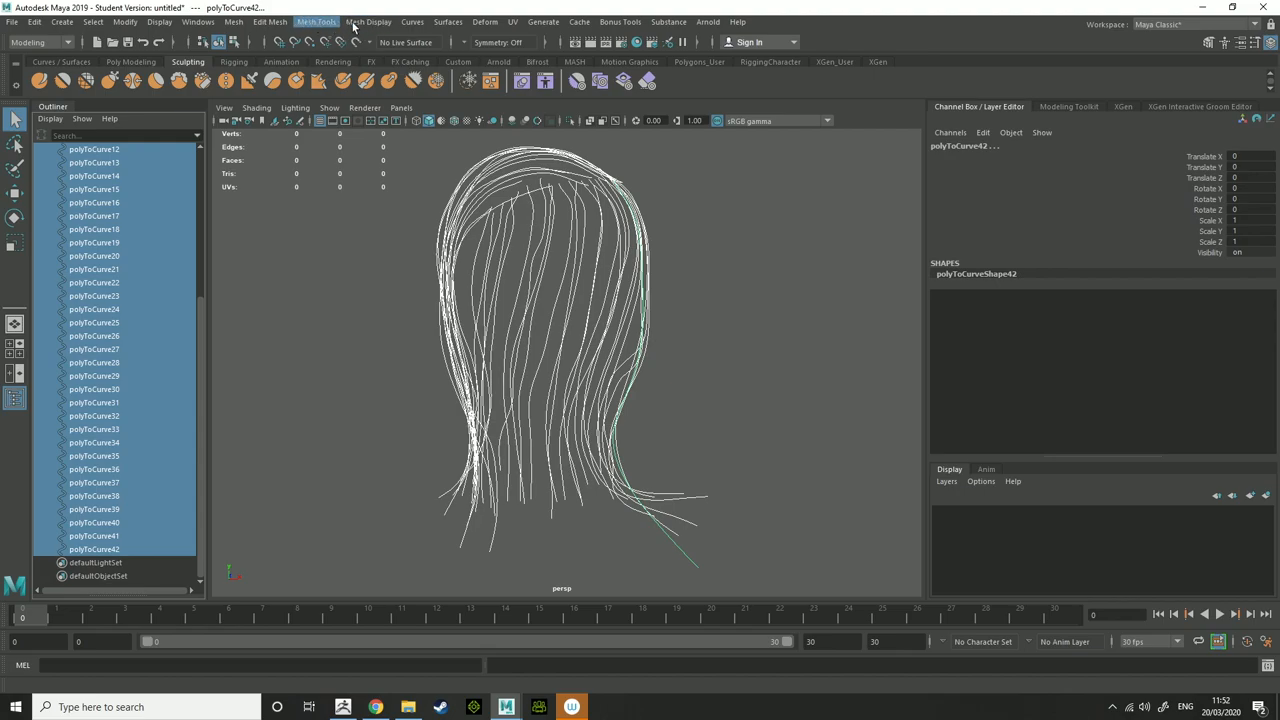
click(412, 21)
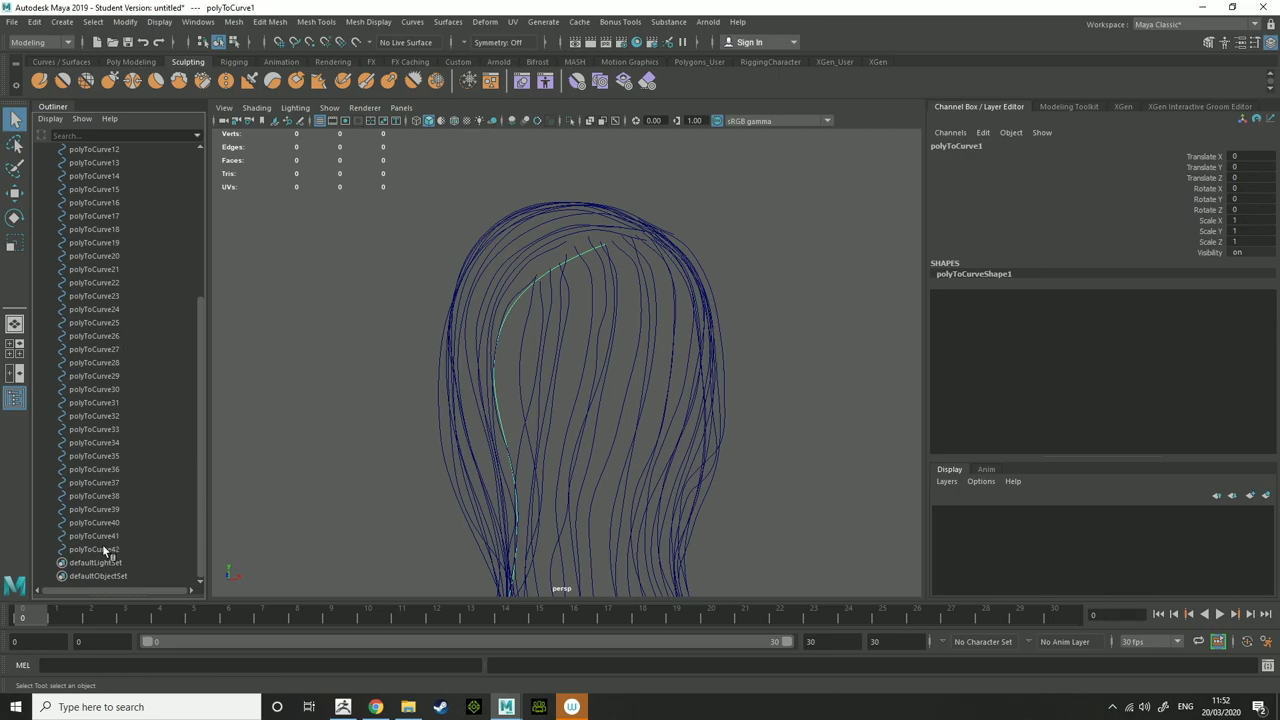
- Build Curve to Ribbon Meshes from the 42 polyToCurve curves with Length Divisions 30
click(620, 21)
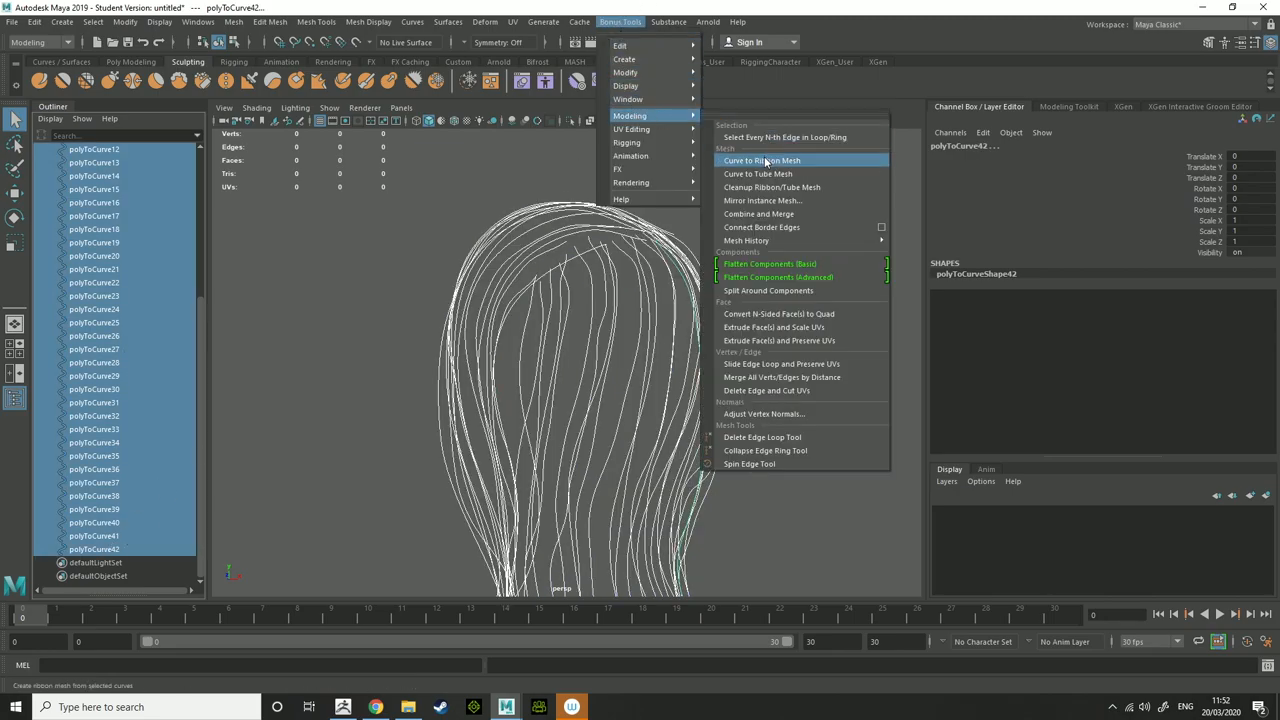
click(762, 160)
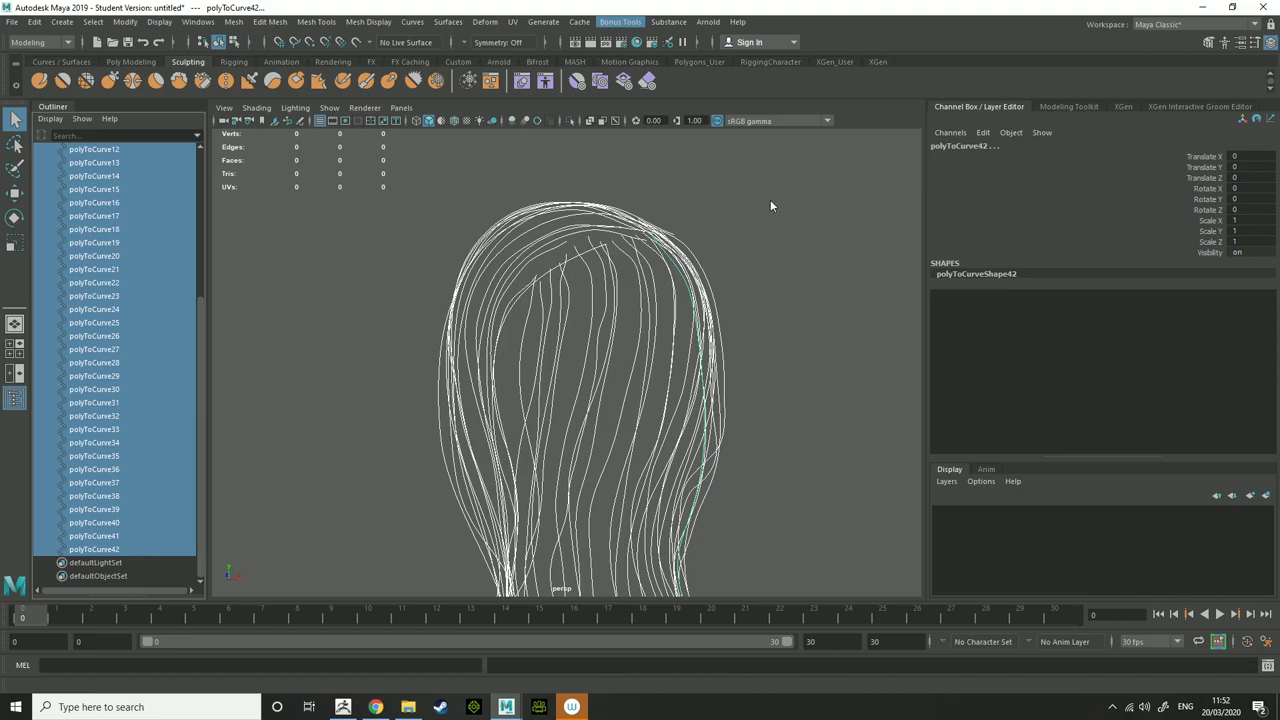
mouse_move(743, 249)
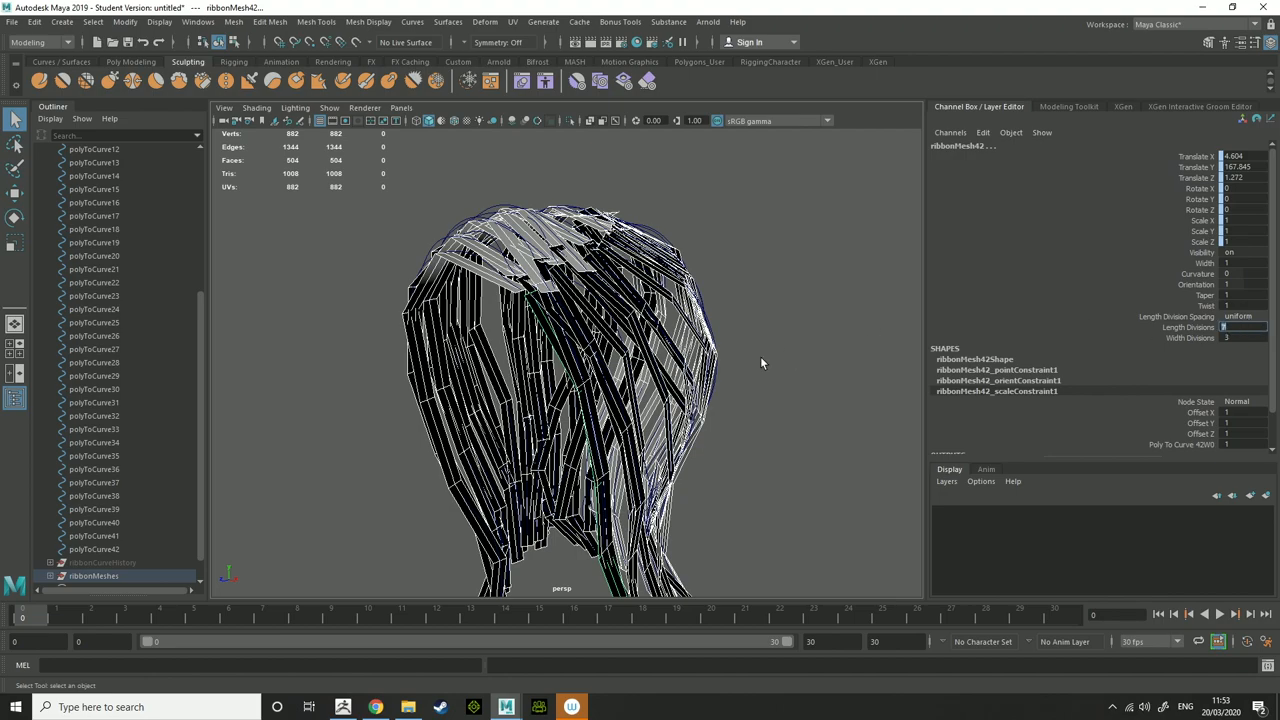
mouse_move(508, 313)
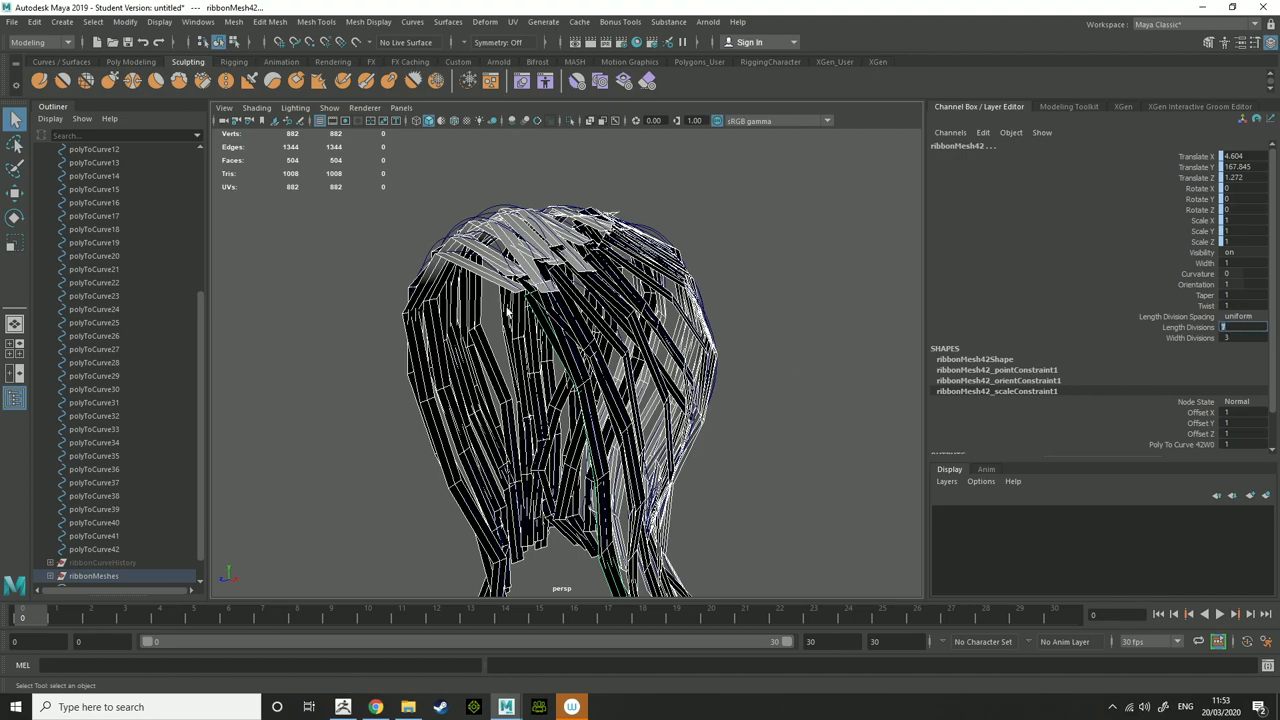
text(30)
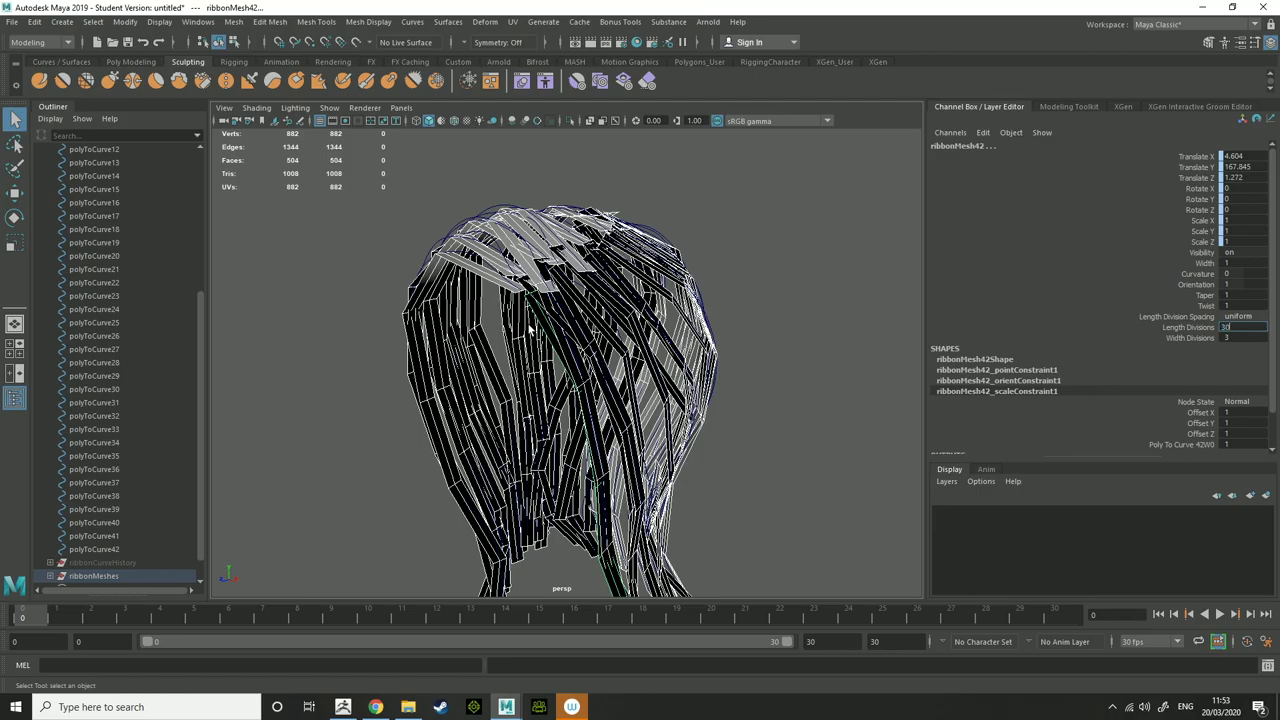
text(30)
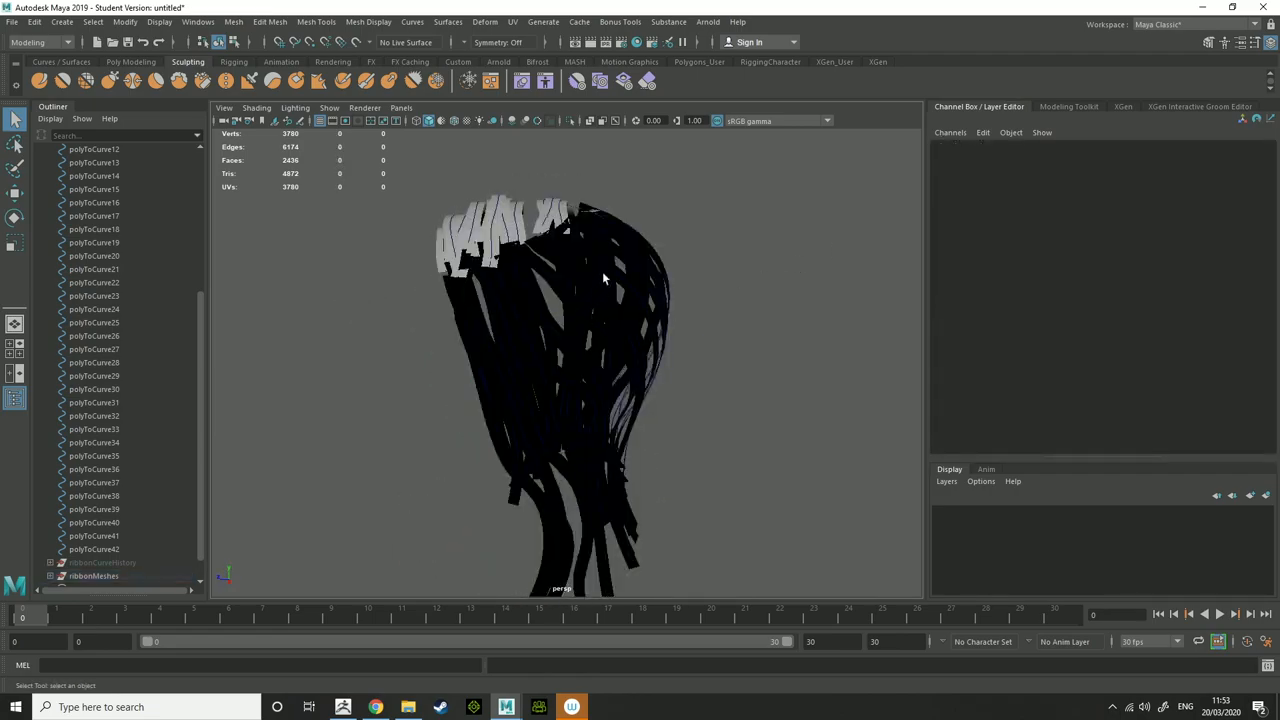
- Select the dark ribbonMesh31 and apply Mesh Display > Conform to fix its normals
right_click(603, 278)
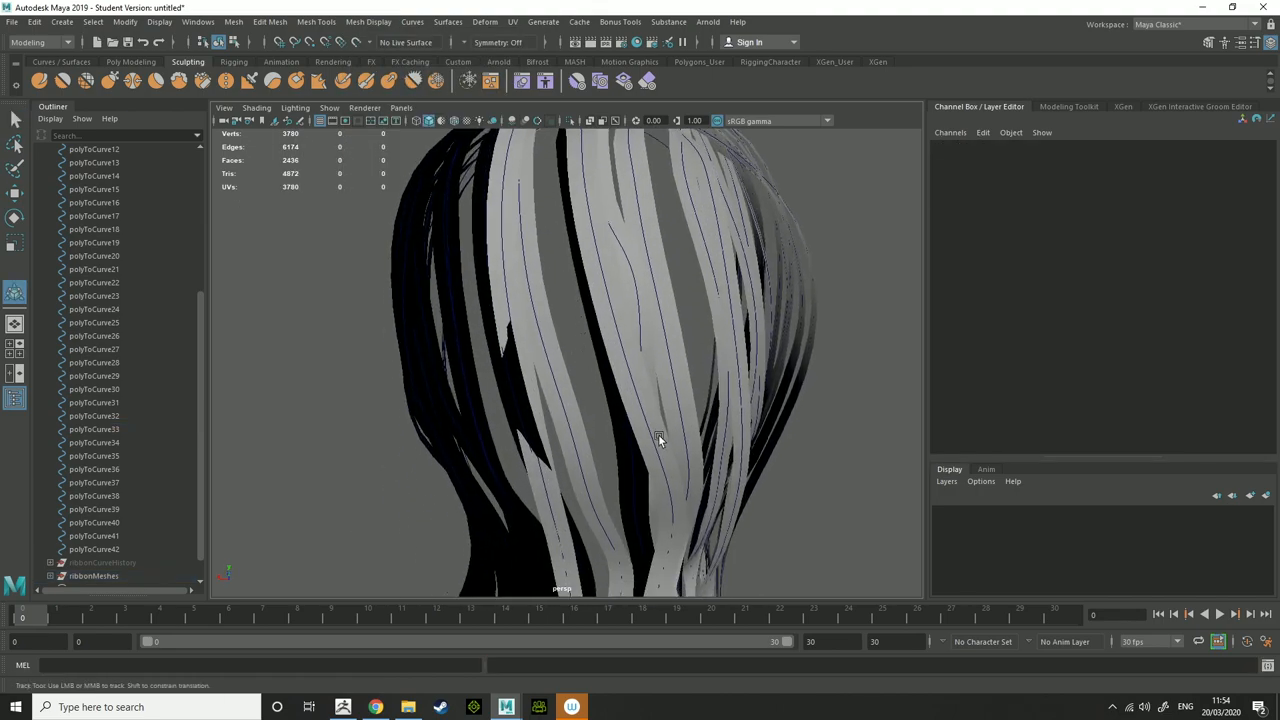
click(368, 21)
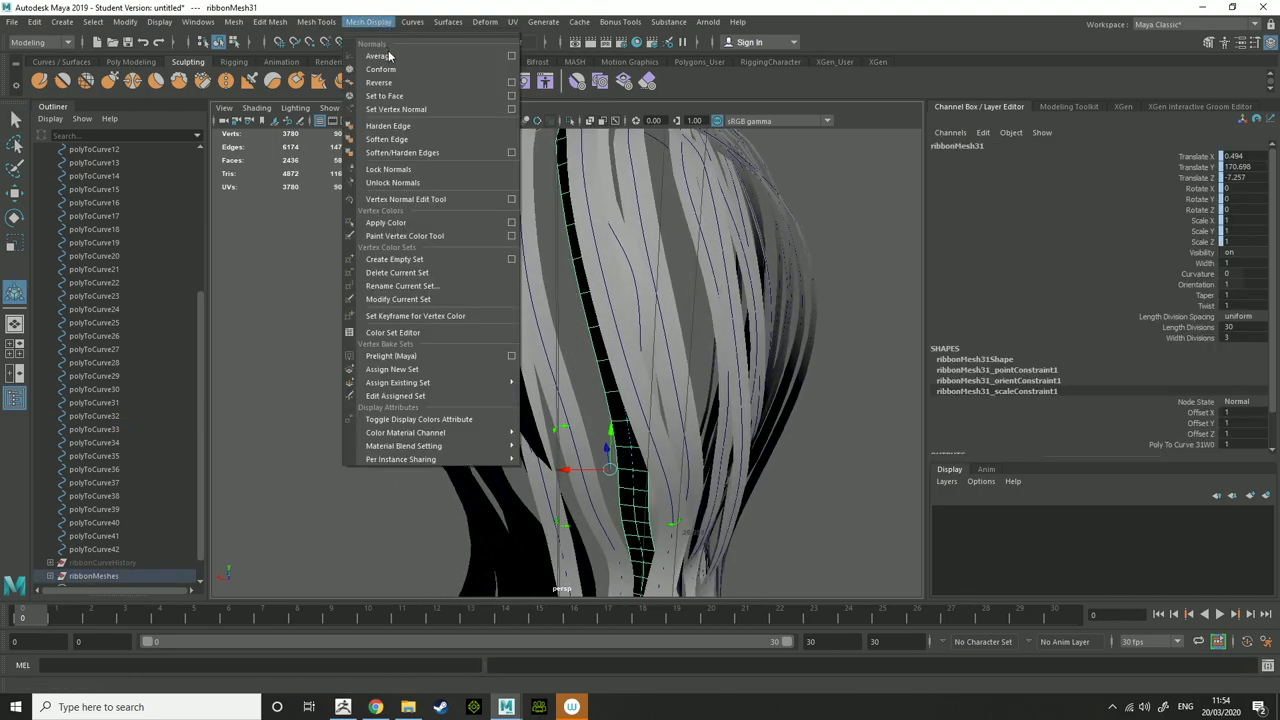
click(587, 381)
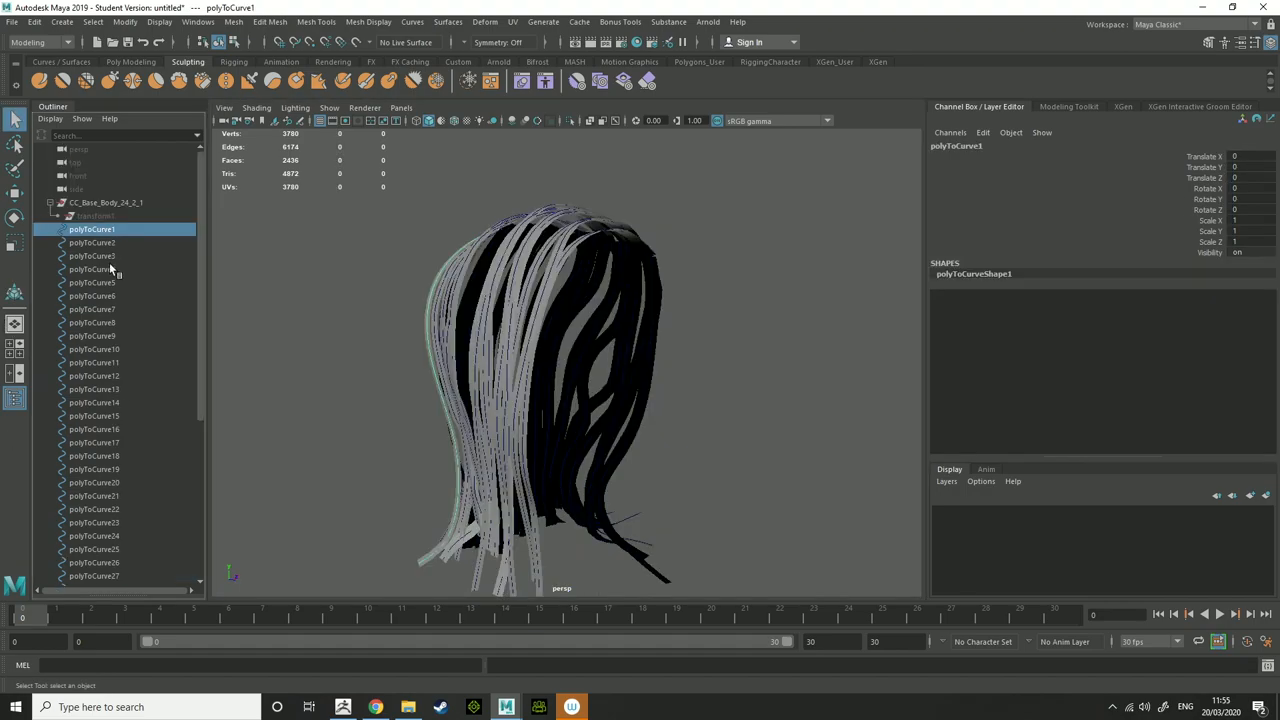
- Select and delete guide curves polyToCurve1 through polyToCurve42 in the Outliner
scroll(down, 3)
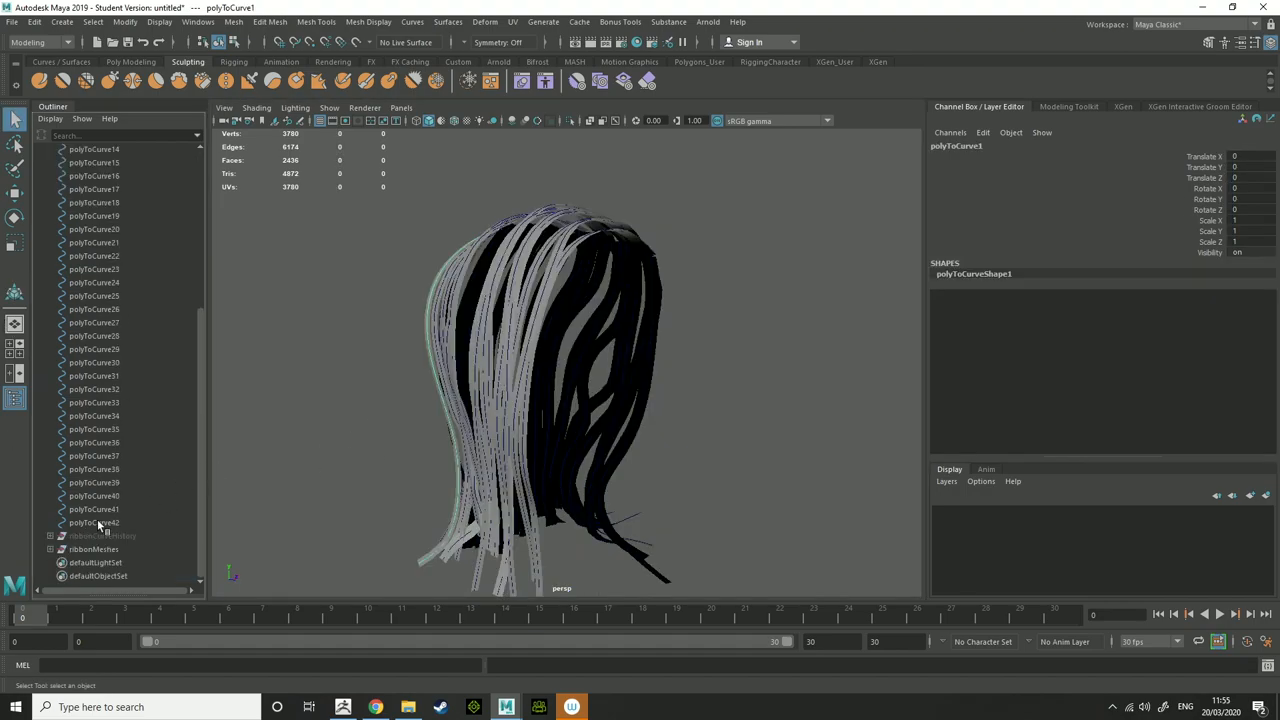
click(335, 343)
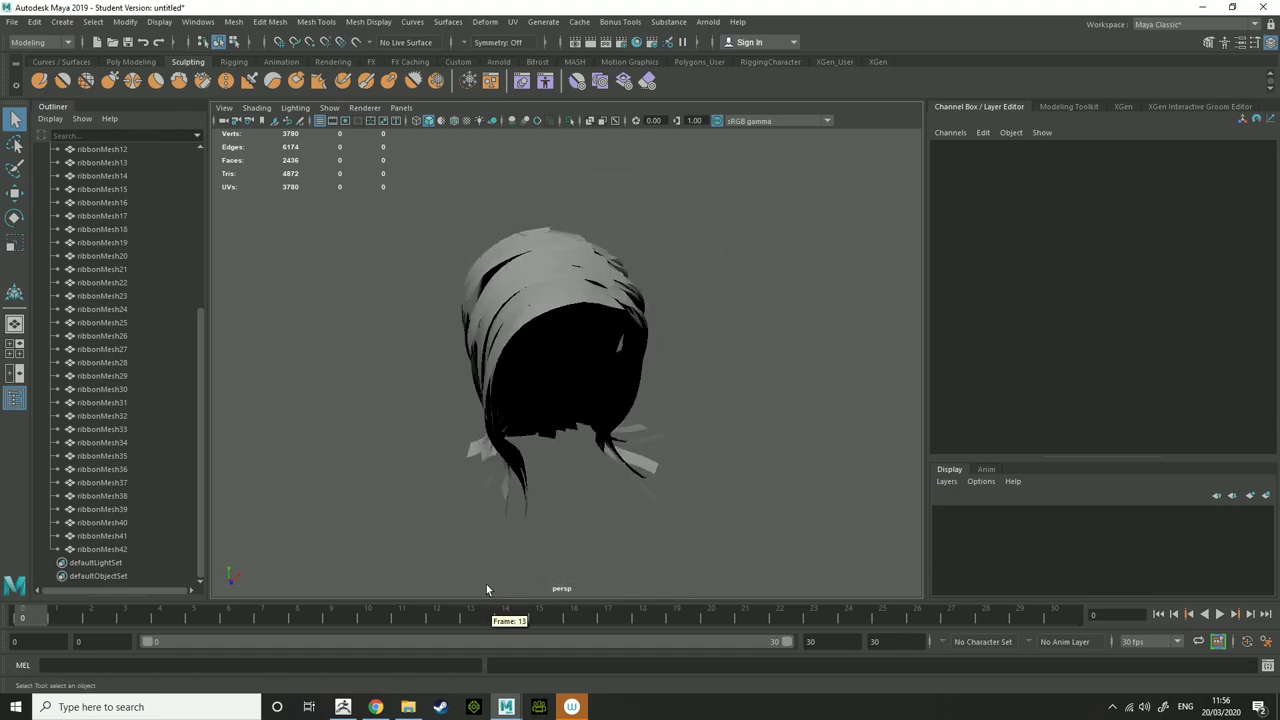
- Select ribbonMesh12 through ribbonMesh42, skip Combine, and group them into group1
click(93, 242)
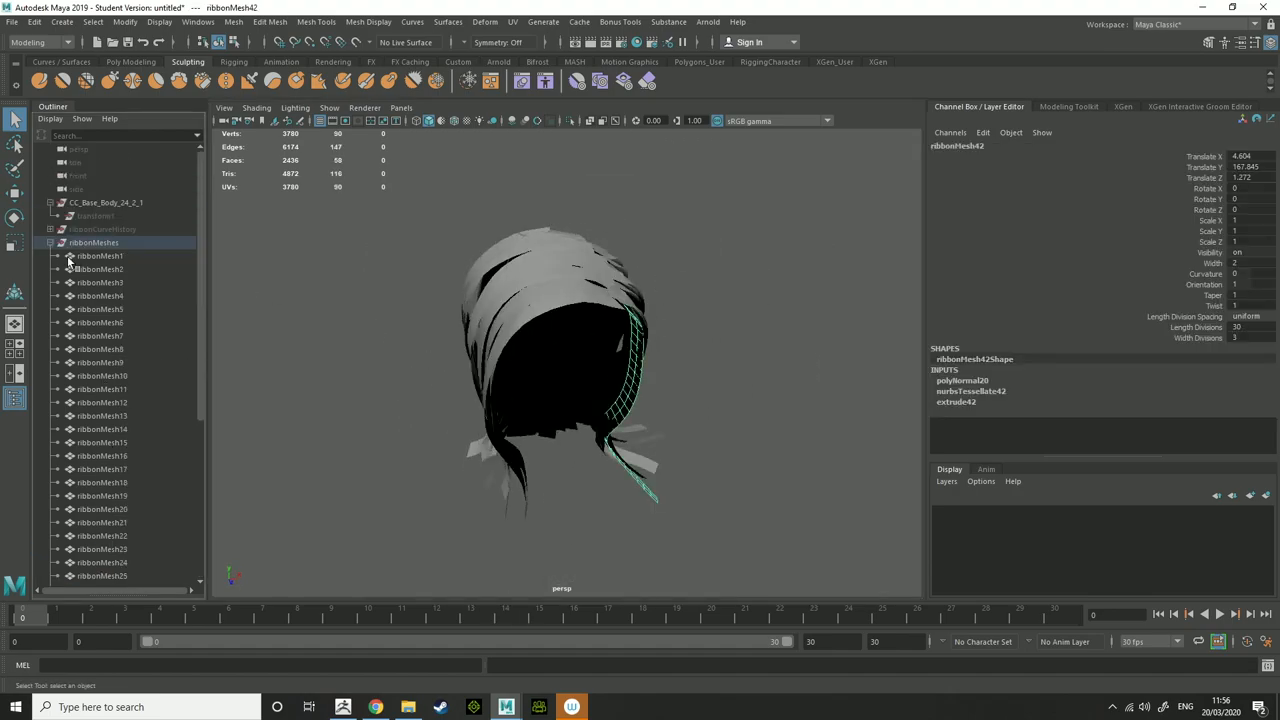
click(198, 22)
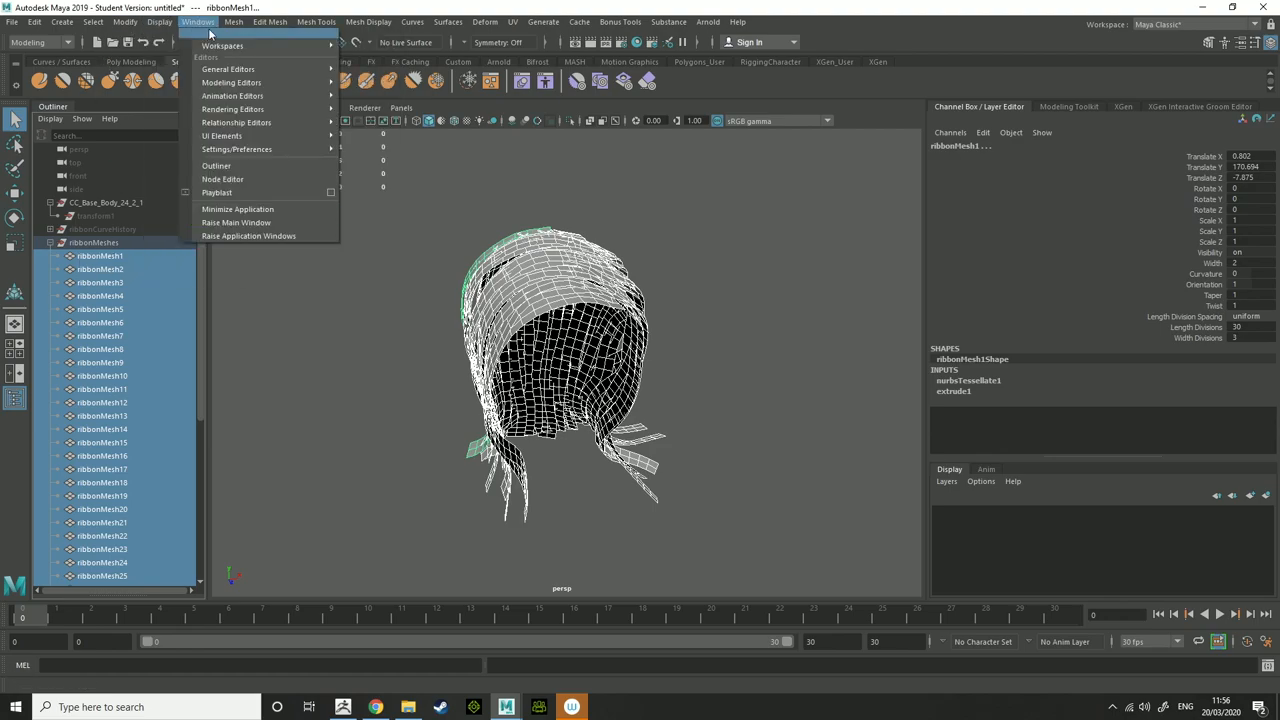
click(233, 21)
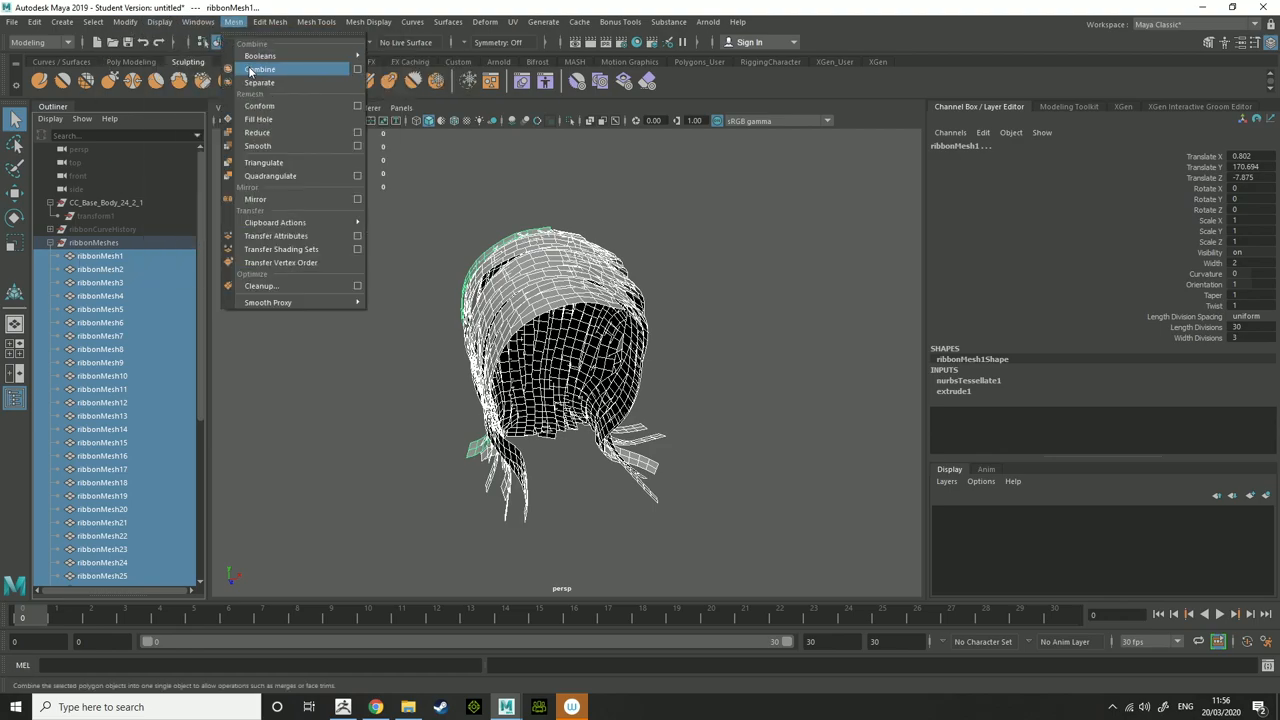
click(260, 69)
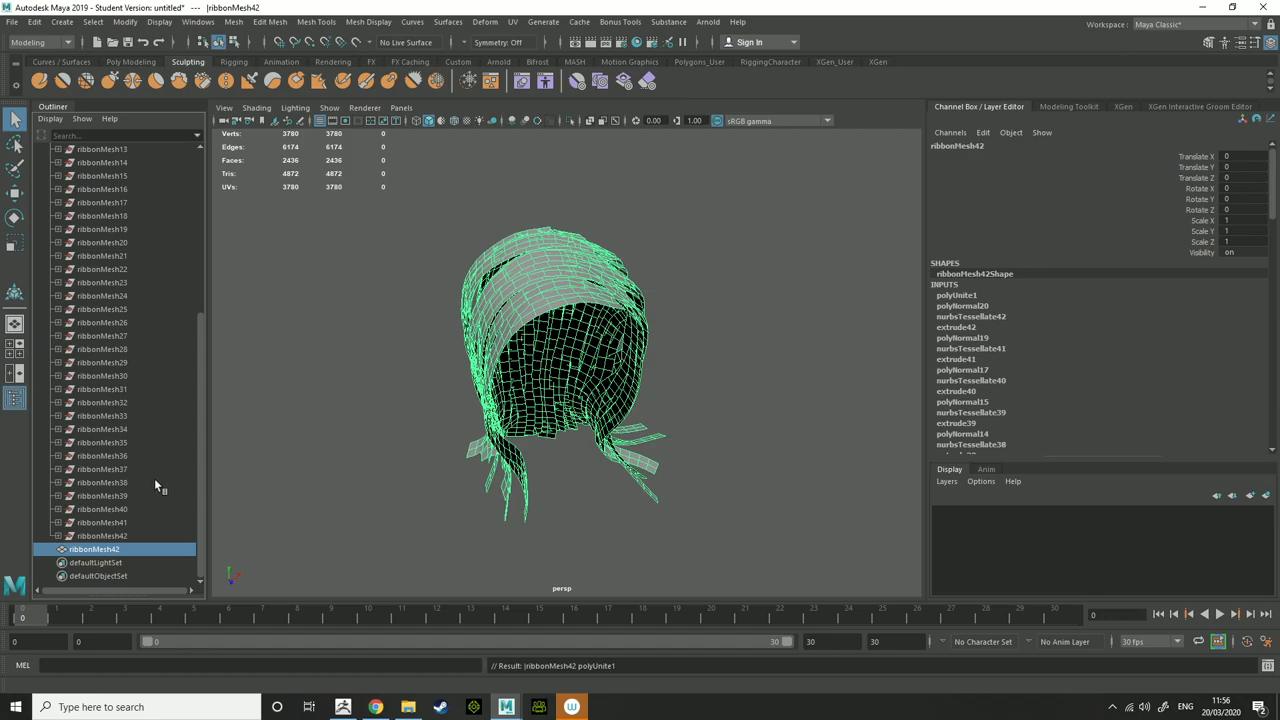
click(92, 22)
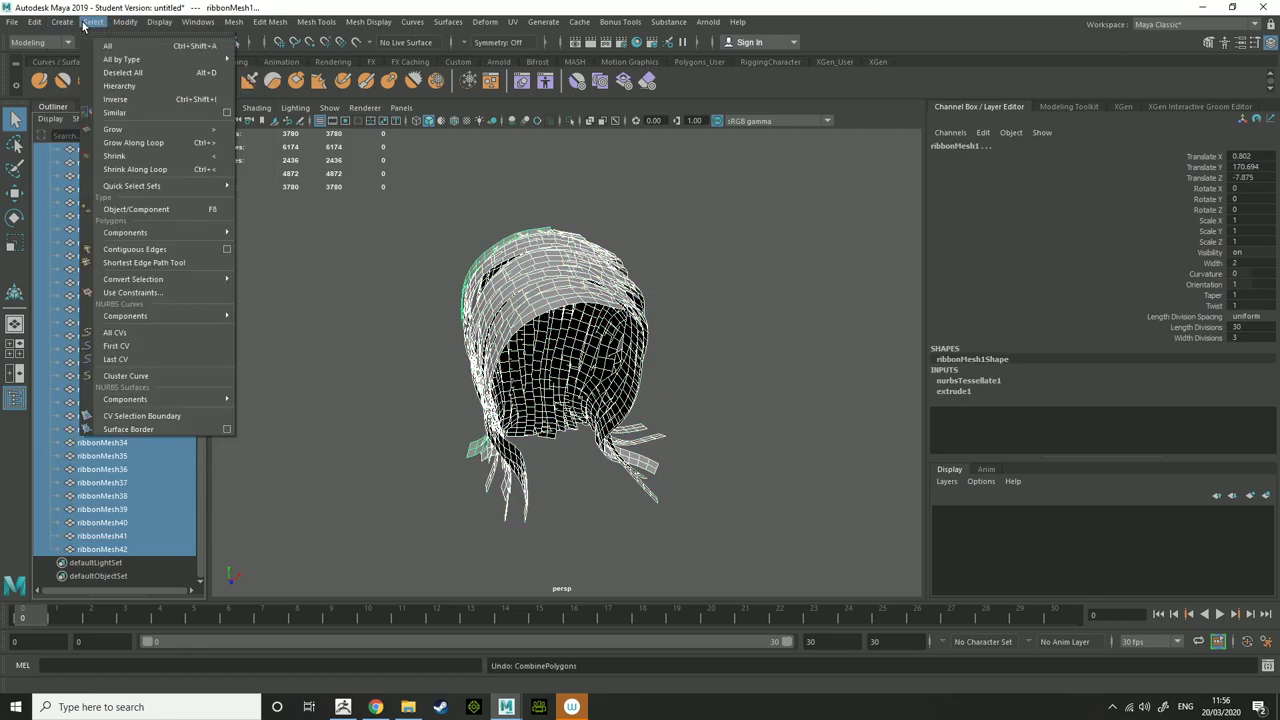
click(125, 22)
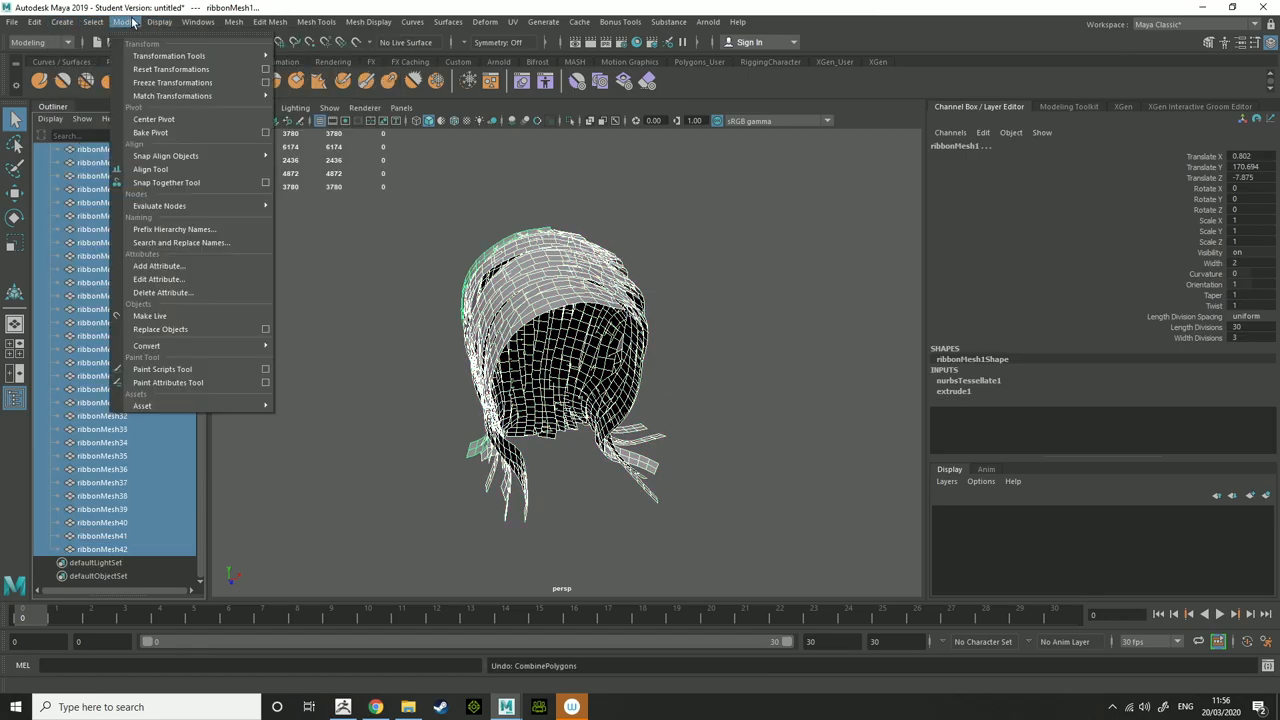
click(234, 21)
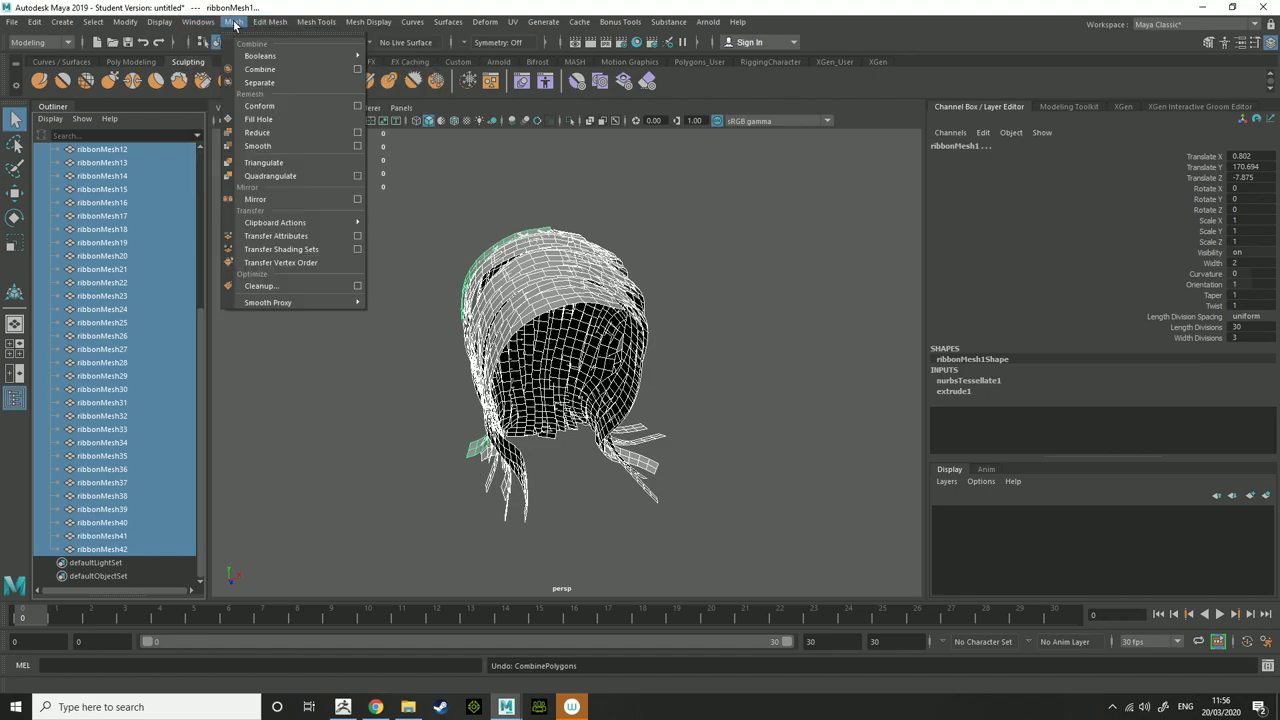
click(34, 21)
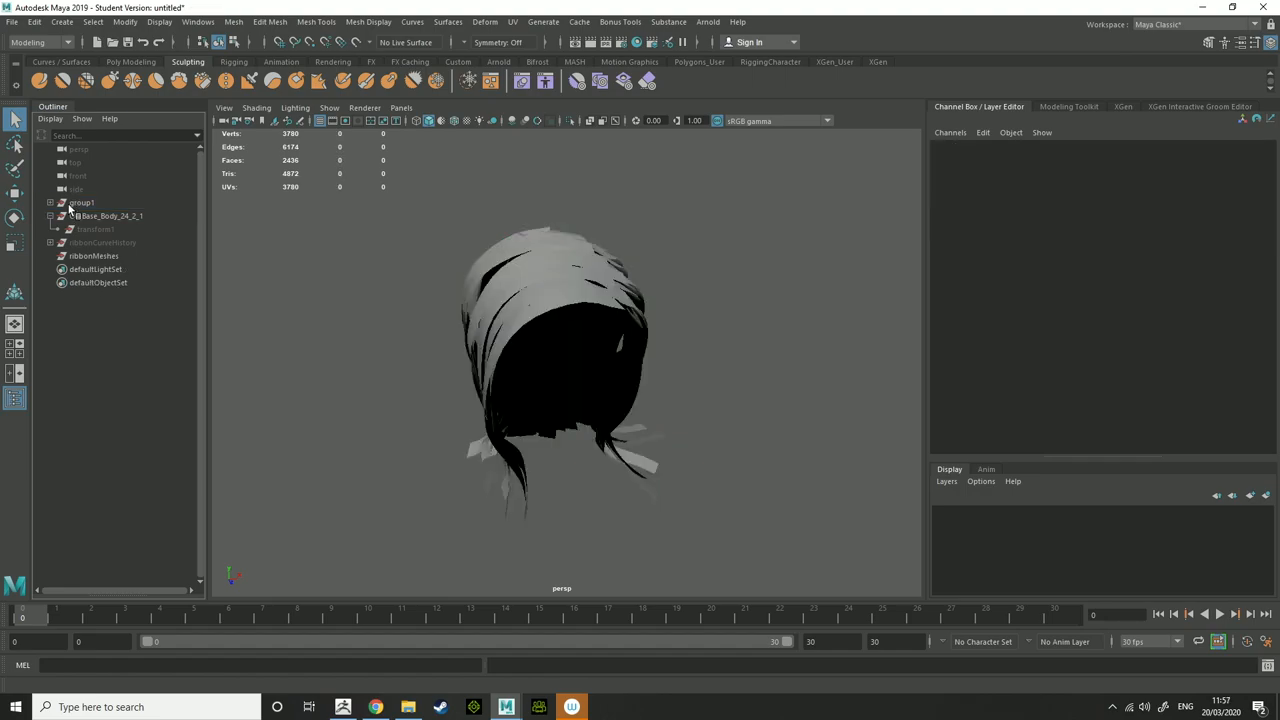
click(52, 202)
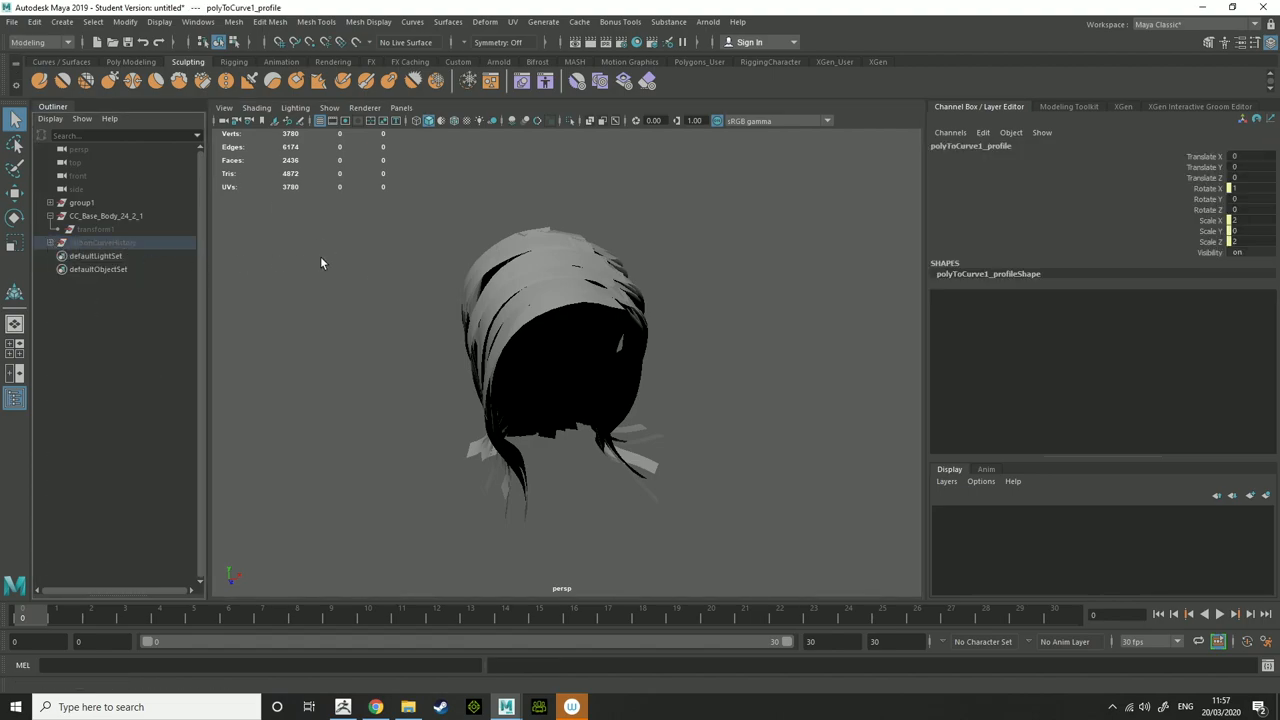
- Import the Hair2 FBX as CC_Base_Body_24_2 and adjust the camera view
click(11, 21)
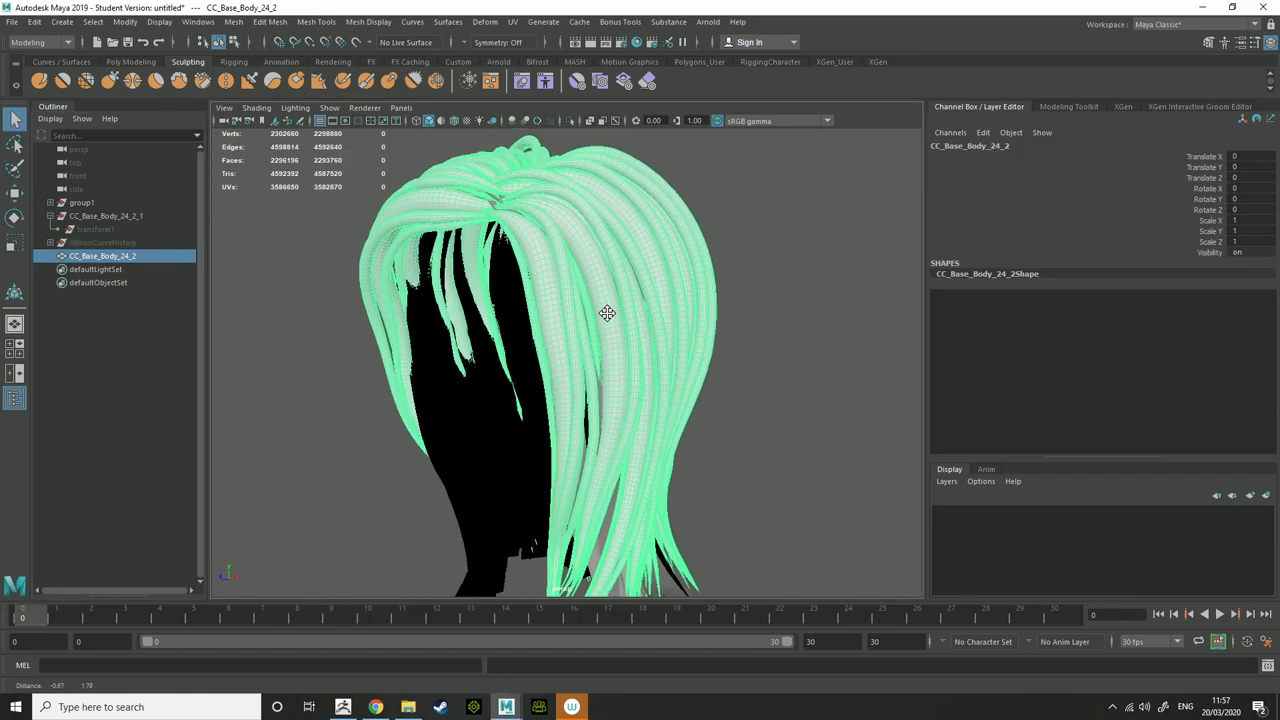
drag(607, 313, 740, 278)
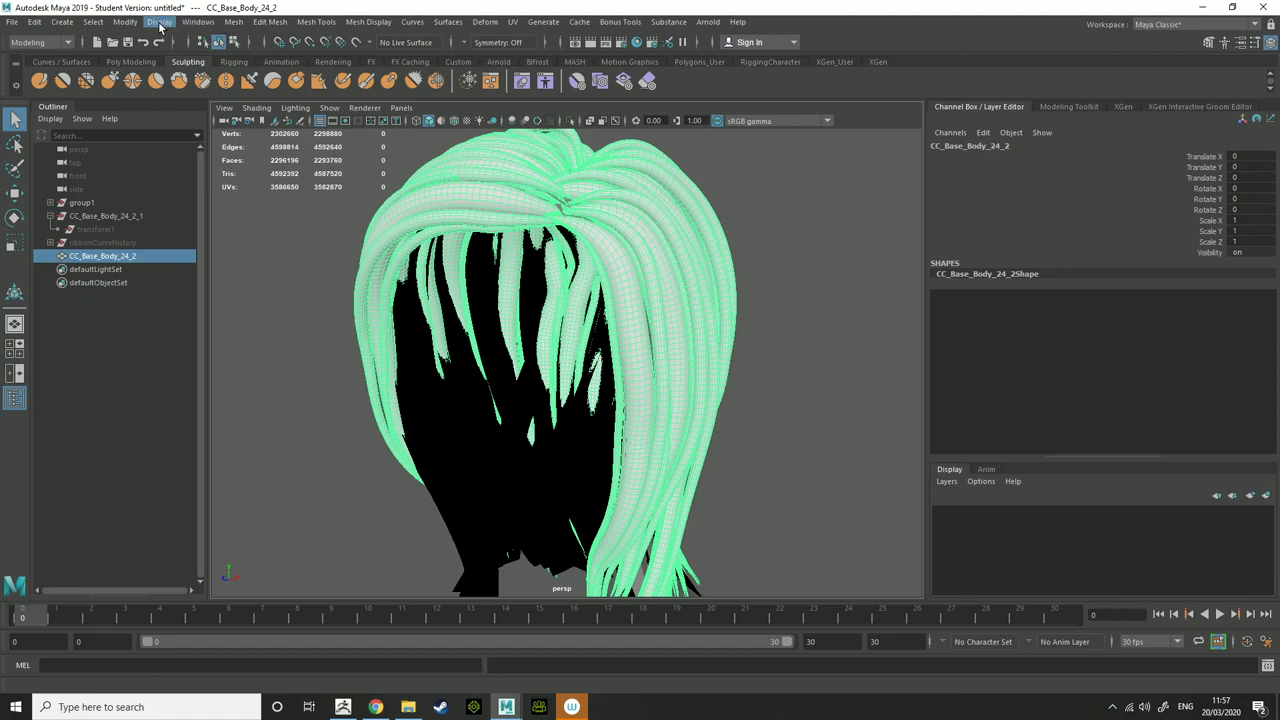
click(34, 22)
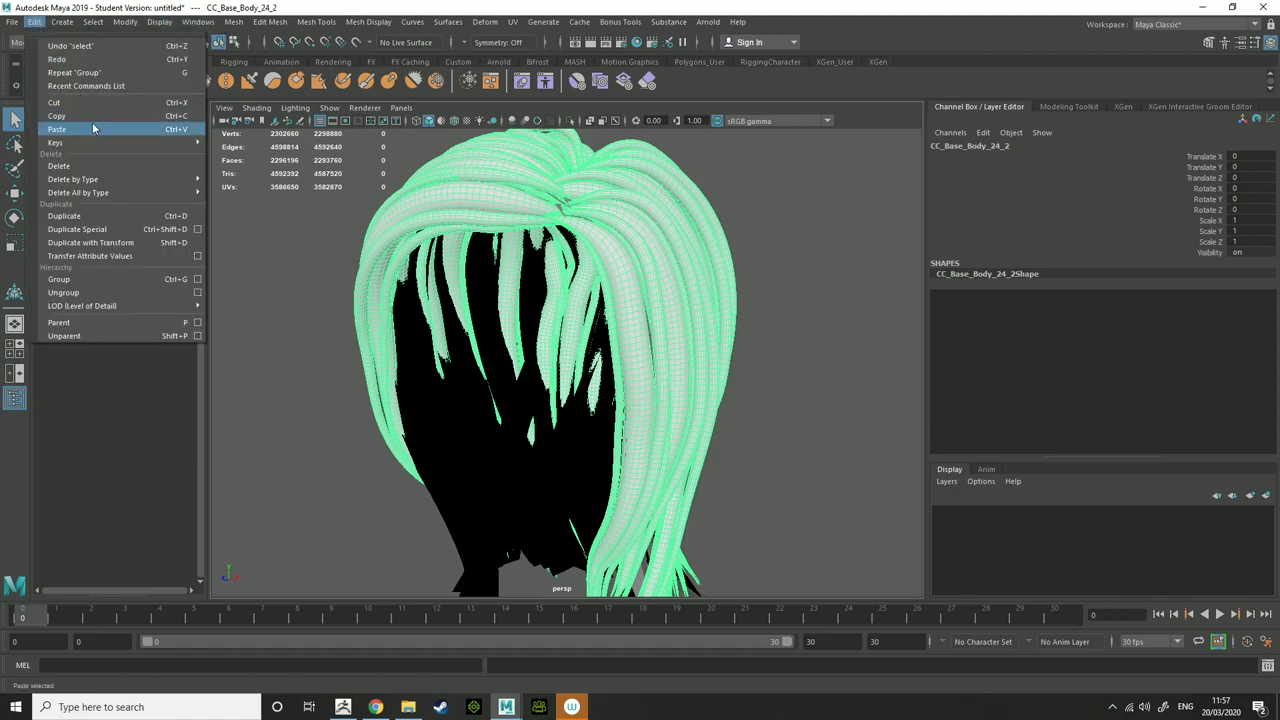
click(198, 22)
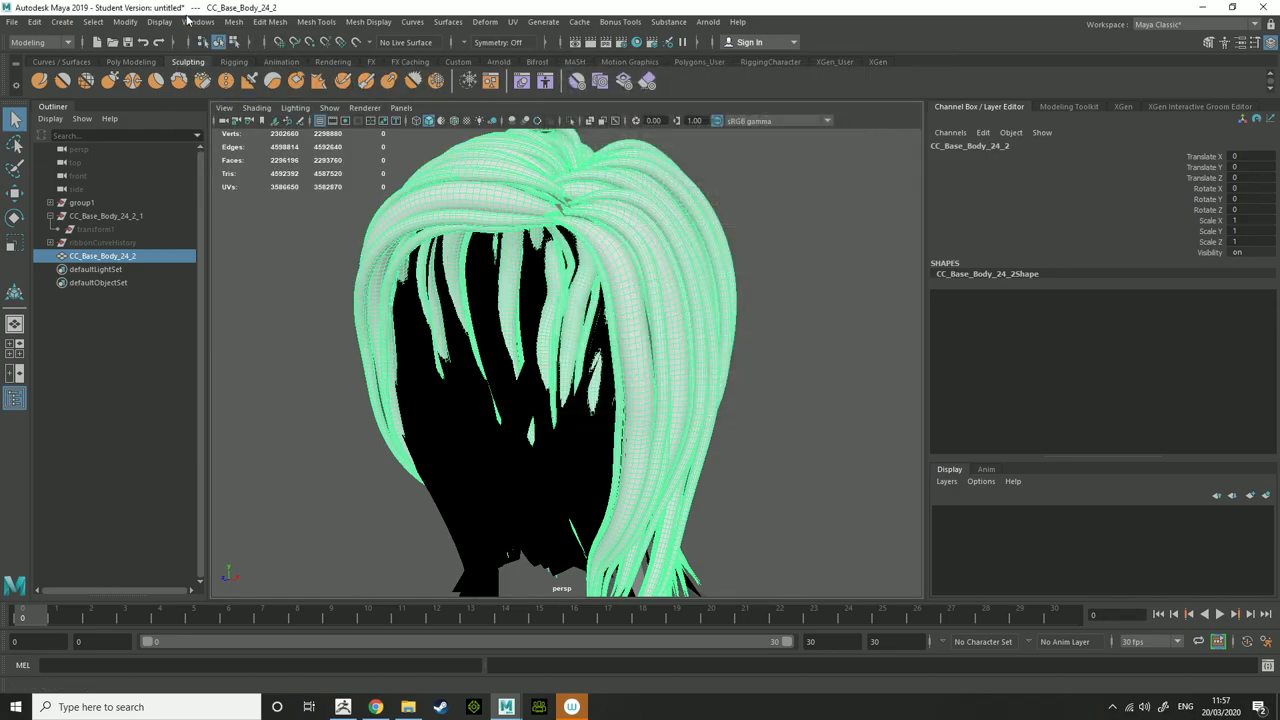
- Separate the second hair mesh into 80 tubes and open the Script Editor
click(233, 22)
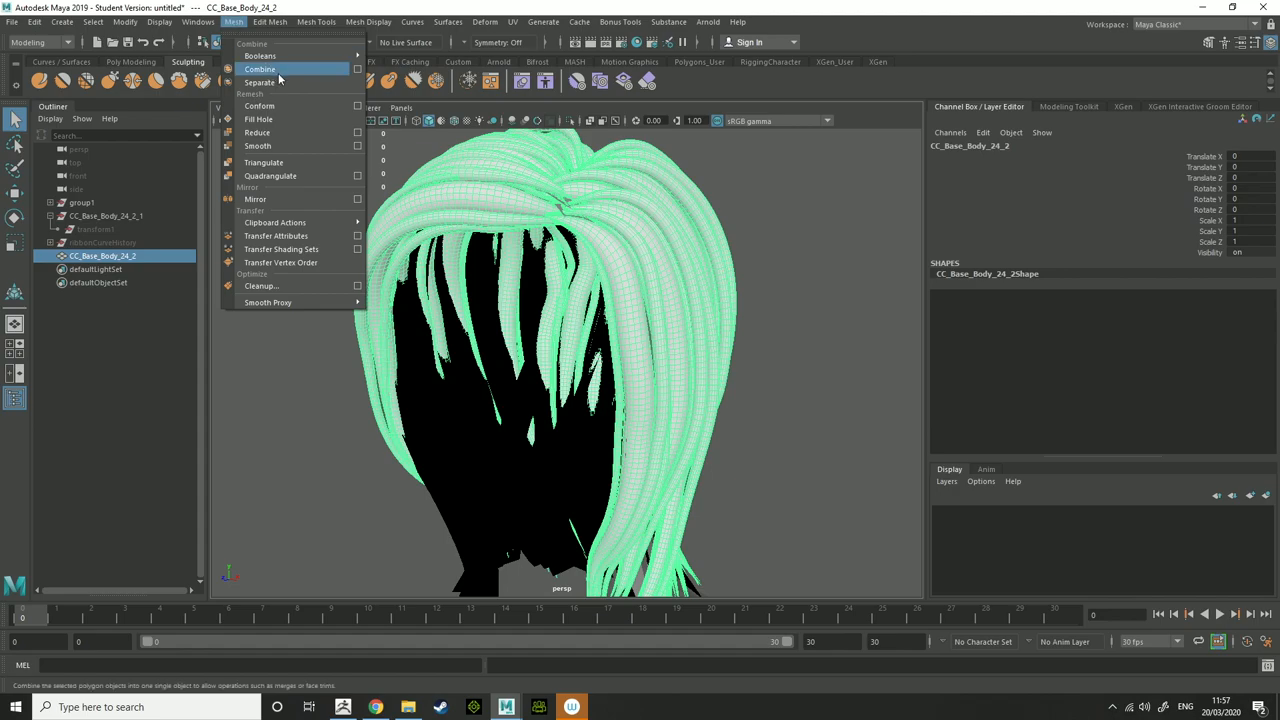
click(259, 82)
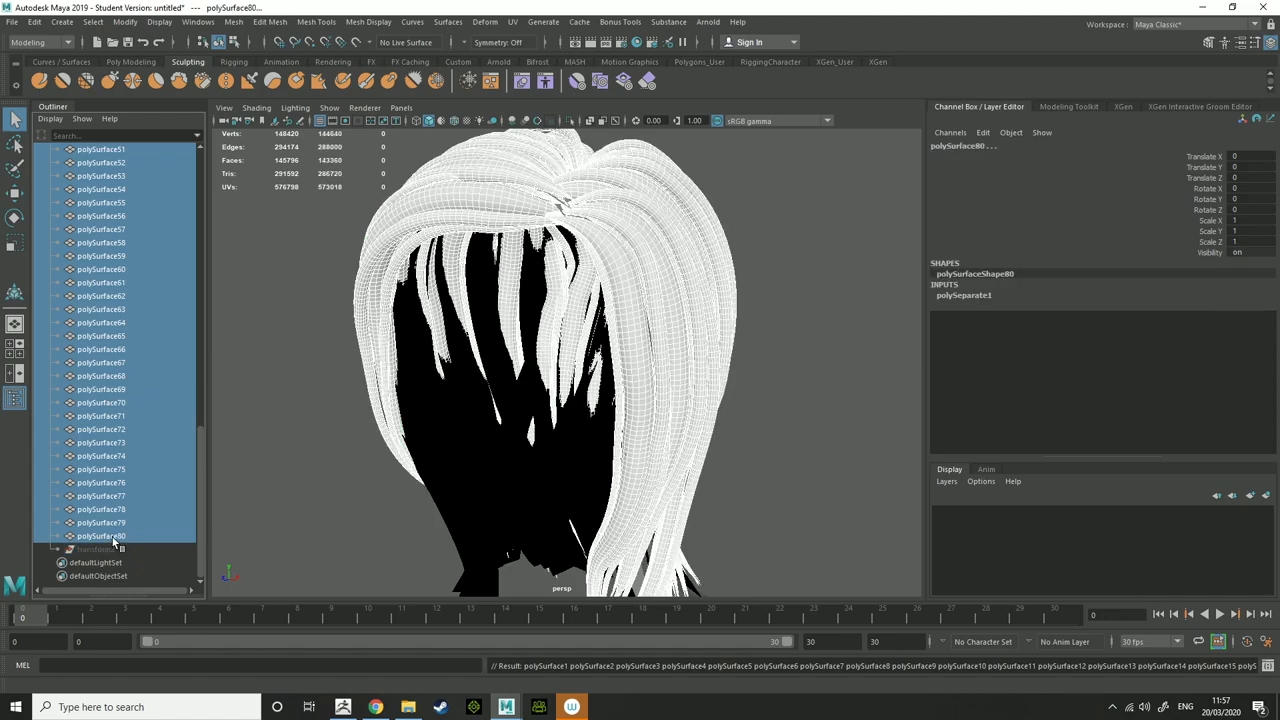
click(197, 22)
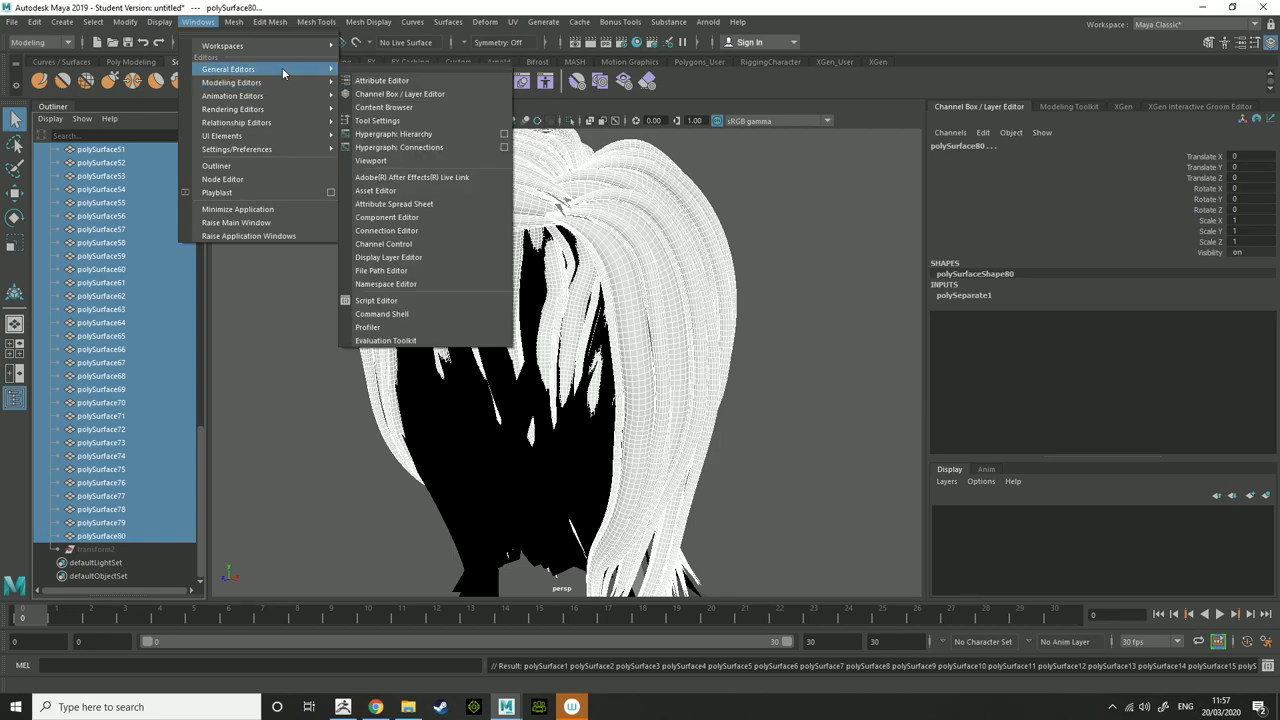
click(376, 300)
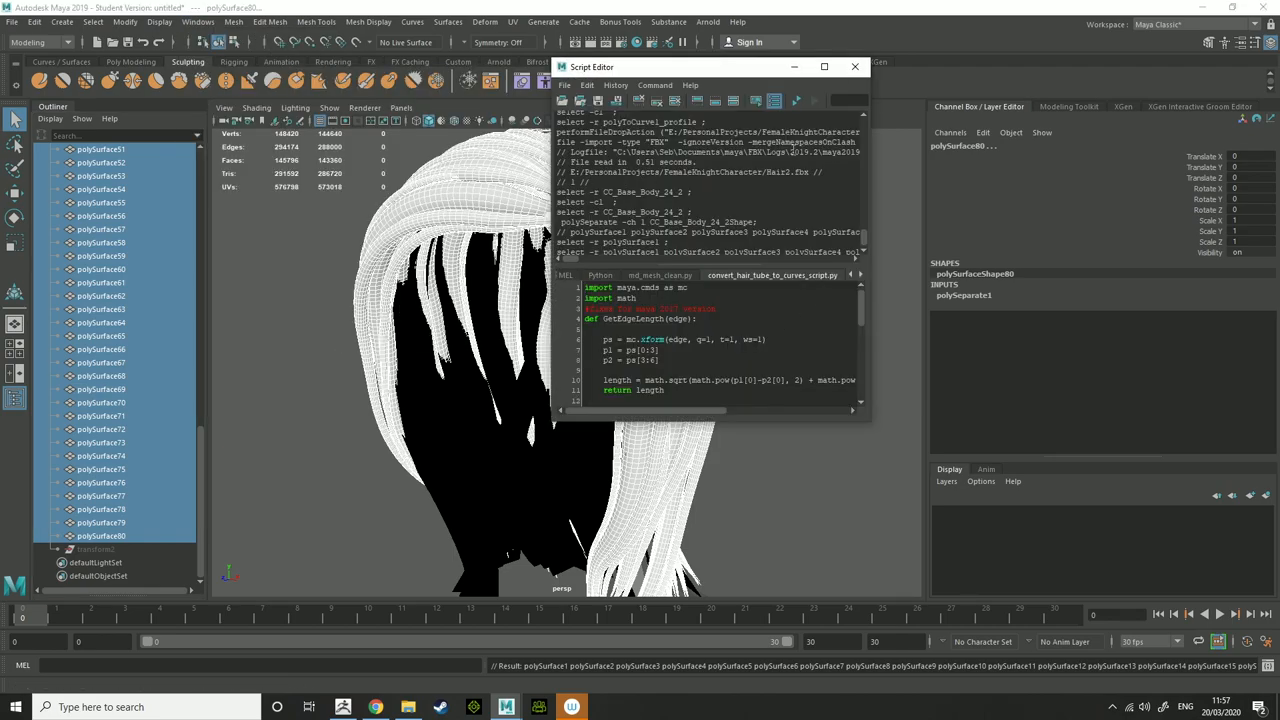
- Run the tube-to-curves script to create polyToCurve43–122, then select those curves
click(797, 102)
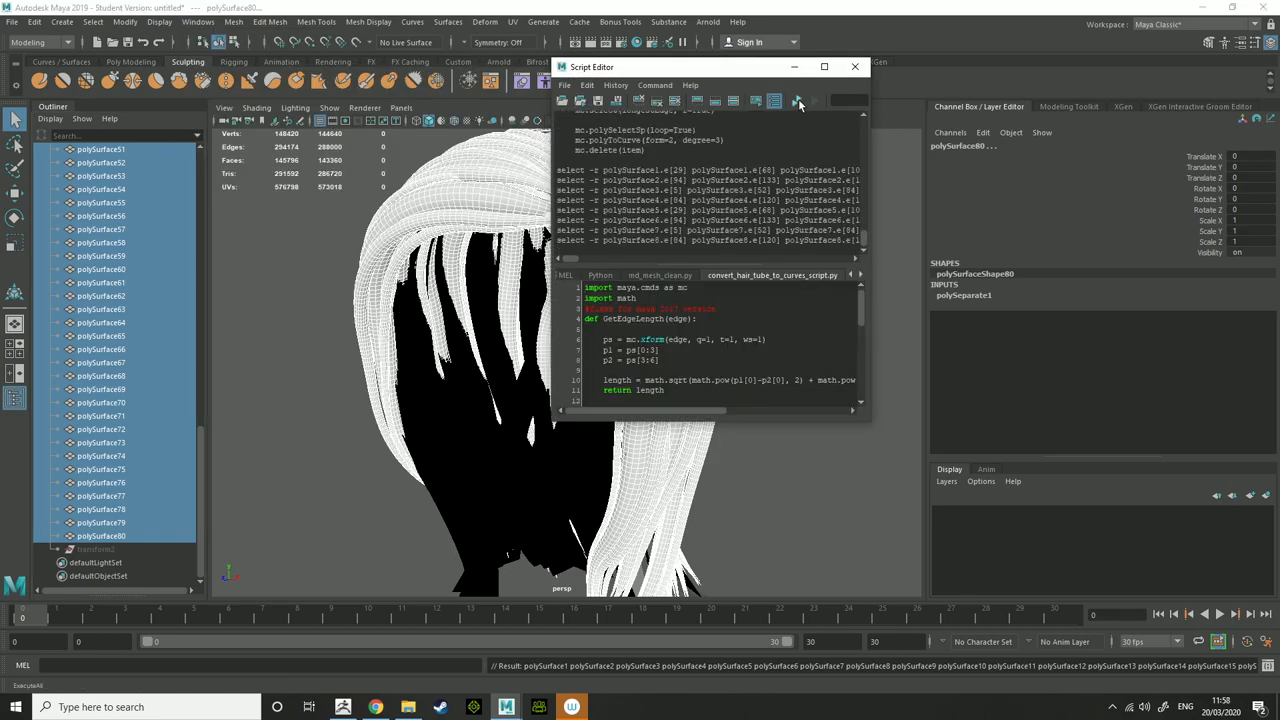
click(798, 103)
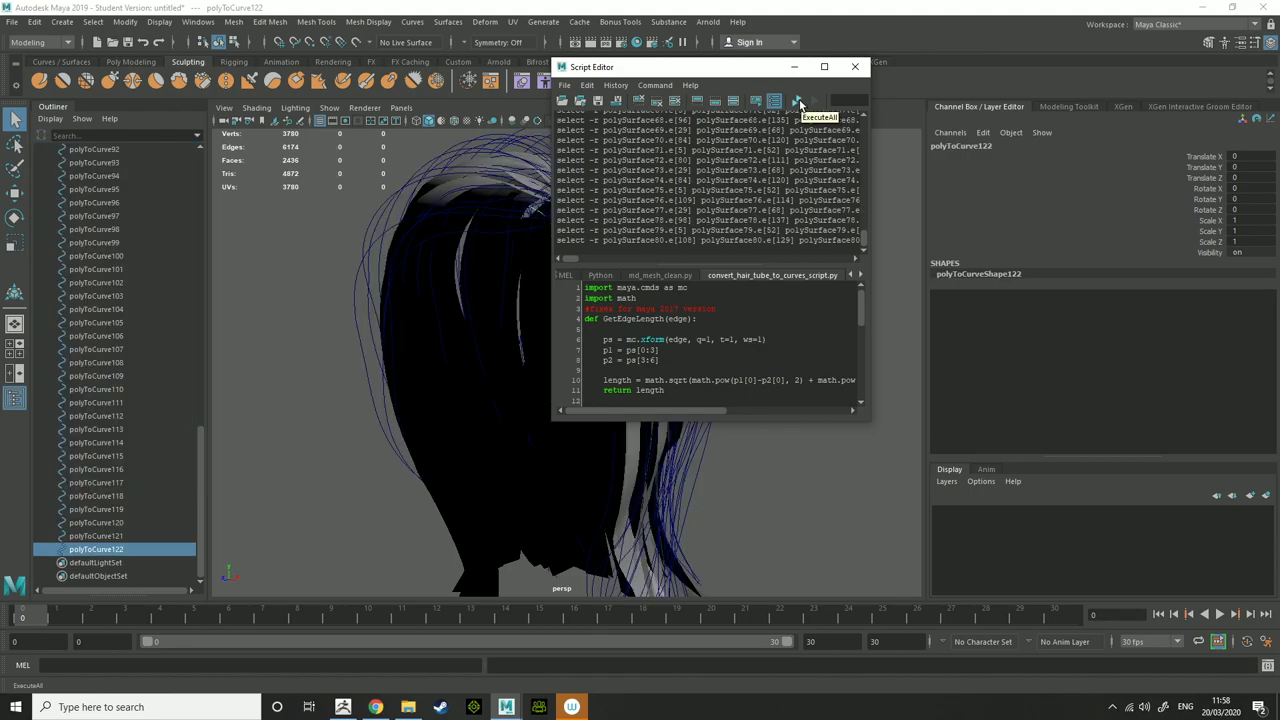
click(798, 100)
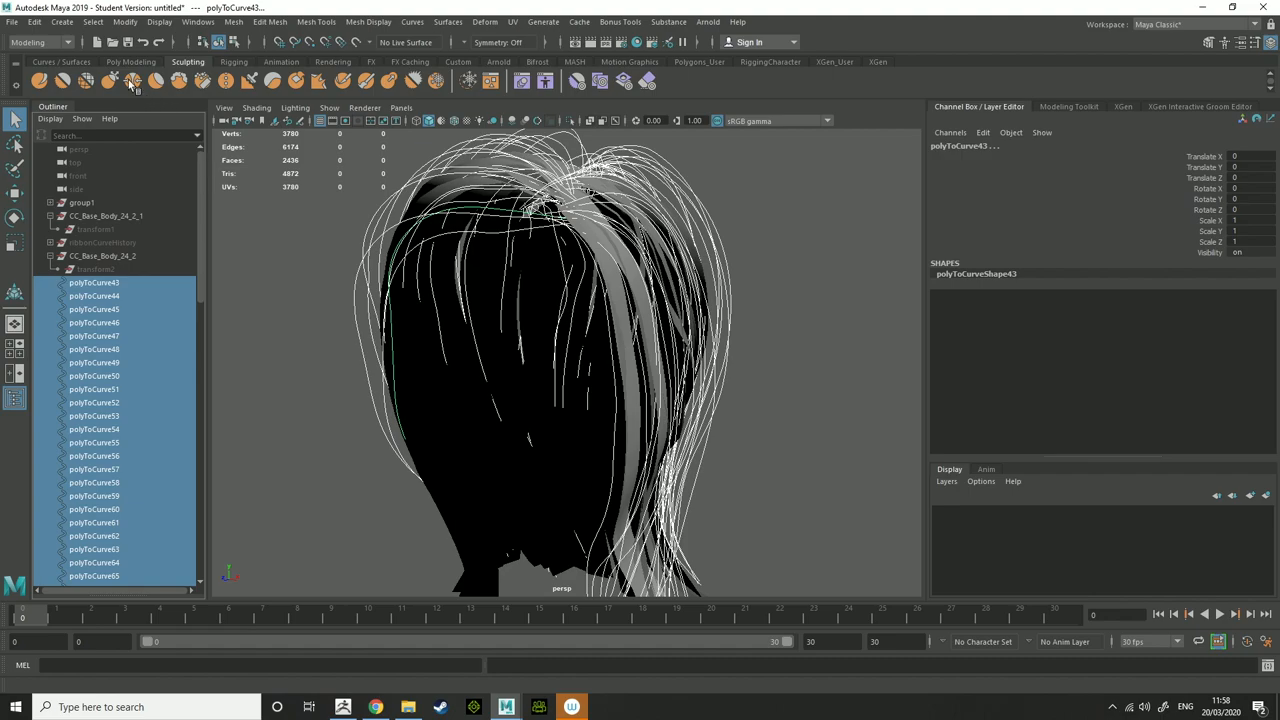
click(92, 22)
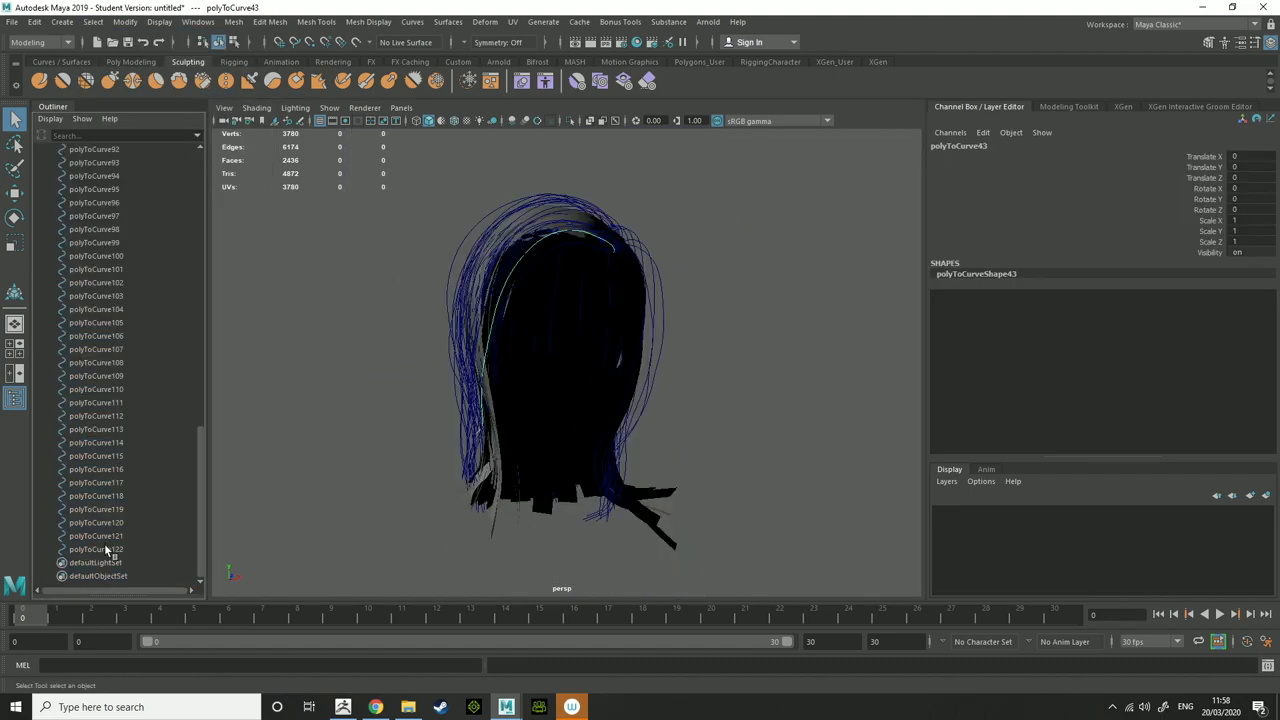
click(543, 22)
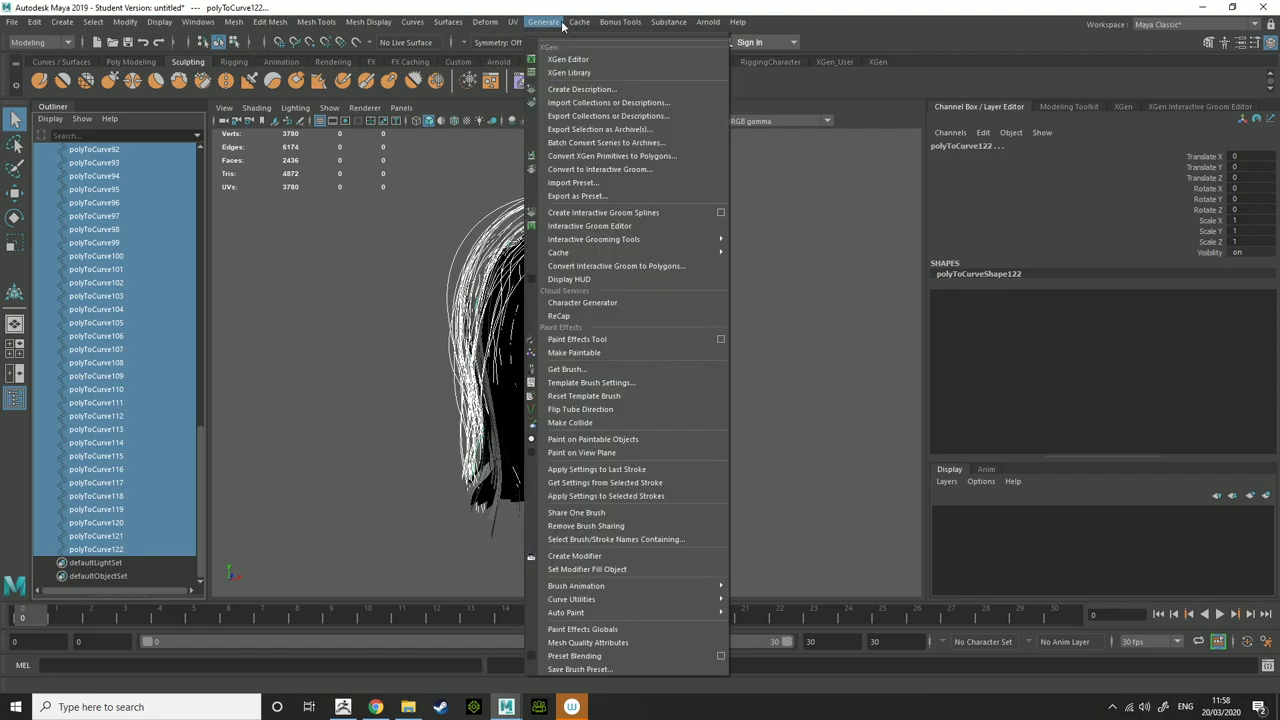
- Generate ribbon meshes from the second layer's polyToCurve curves and orbit to inspect them
click(620, 21)
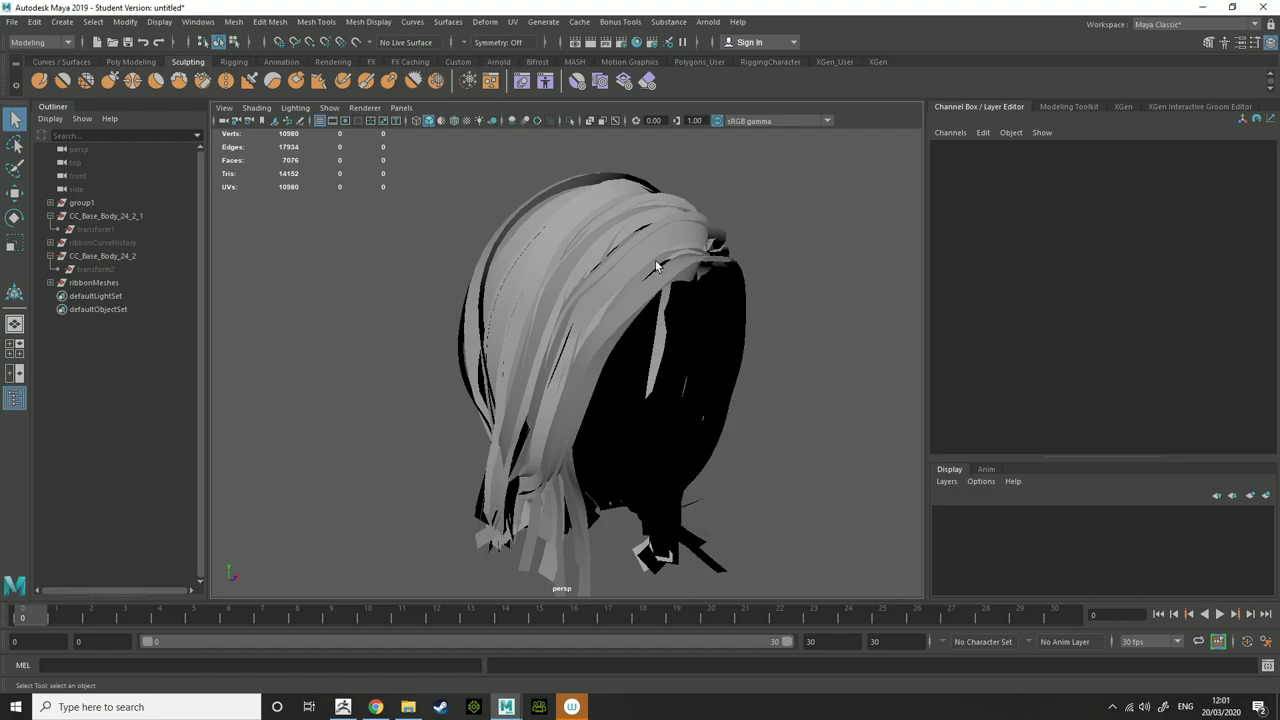
drag(660, 265, 500, 183)
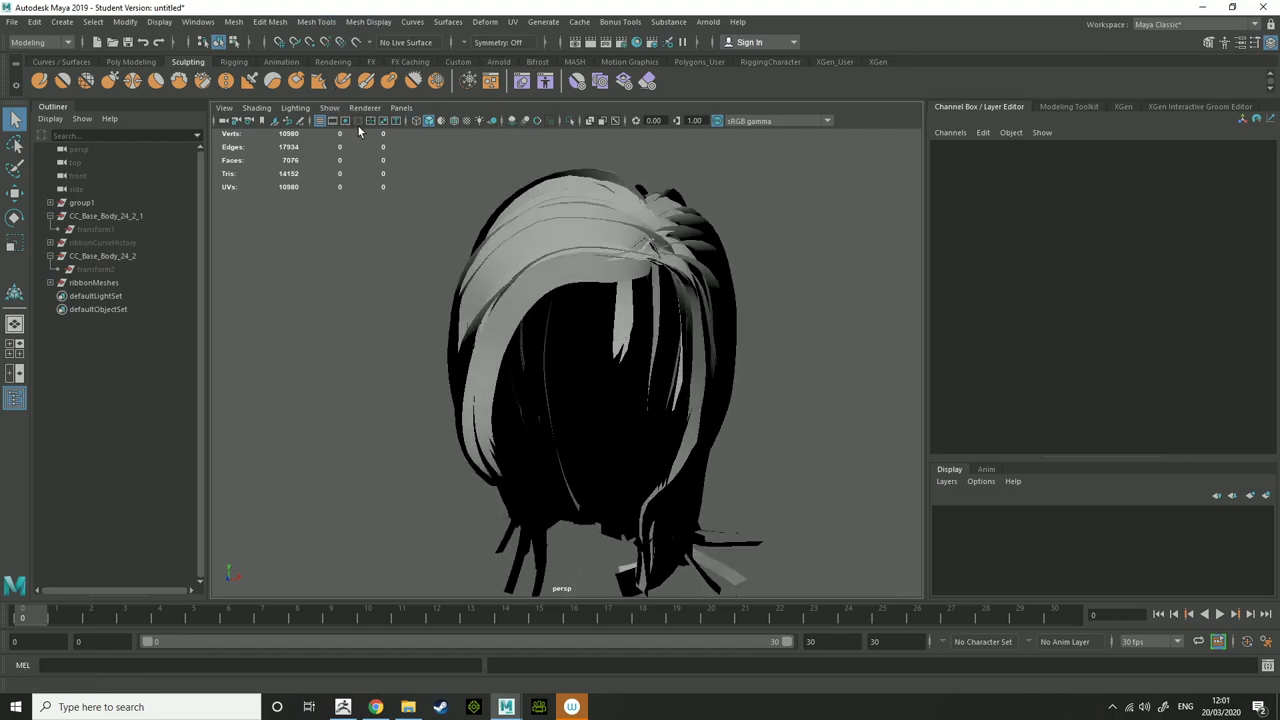
mouse_move(360, 133)
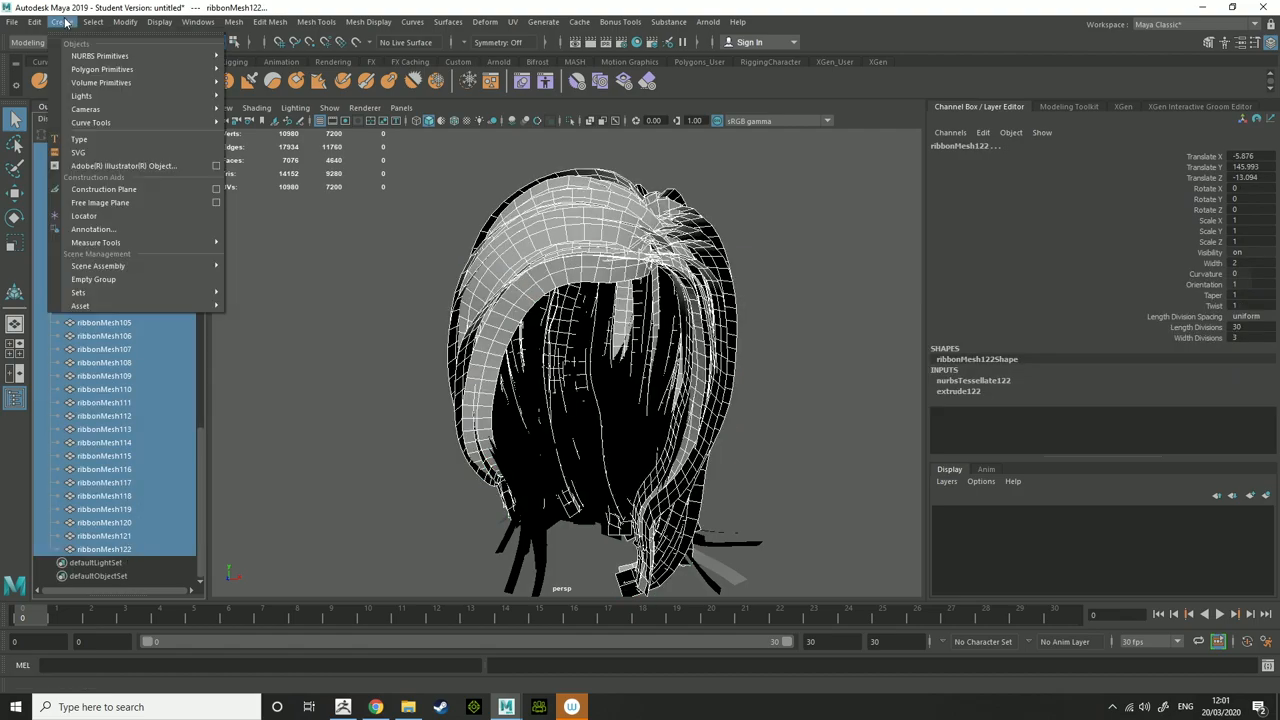
- Group the second layer's ribbons as group2 and select the empty ribbonMeshes node for removal
click(124, 22)
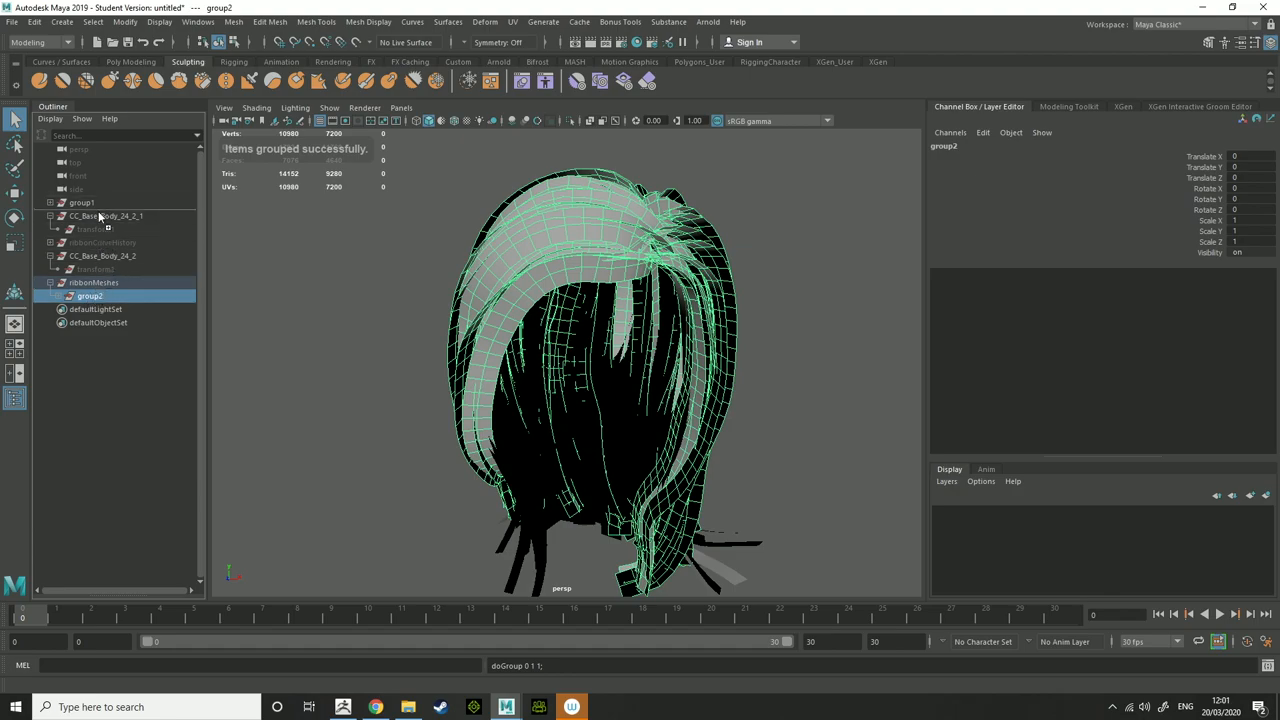
click(93, 295)
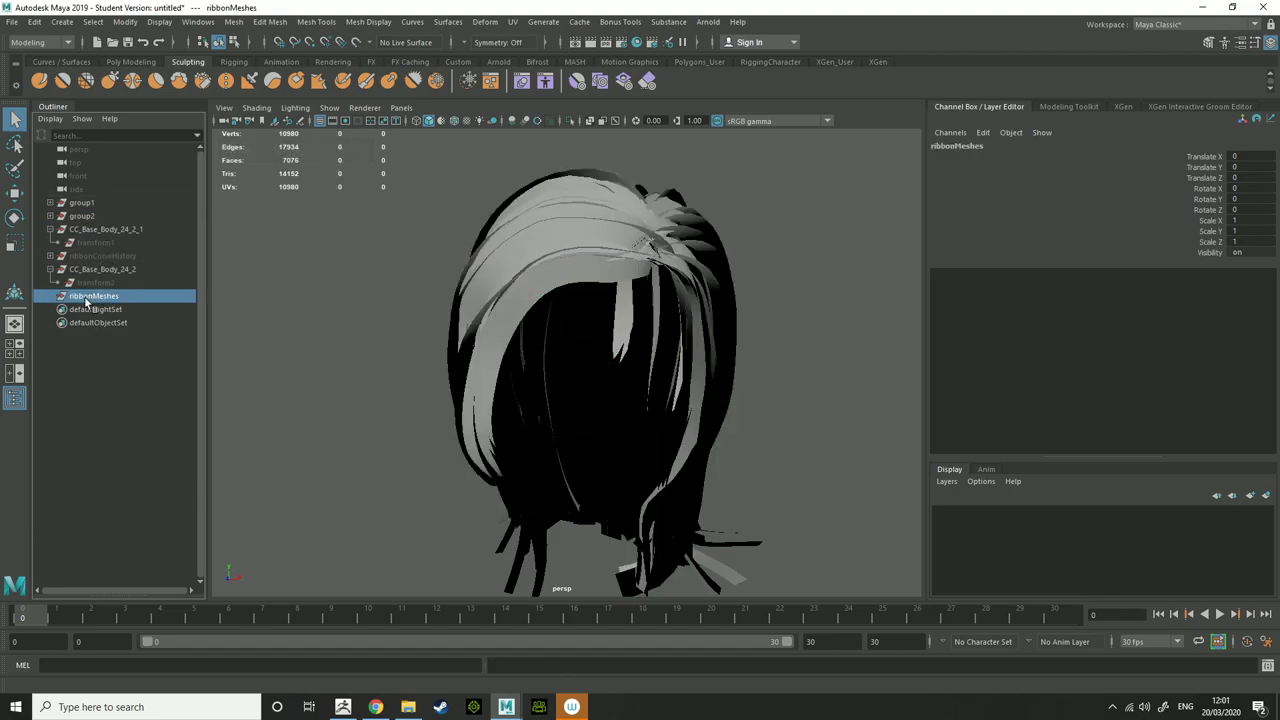
click(96, 282)
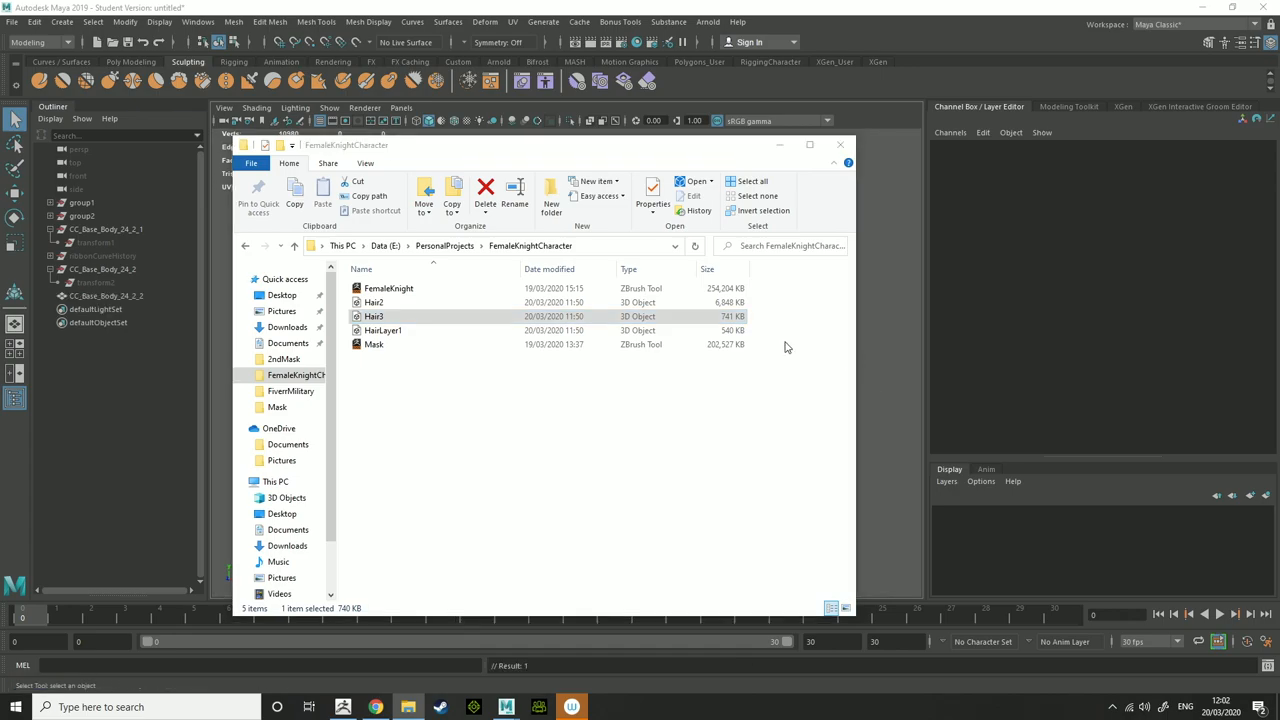
- Separate the imported Hair3 mesh into its four tube pieces
click(62, 21)
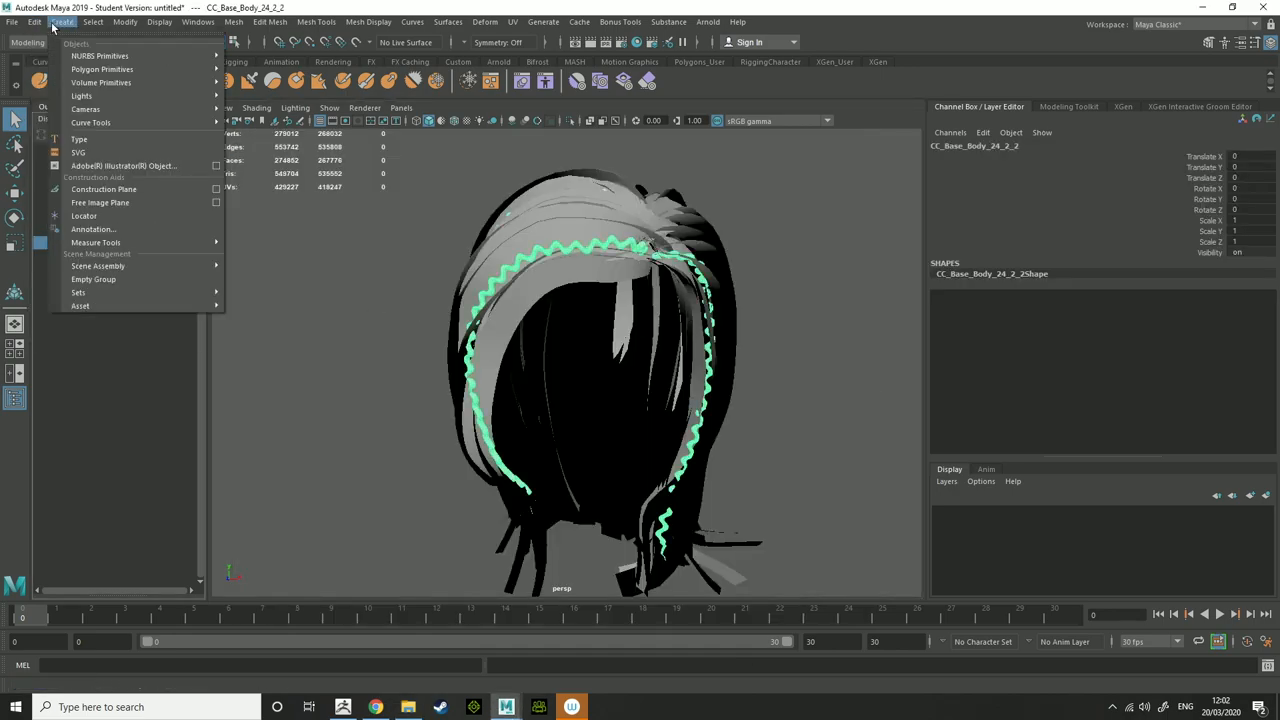
click(124, 22)
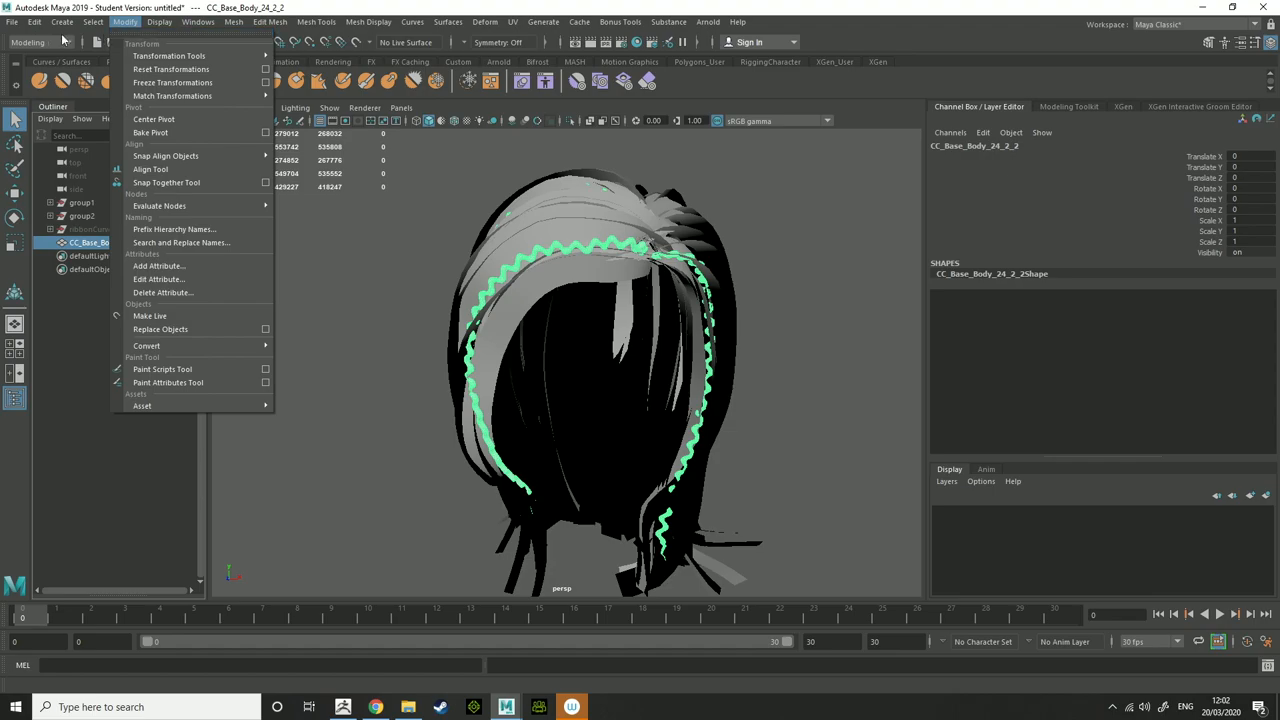
click(233, 21)
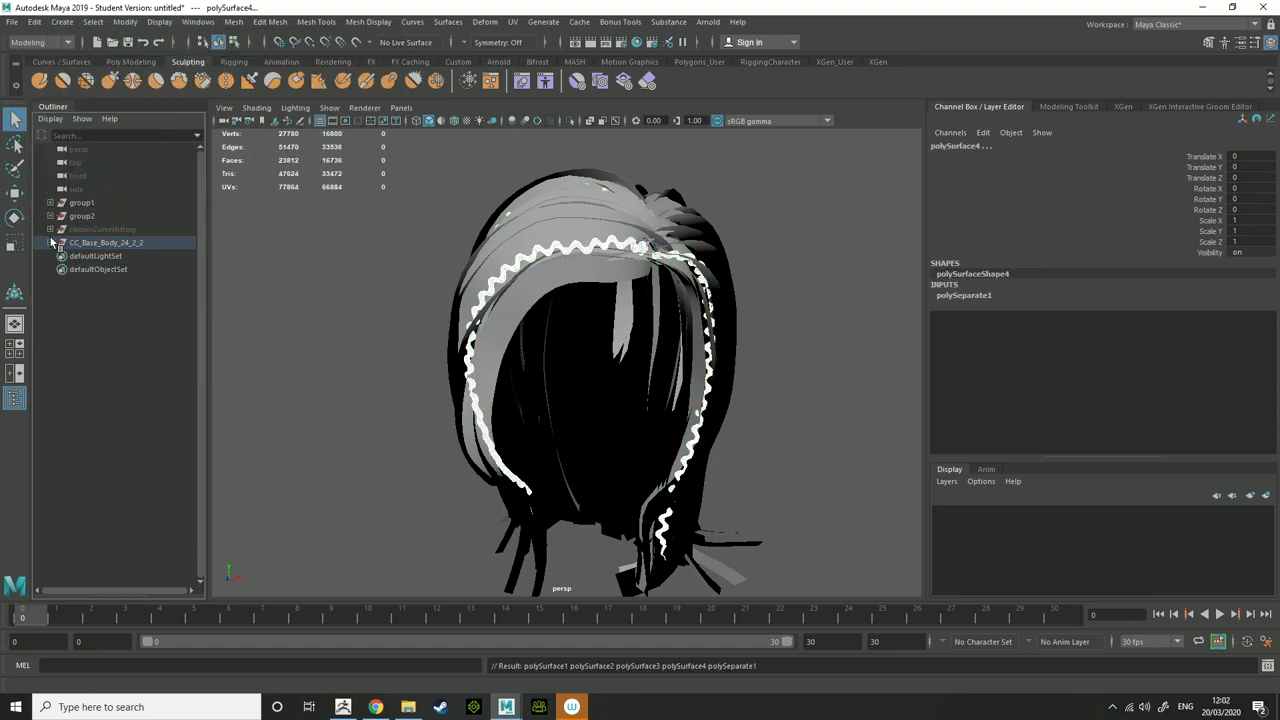
click(53, 242)
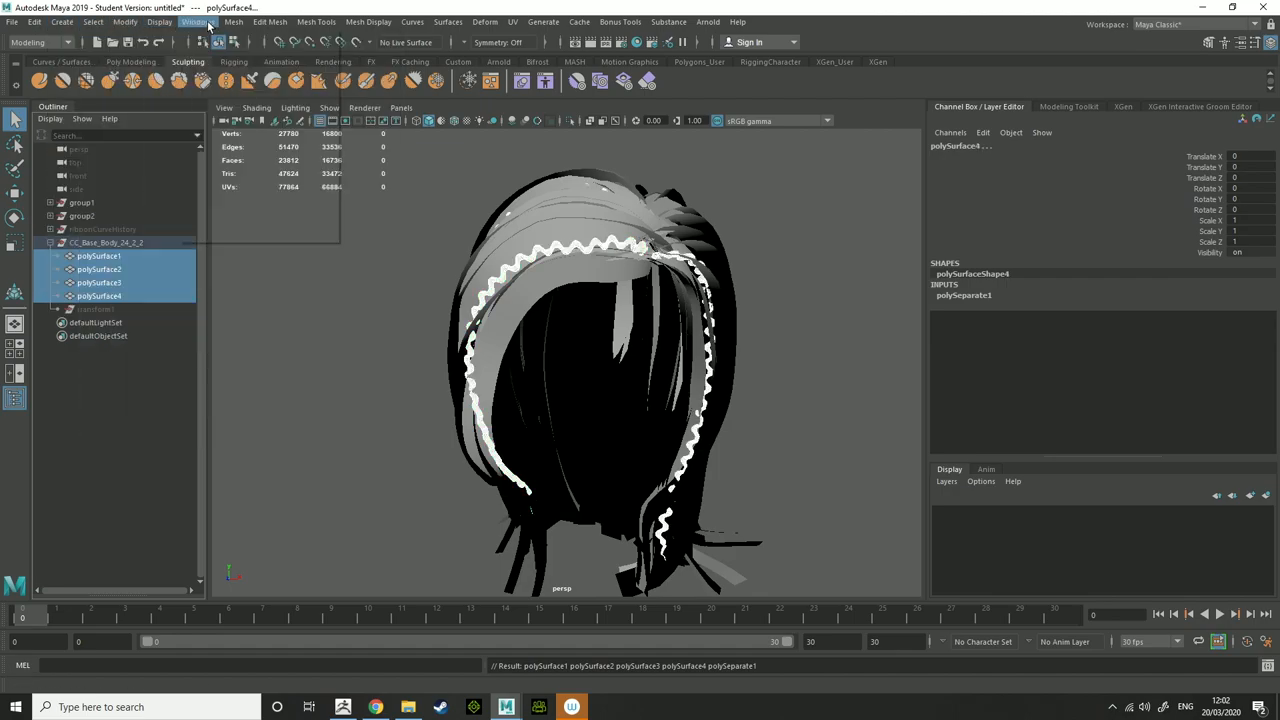
- Run the convert_hair_tube_to_curves script in the Script Editor to create guide curves
click(198, 21)
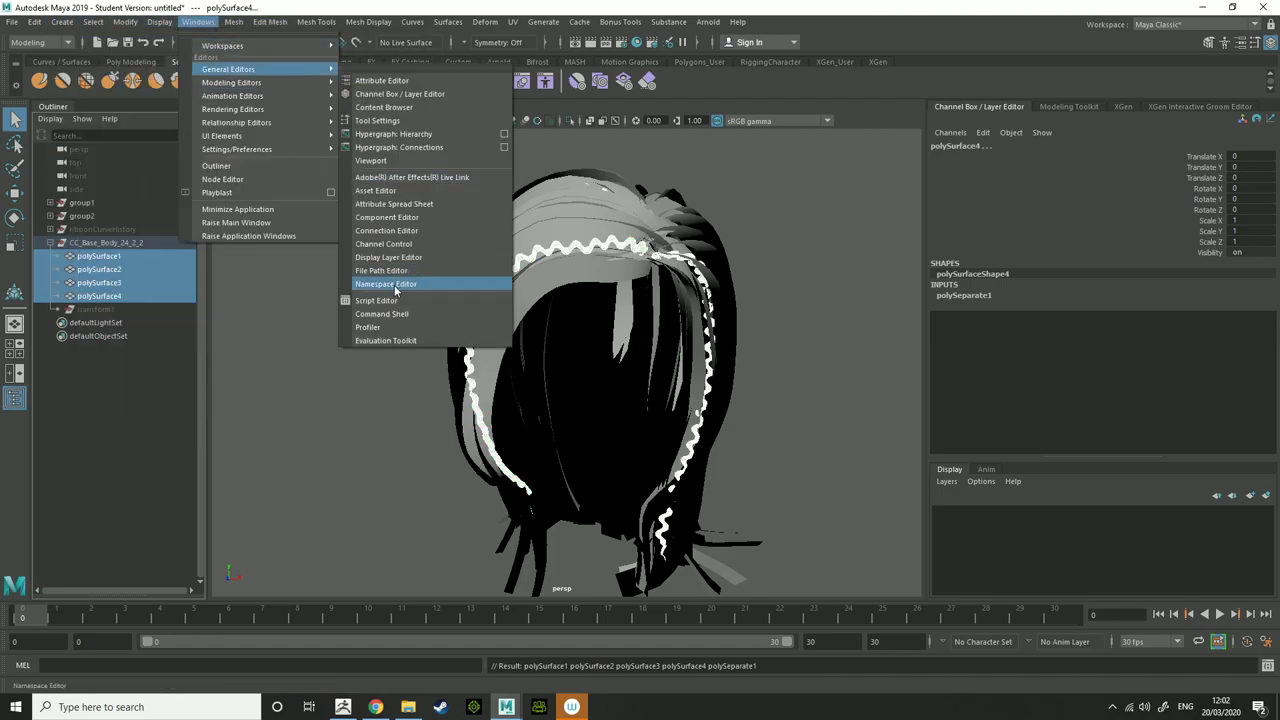
click(376, 300)
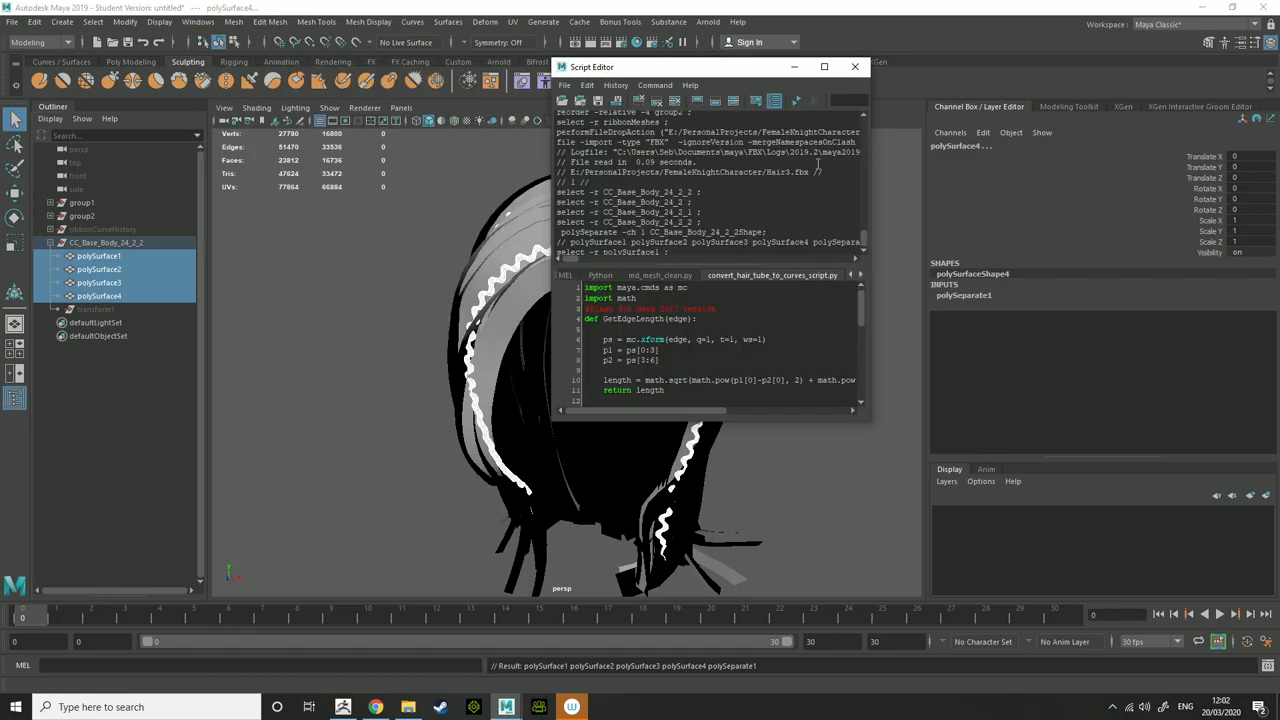
click(795, 100)
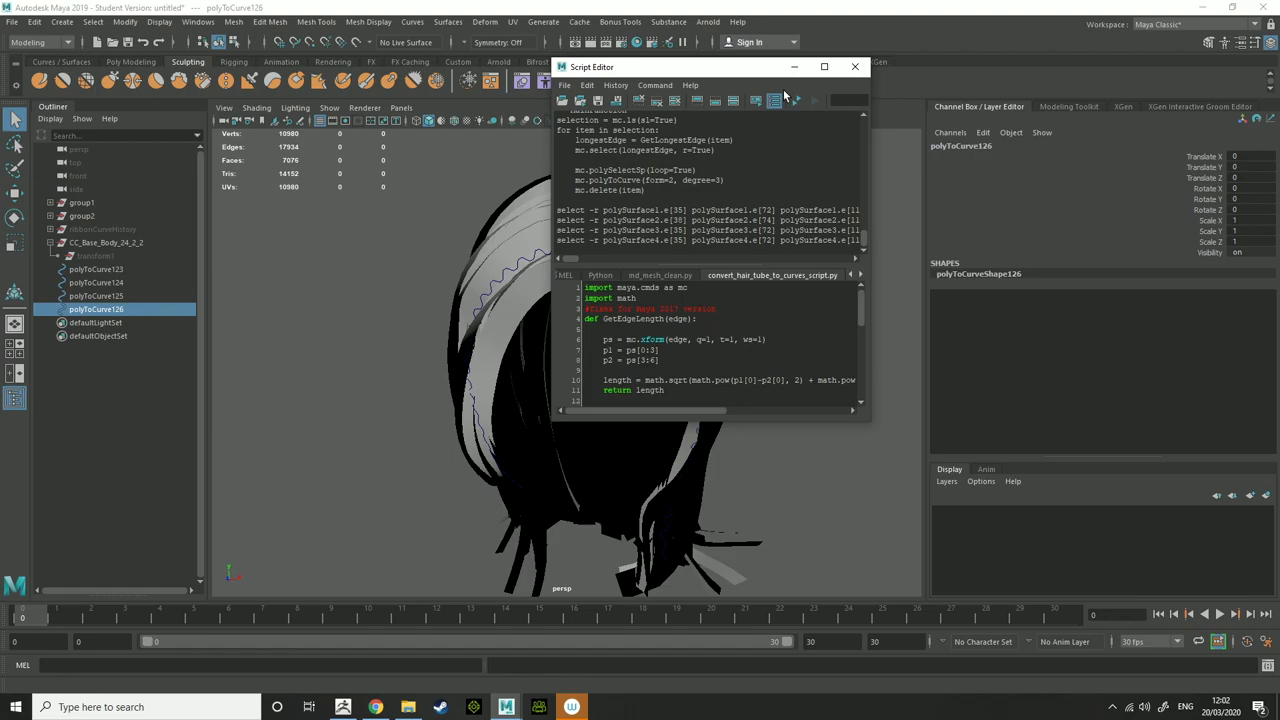
click(855, 66)
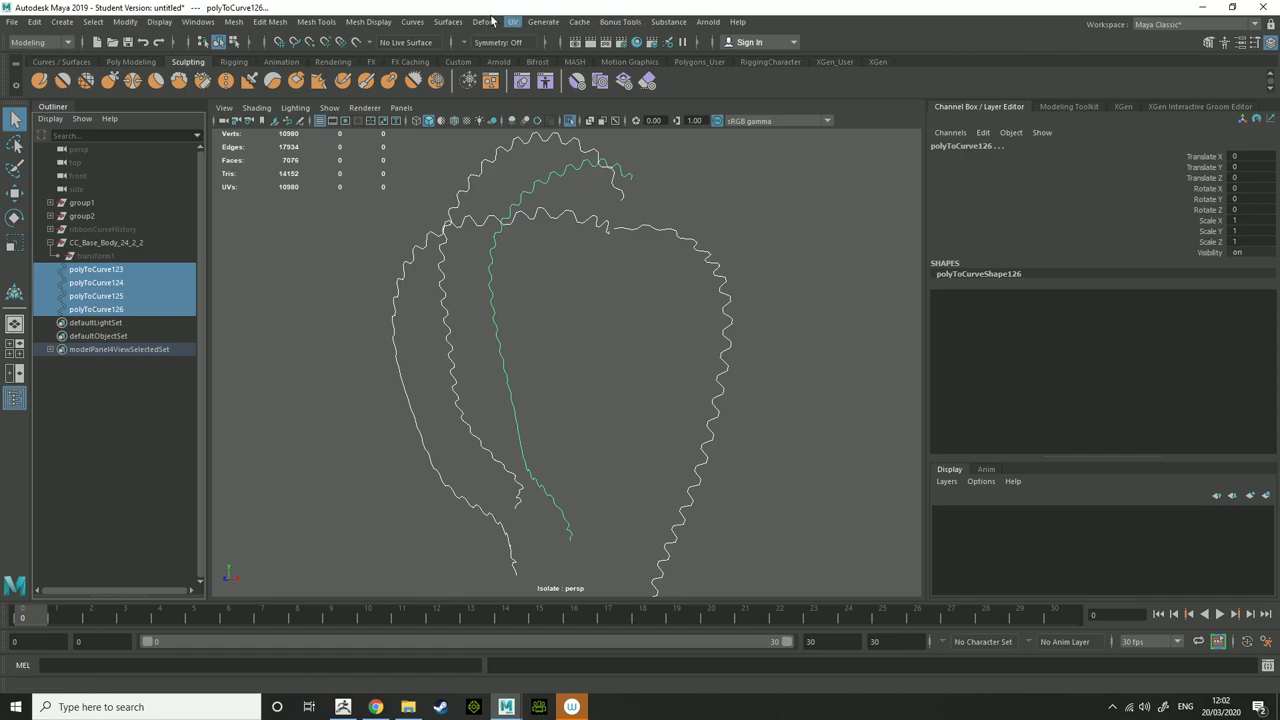
- Generate ribbon meshes on the four Hair3 curves, setting 4 width and 30 length divisions
click(93, 21)
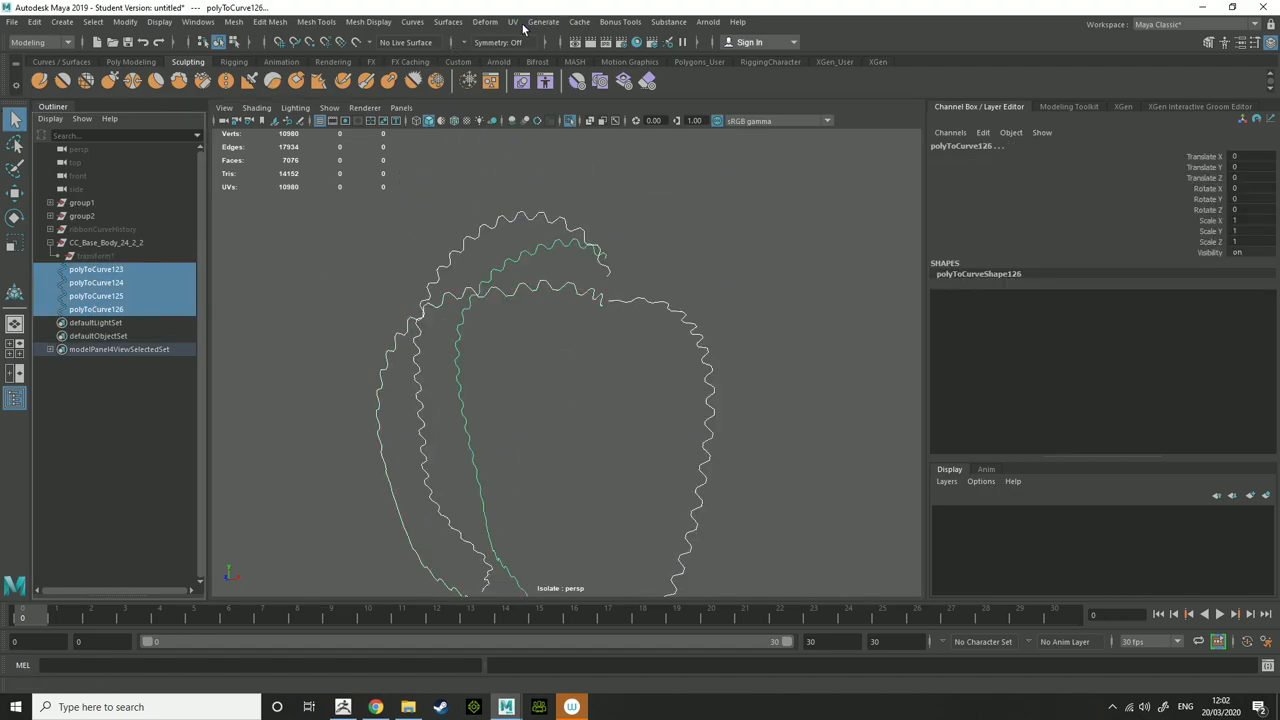
click(620, 22)
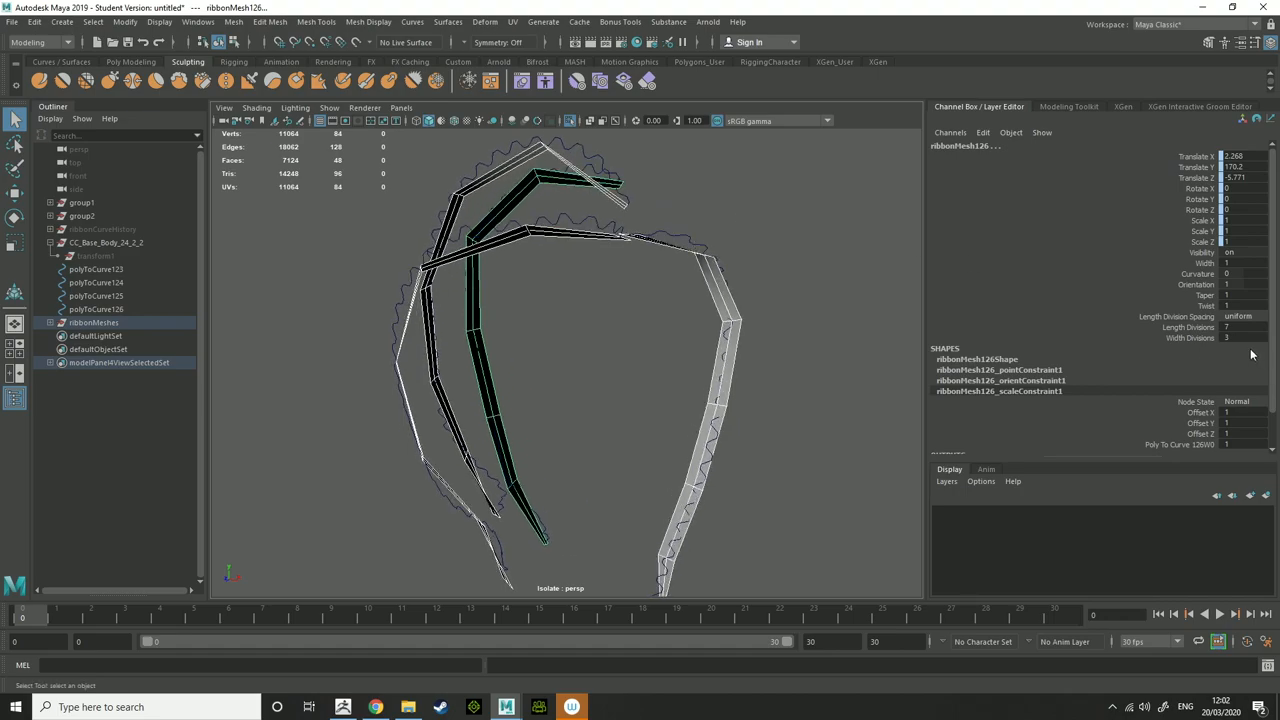
click(1240, 337)
text(6)
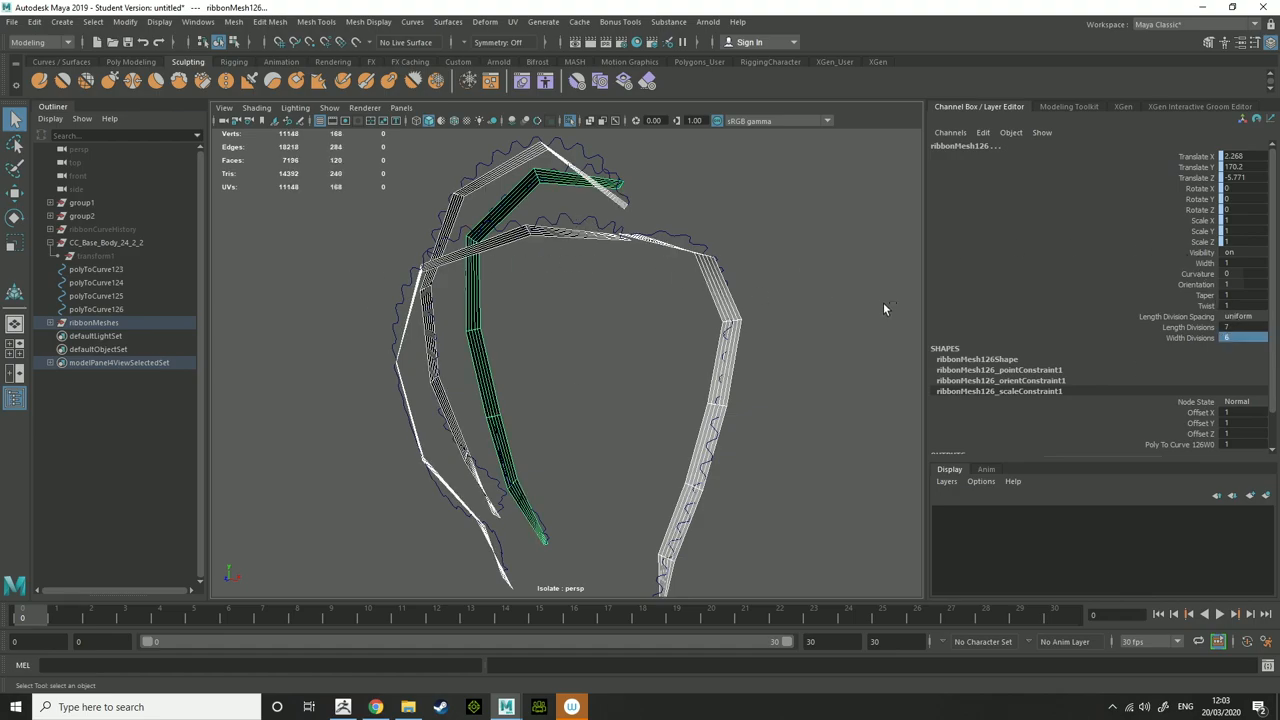
text(3)
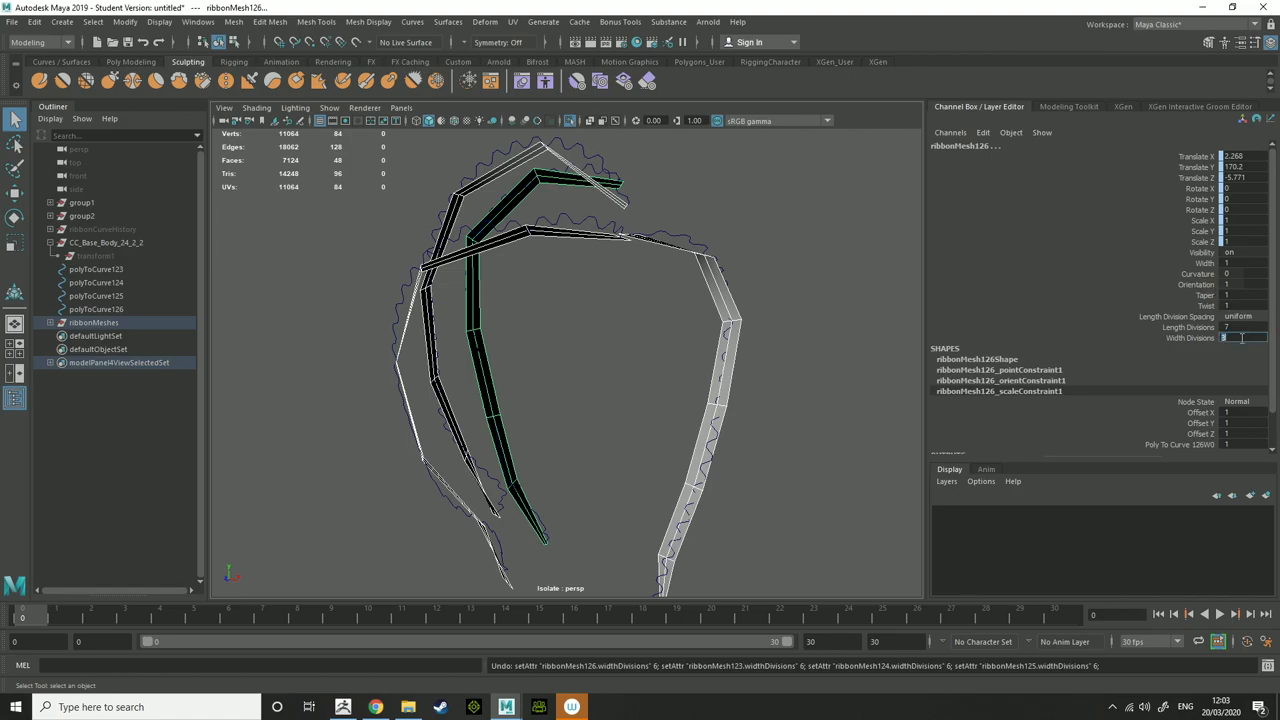
text(6)
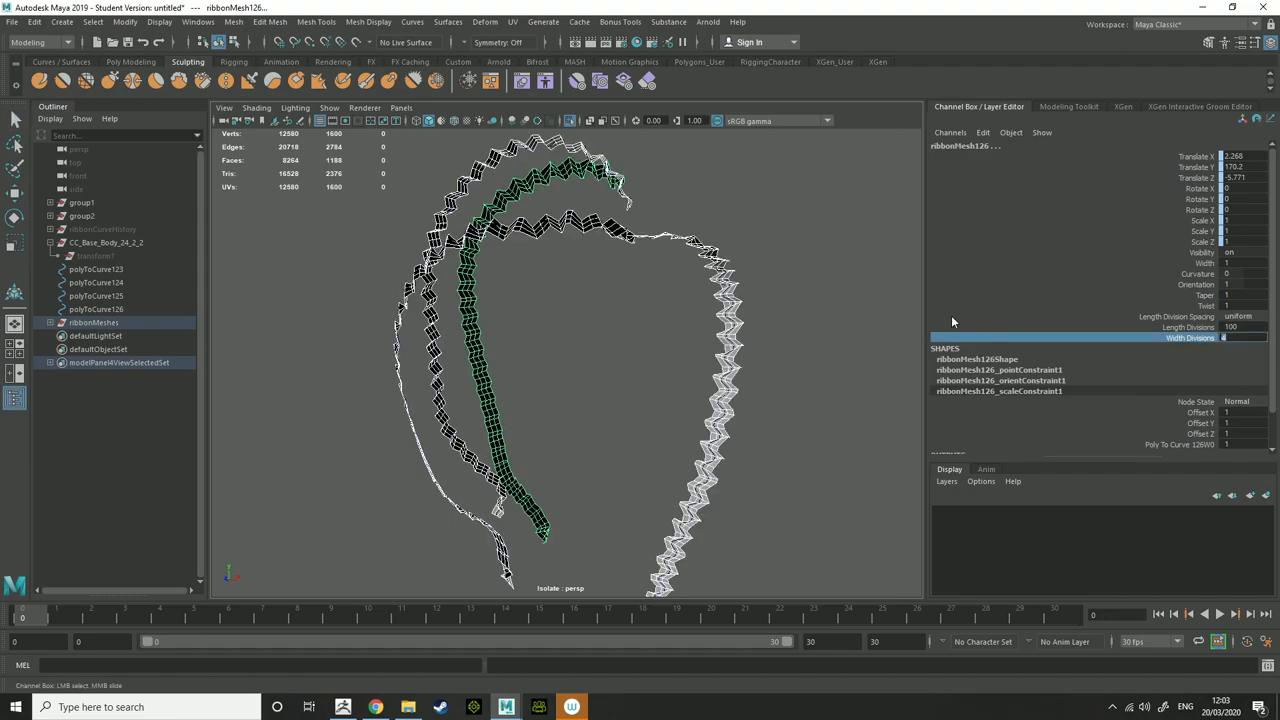
click(1240, 327)
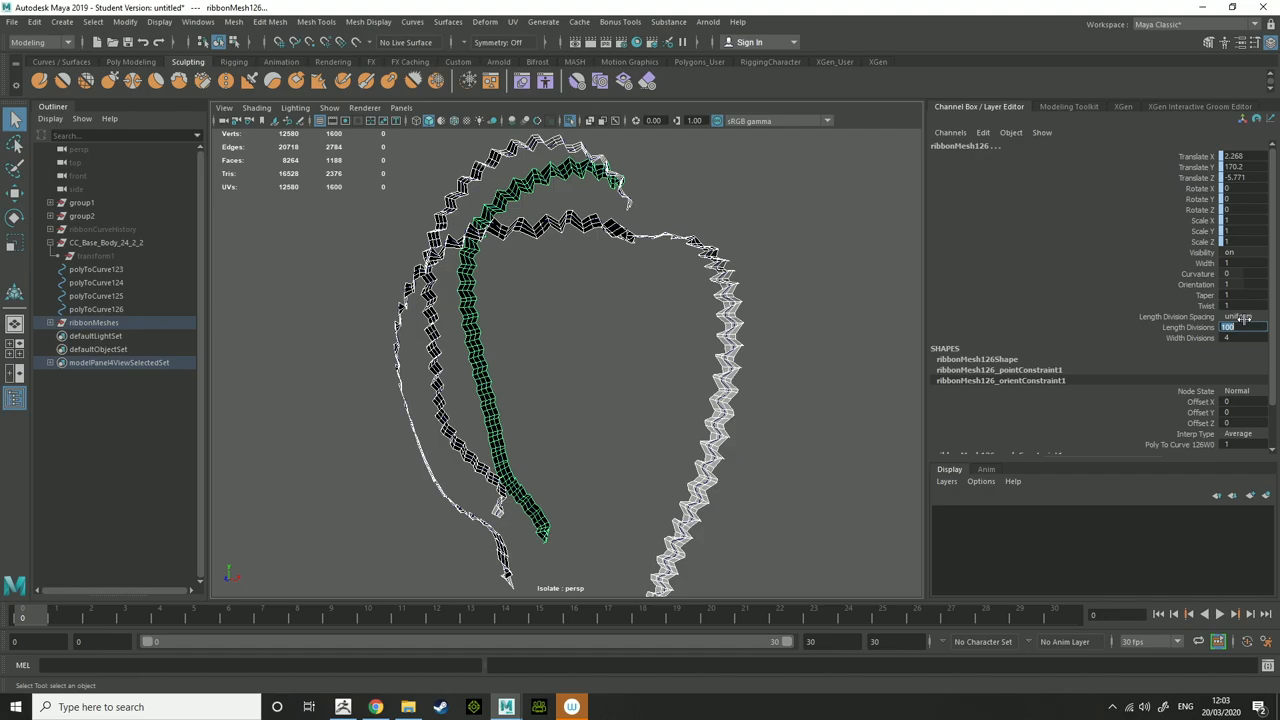
text(30)
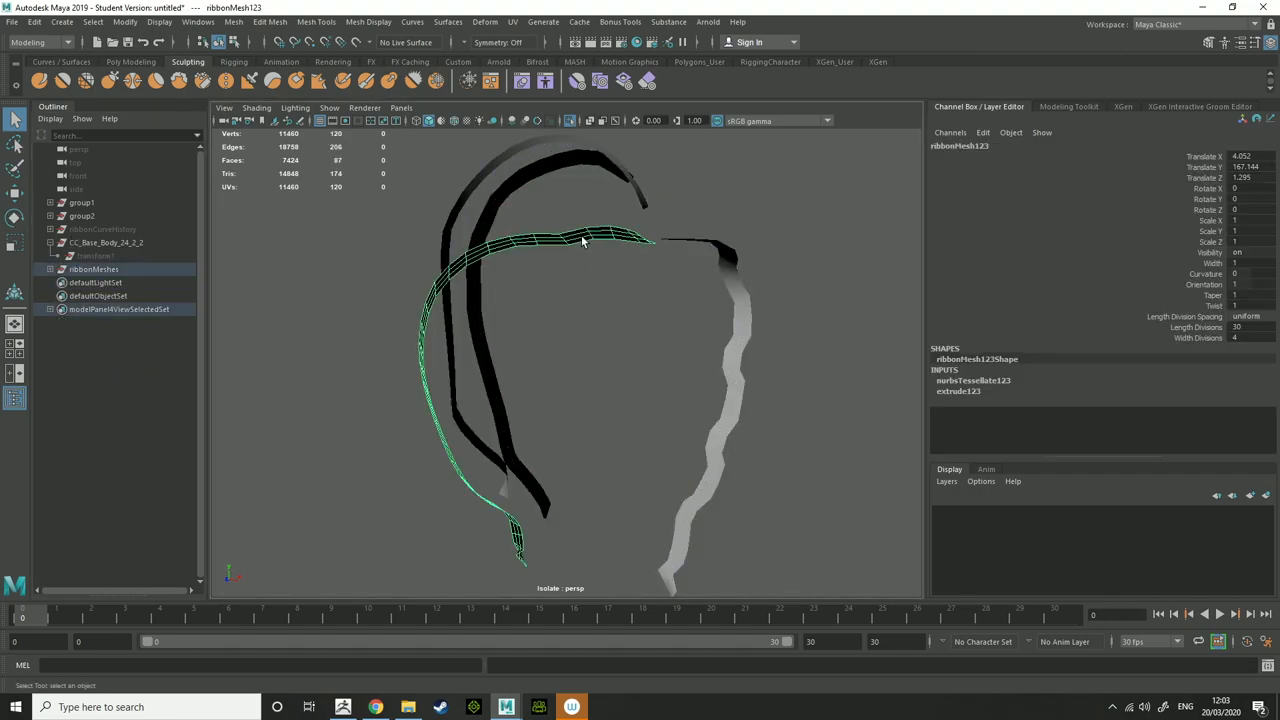
- Exit isolate select to show the full hairstyle and group the Hair3 ribbons as group3
click(316, 21)
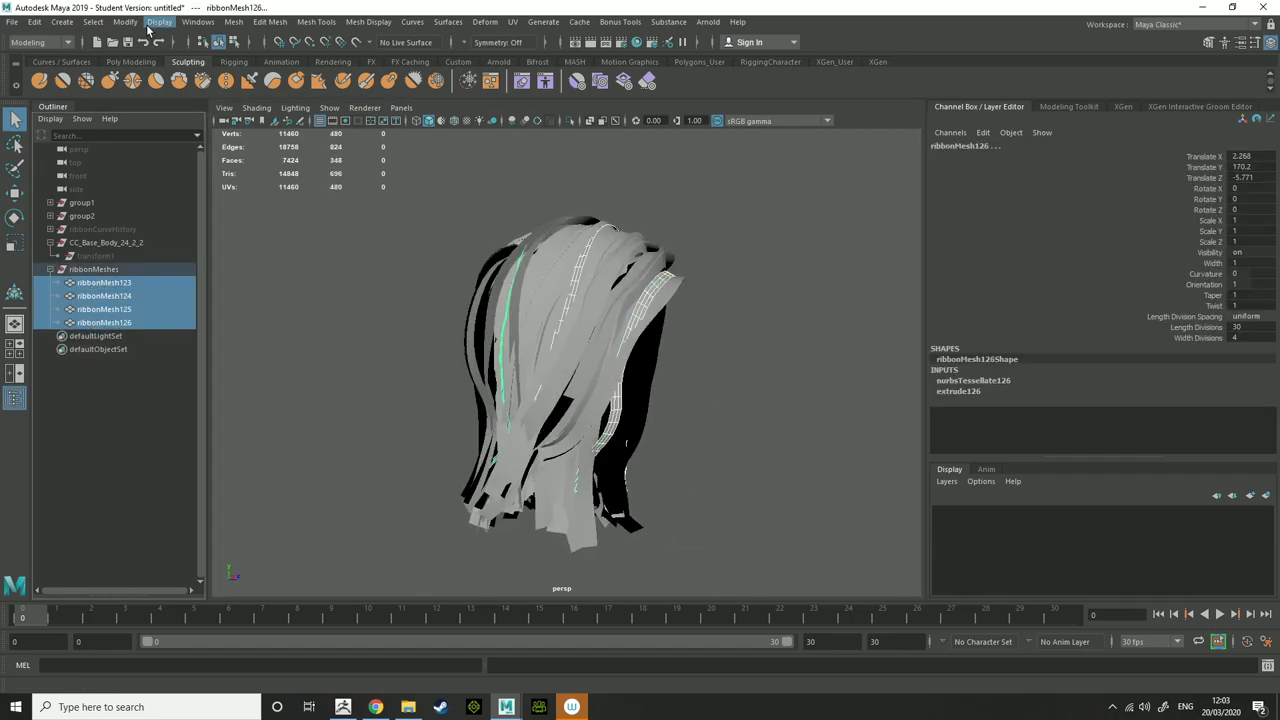
click(61, 21)
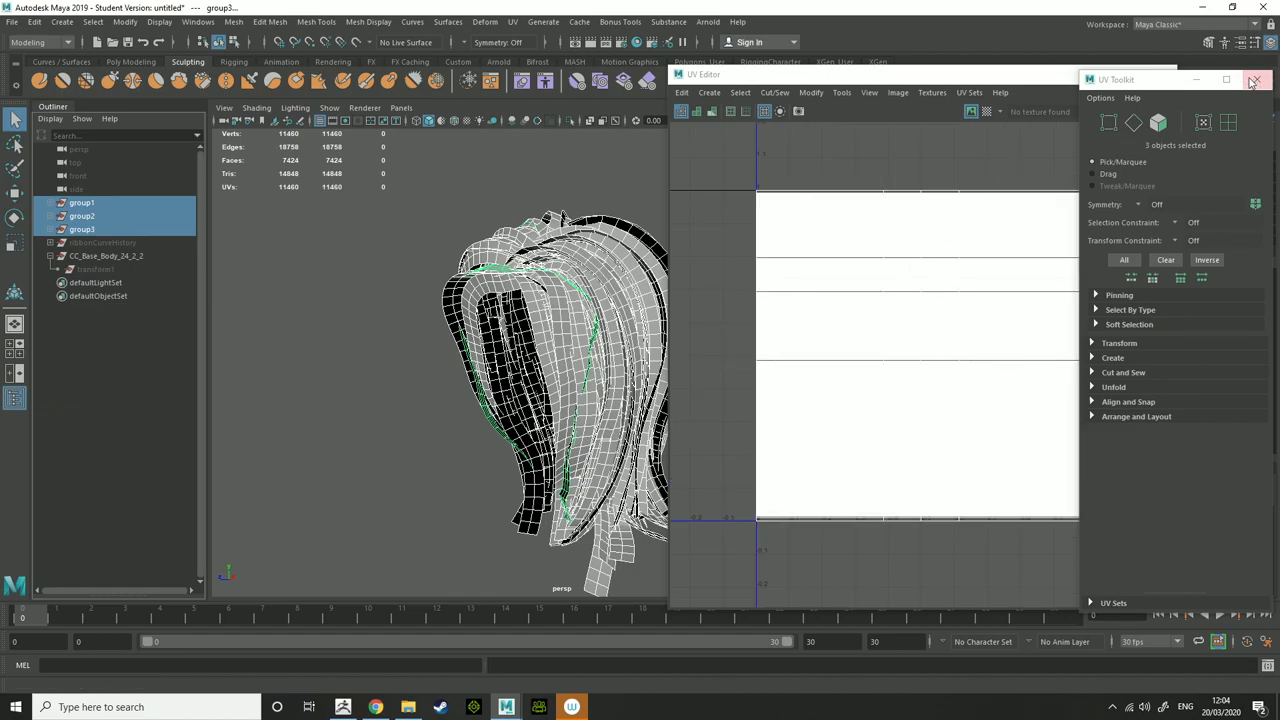
- Close the UV Editor and bring up Assign New Material for the three hair groups
click(1256, 80)
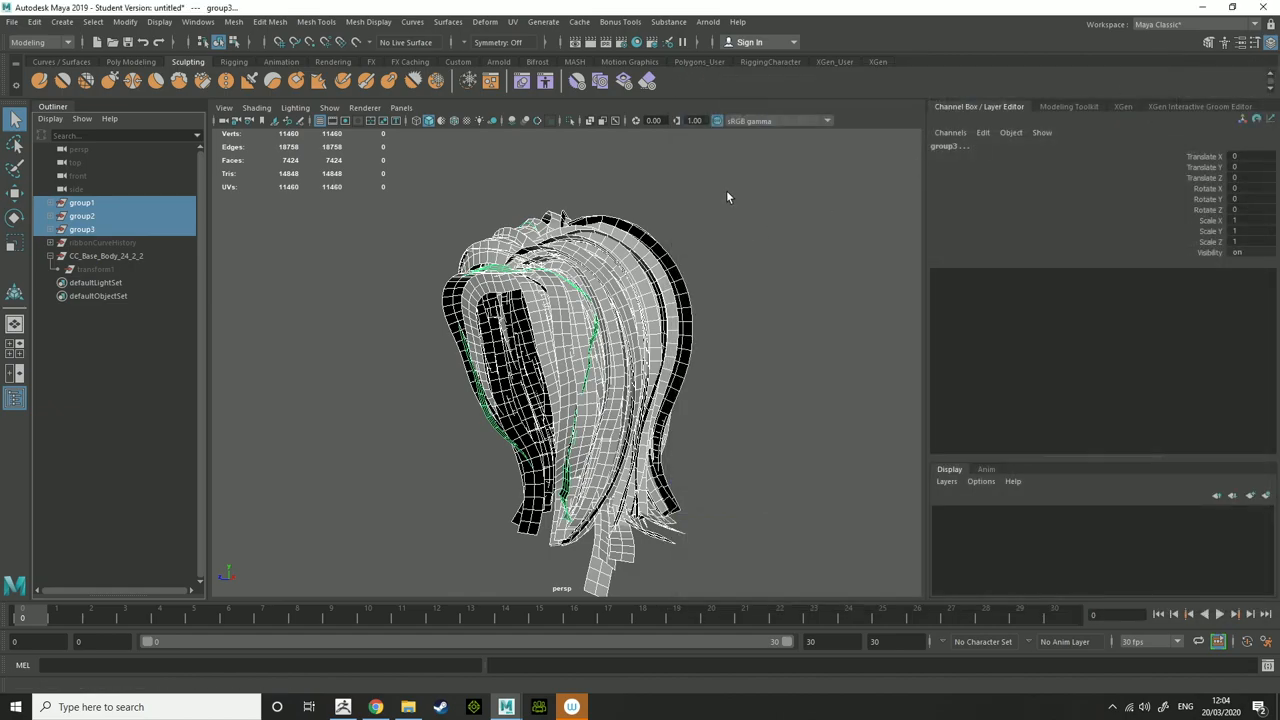
click(512, 21)
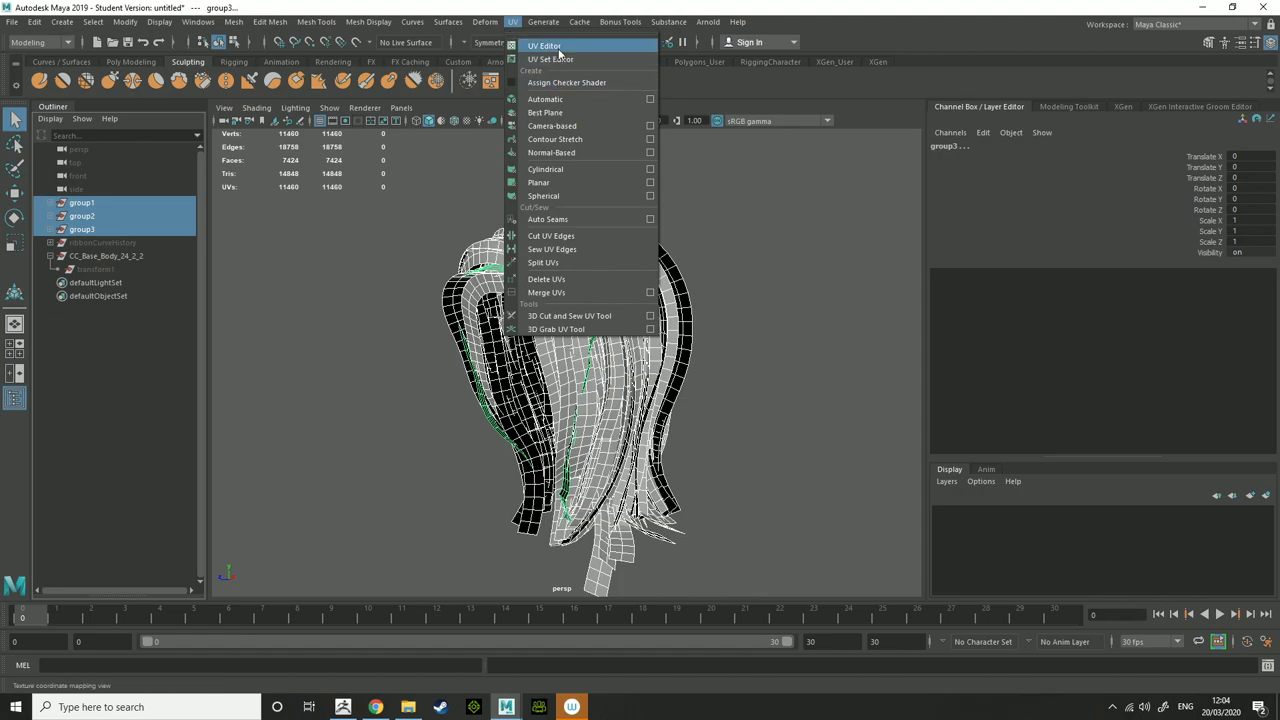
click(545, 46)
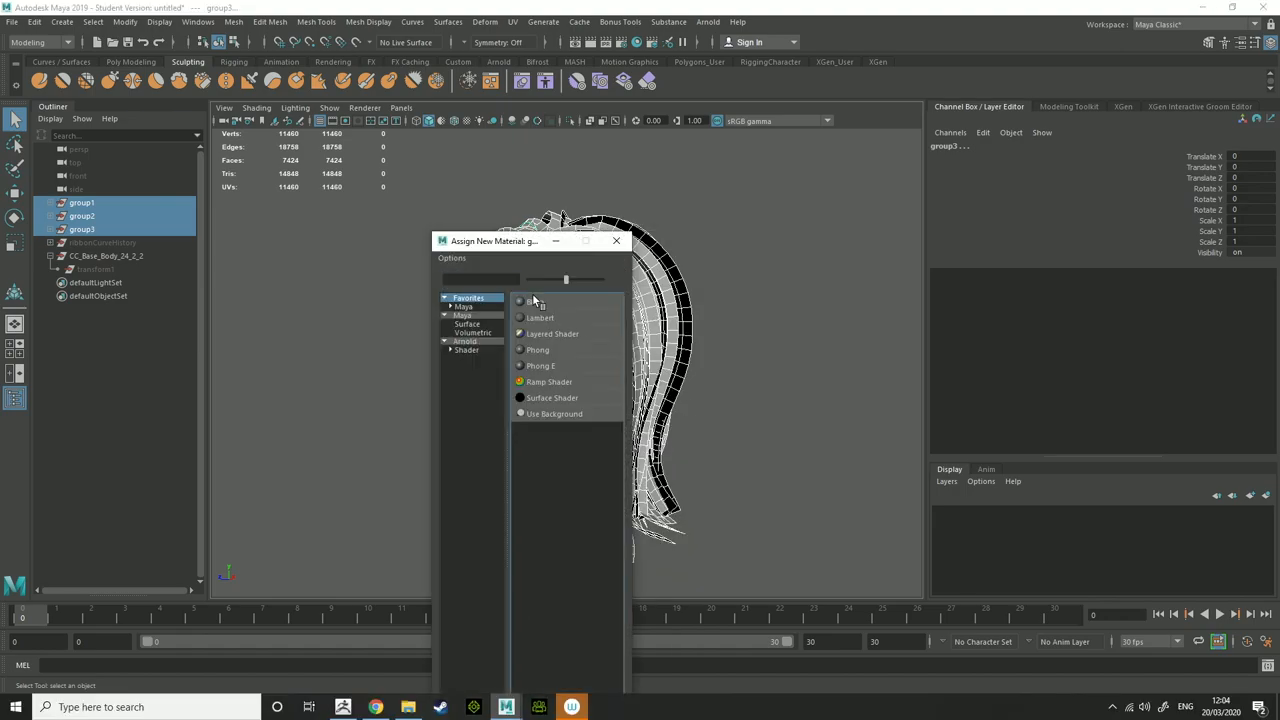
- Assign a Blinn material with an opacity.png file texture and display textures in the viewport
click(537, 301)
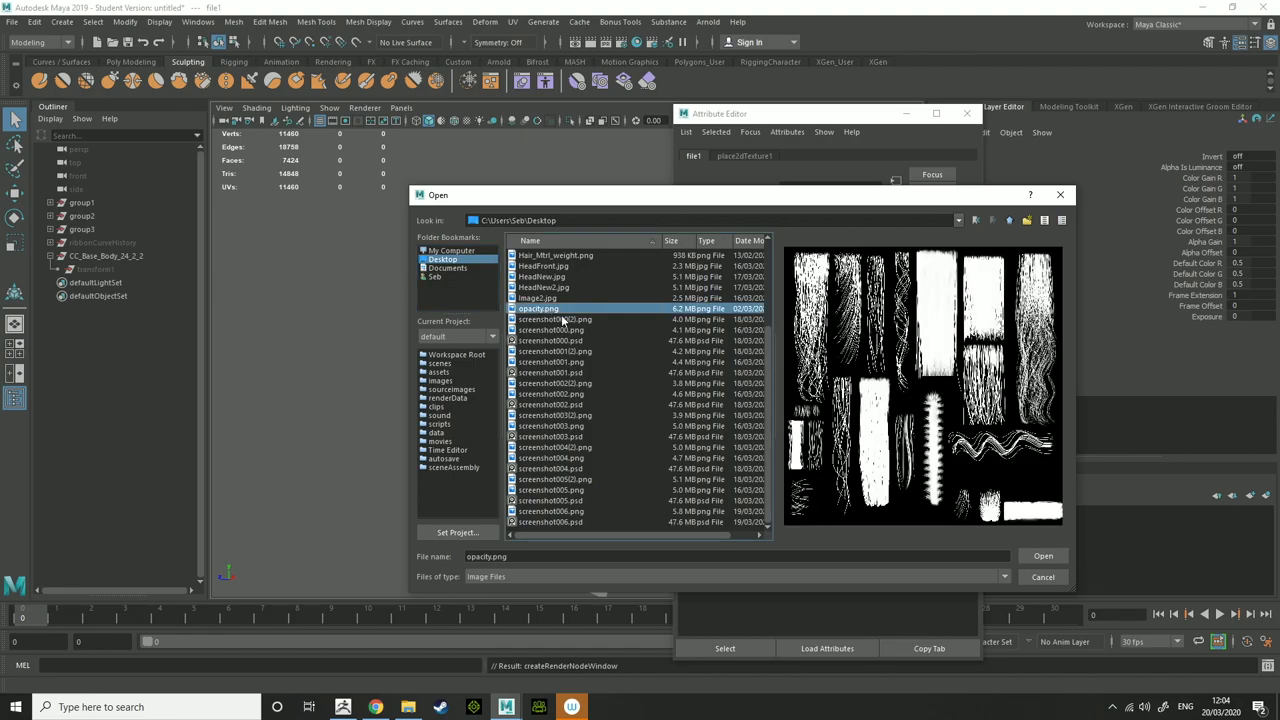
click(1042, 555)
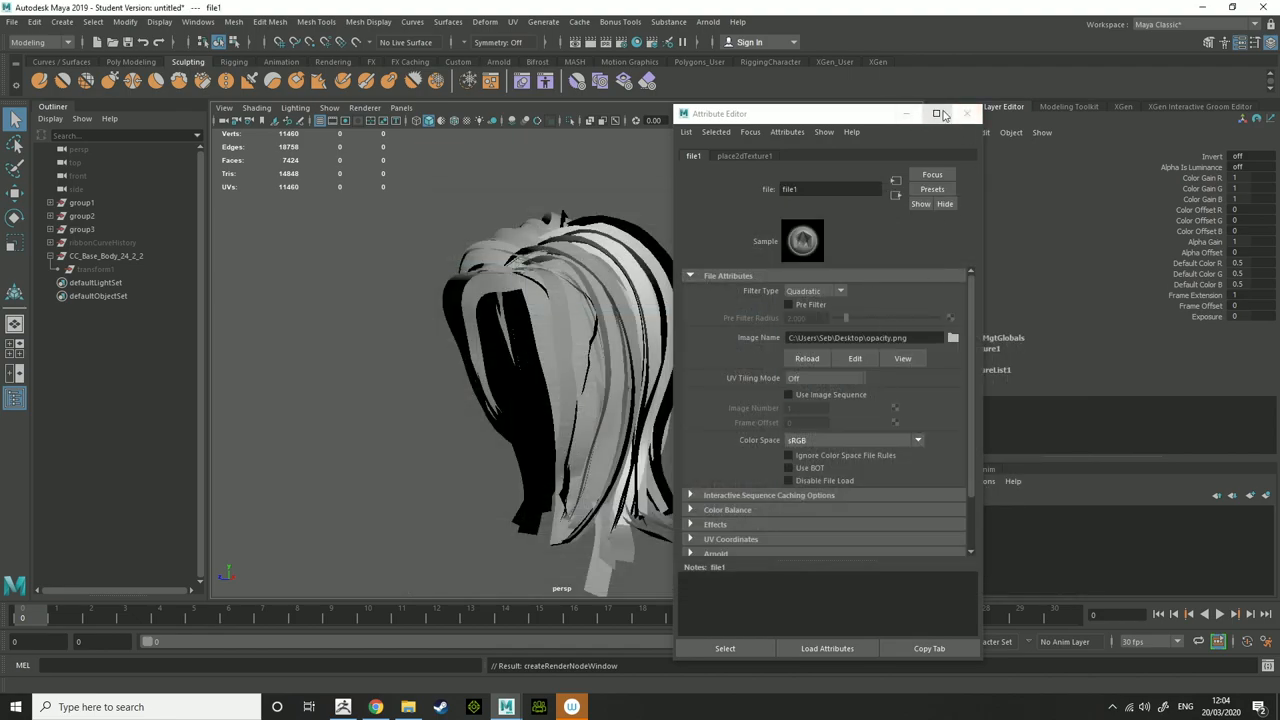
click(966, 113)
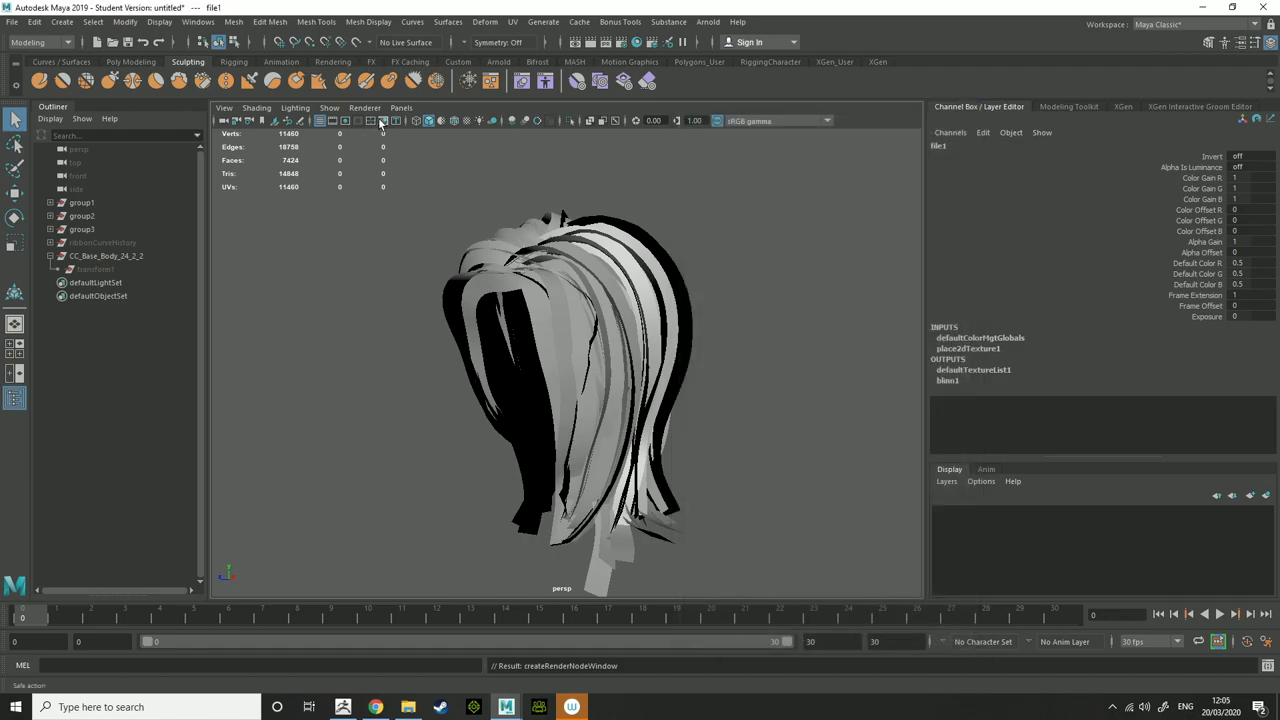
click(453, 120)
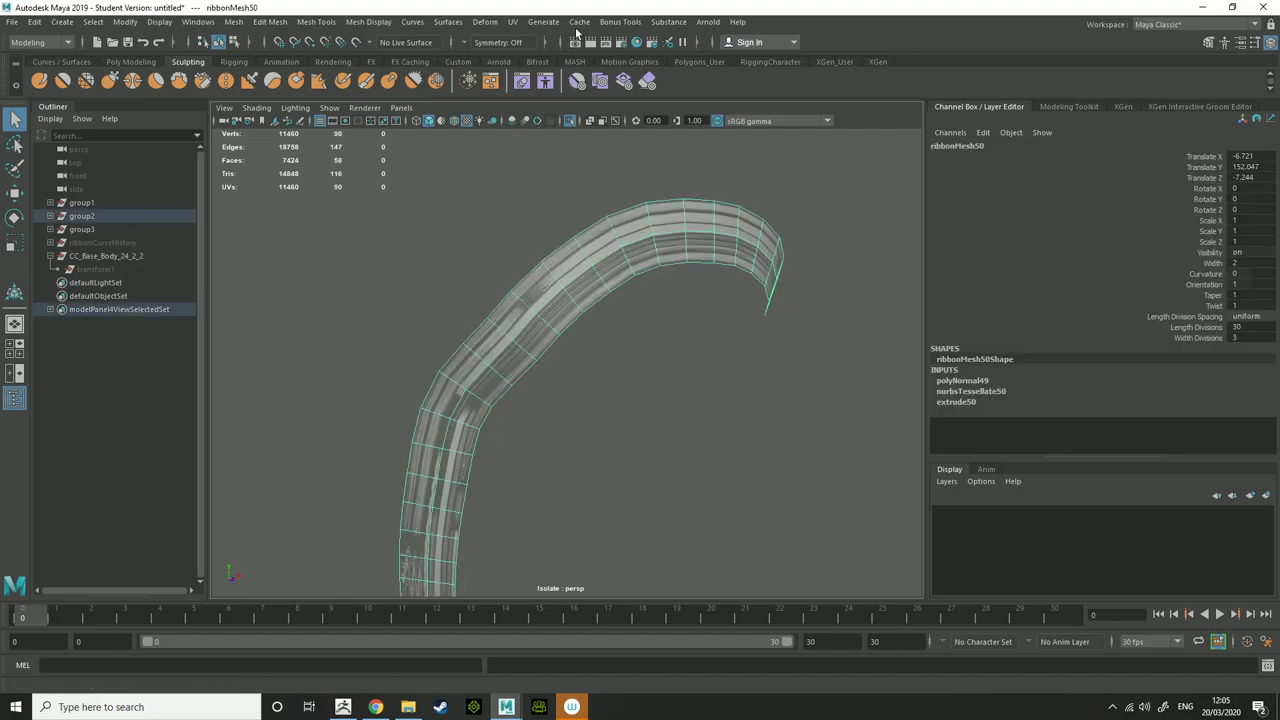
- Open the UV Editor for the isolated ribbonMesh50 strand
click(513, 22)
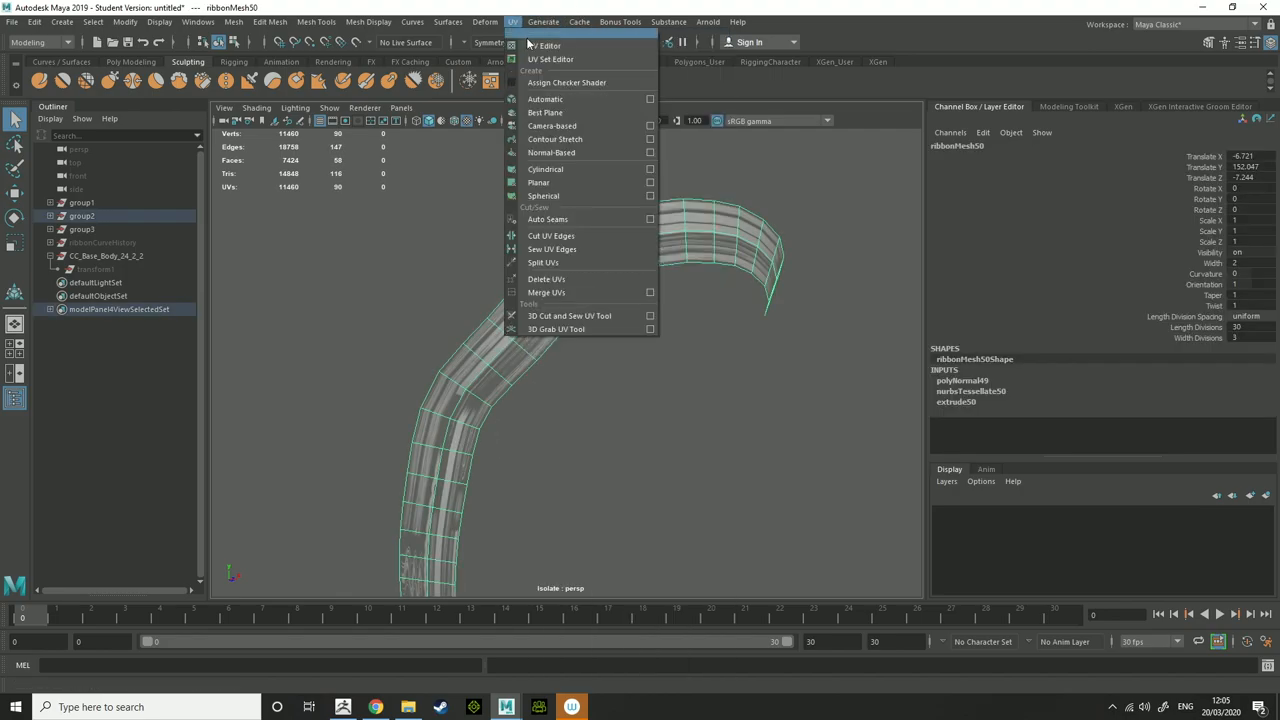
click(548, 45)
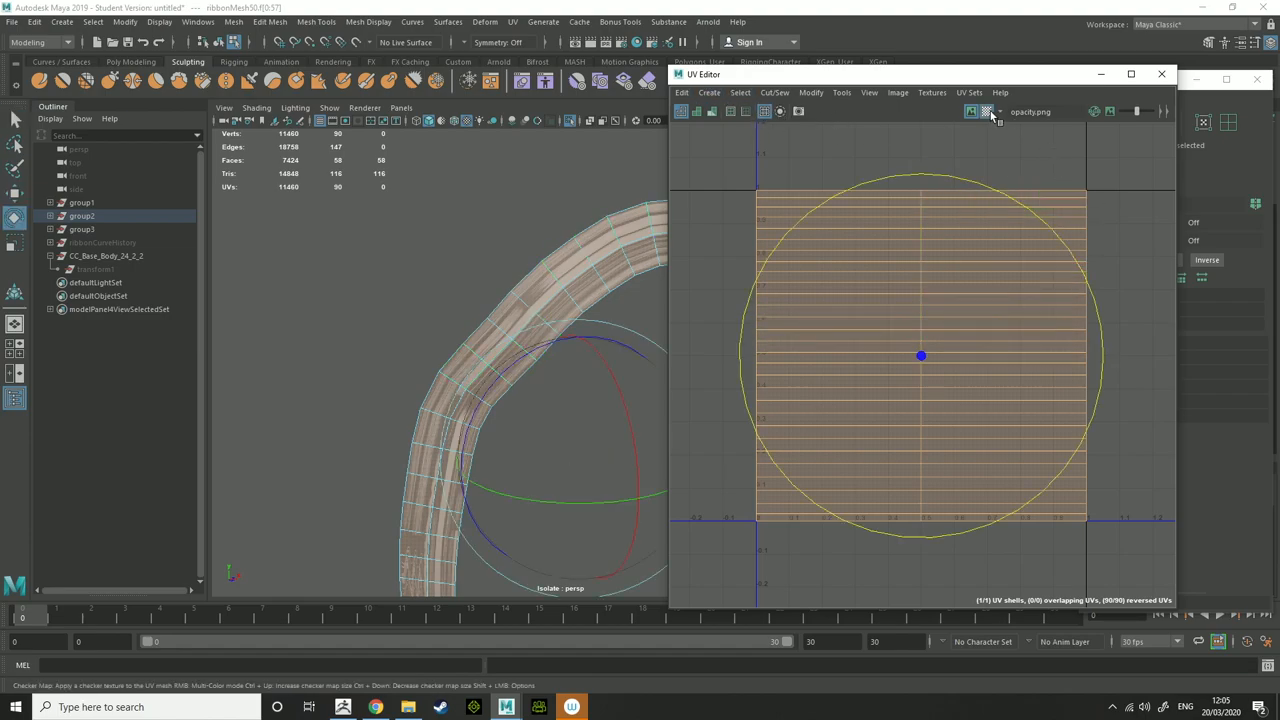
- Rotate, move and scale the strand's UV shell onto one hair strip of opacity.png
click(970, 111)
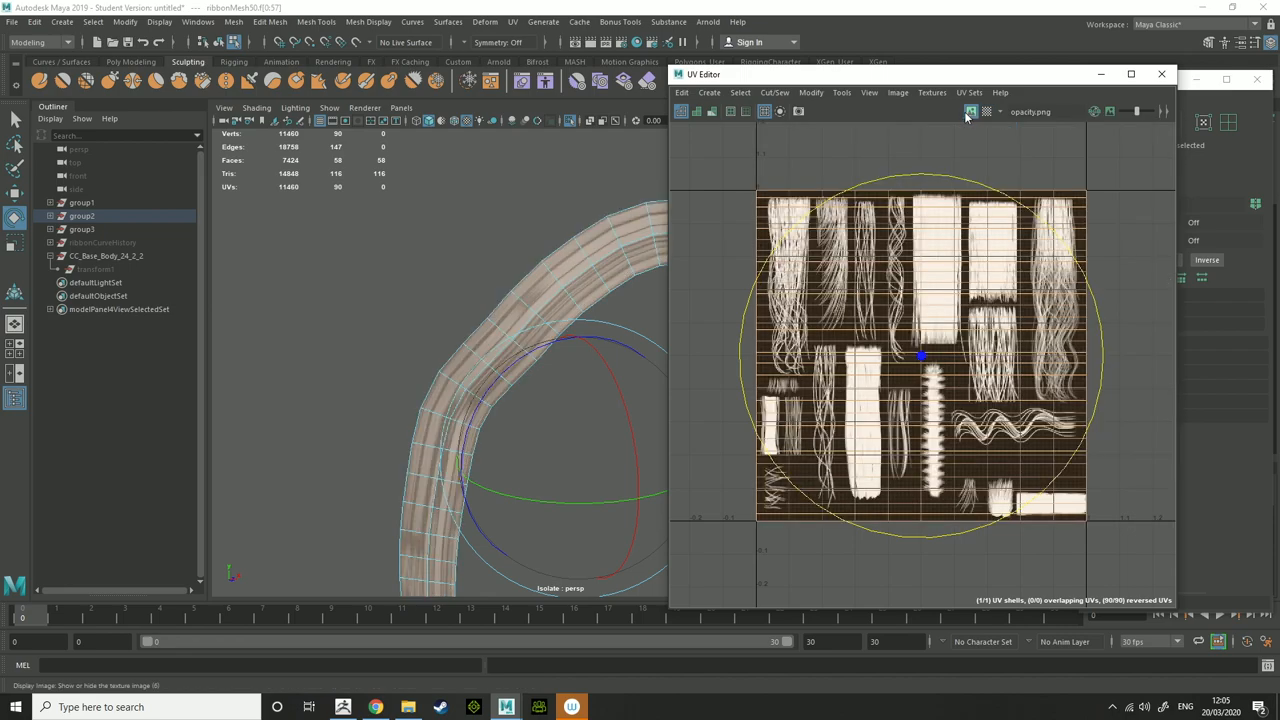
mouse_move(1094, 111)
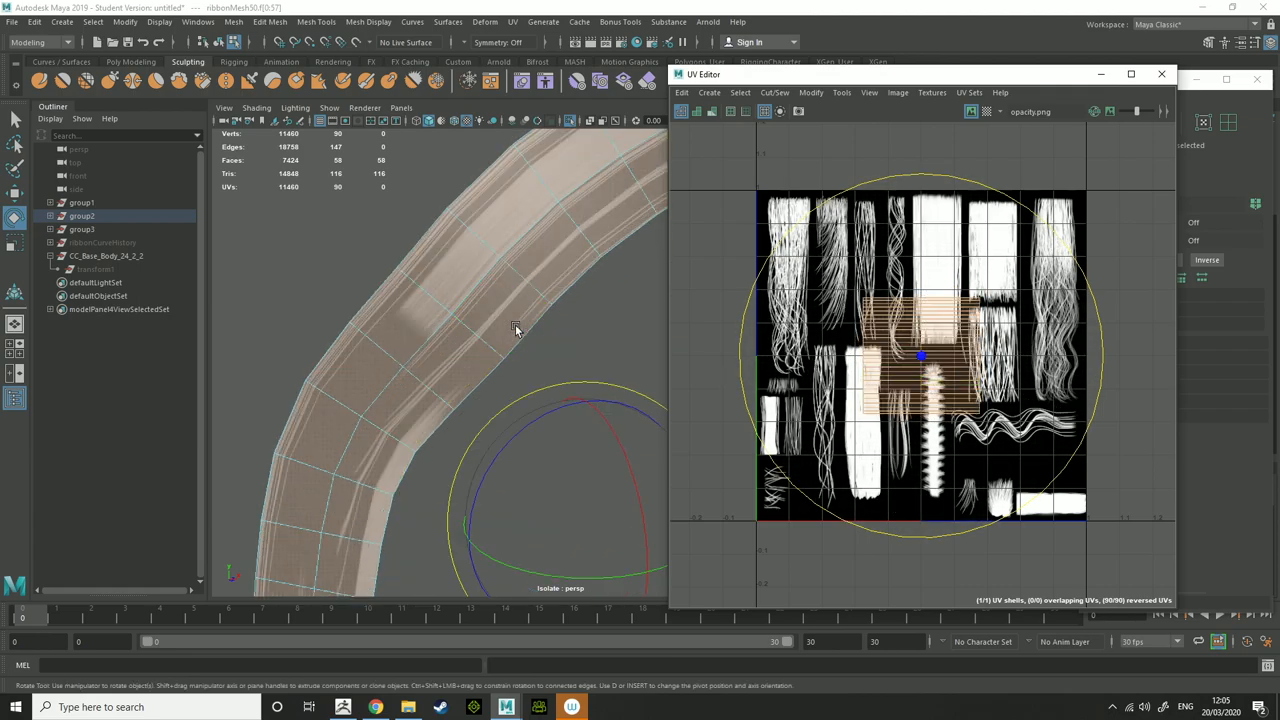
drag(515, 330, 413, 418)
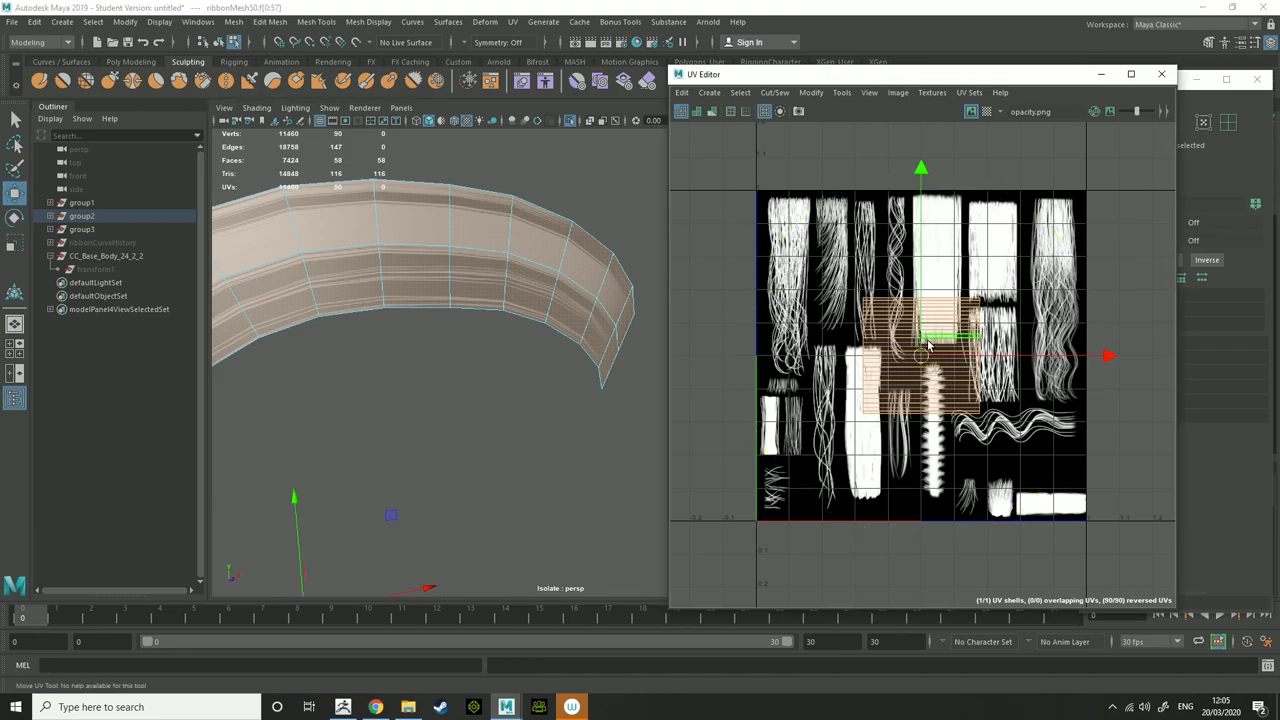
drag(920, 335, 970, 250)
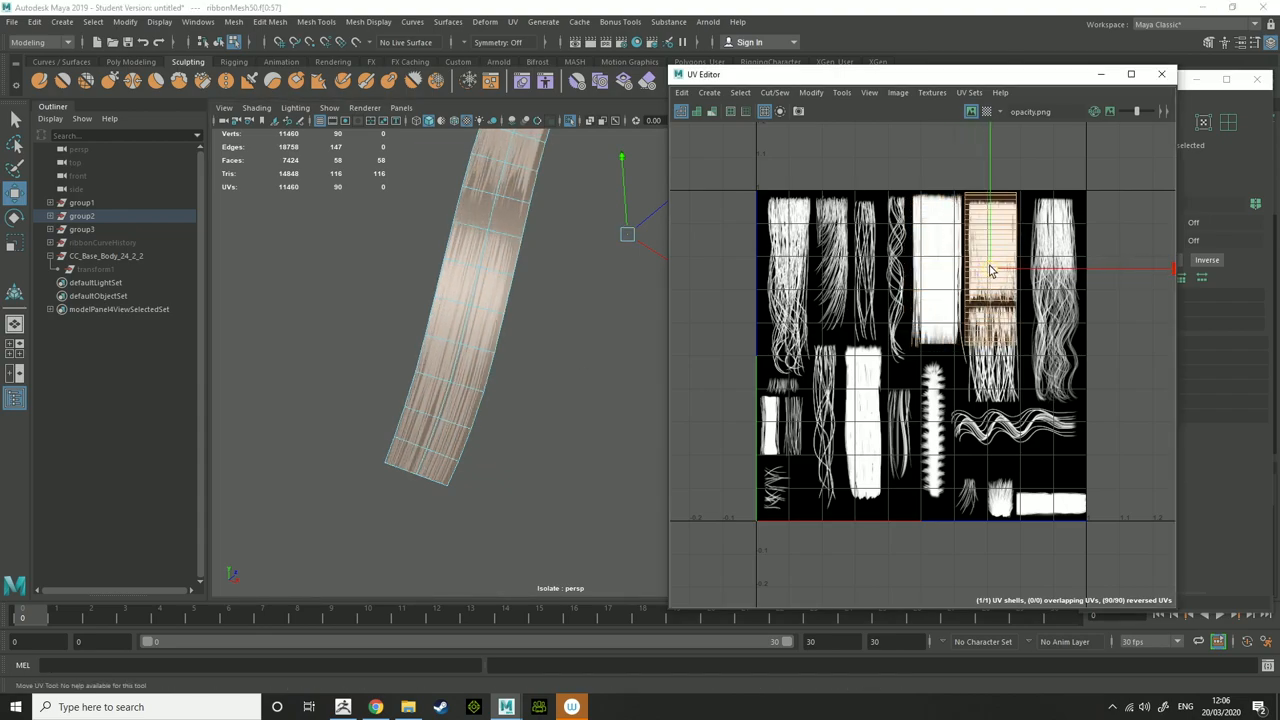
drag(990, 265, 935, 265)
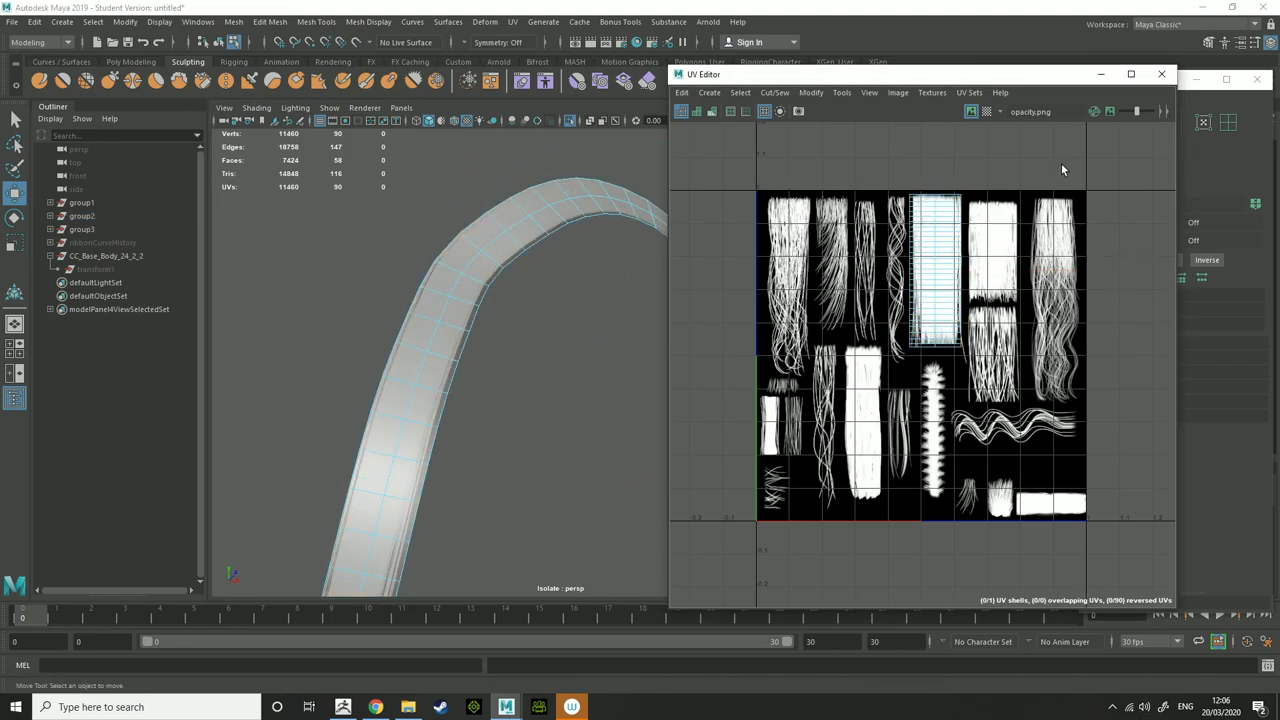
- Stretch another ribbon's UVs over the leftmost hair strip, then close the UV Editor
click(81, 202)
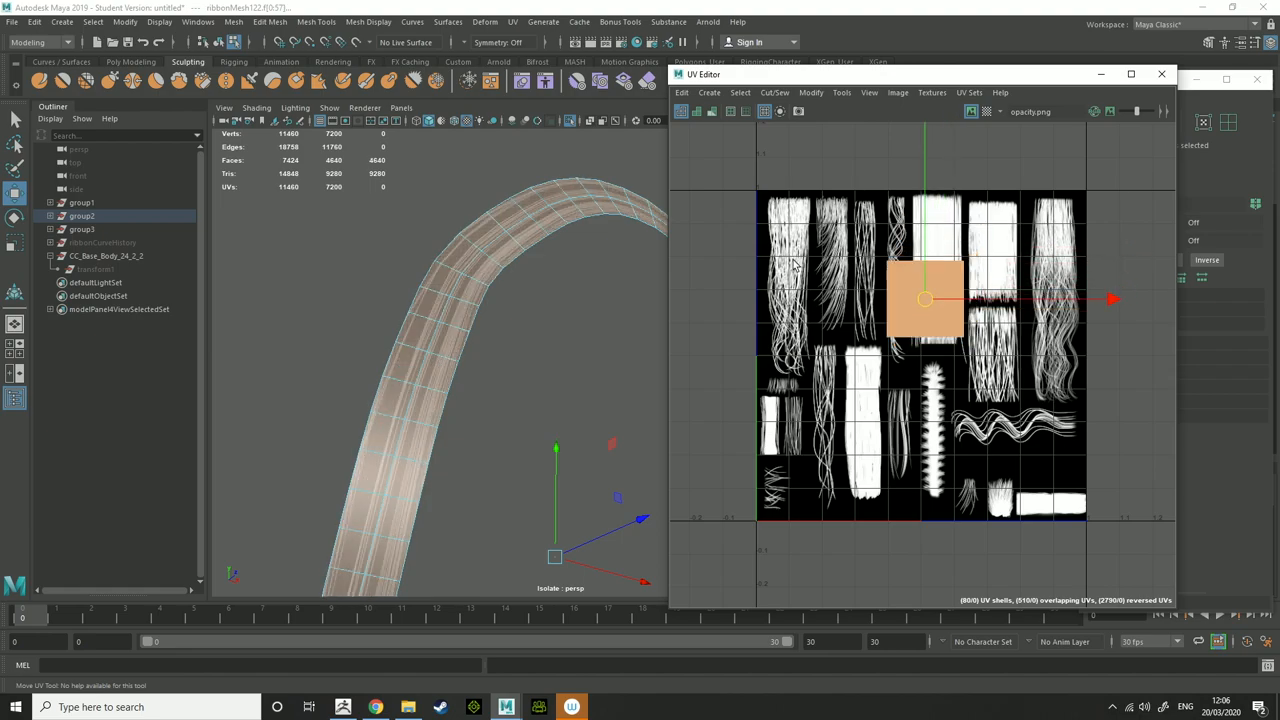
drag(925, 300, 795, 230)
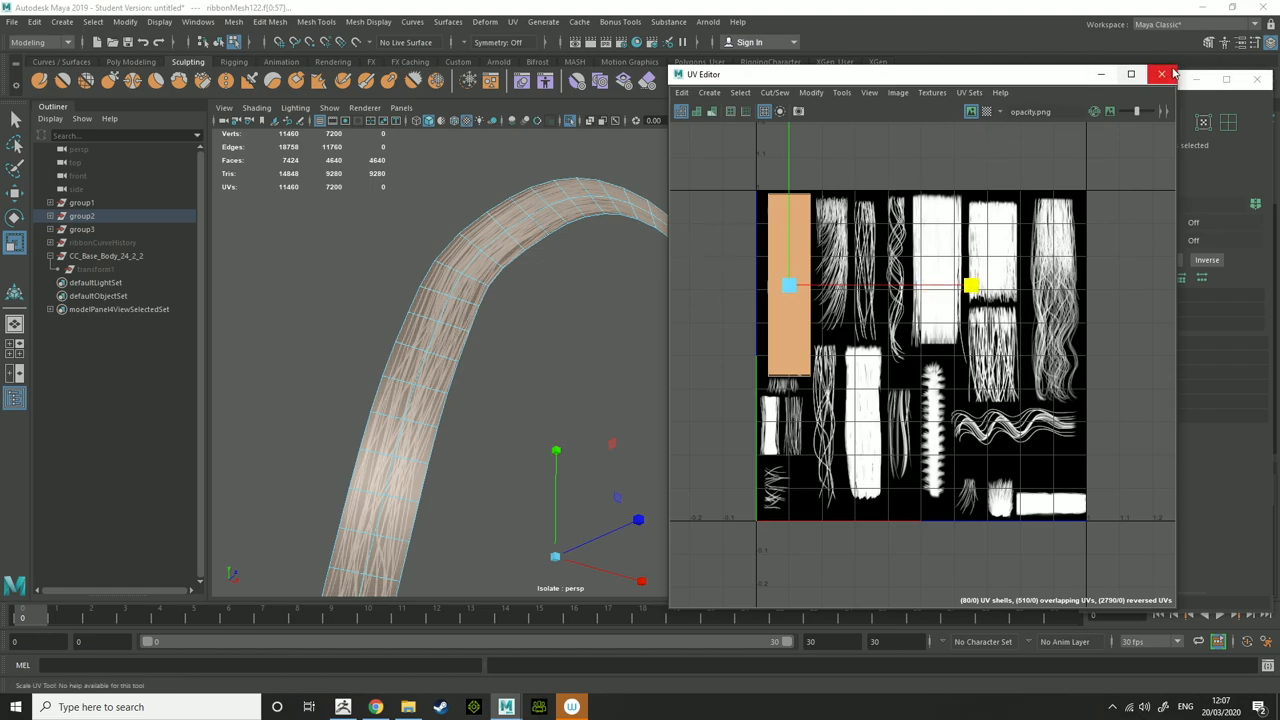
click(1161, 74)
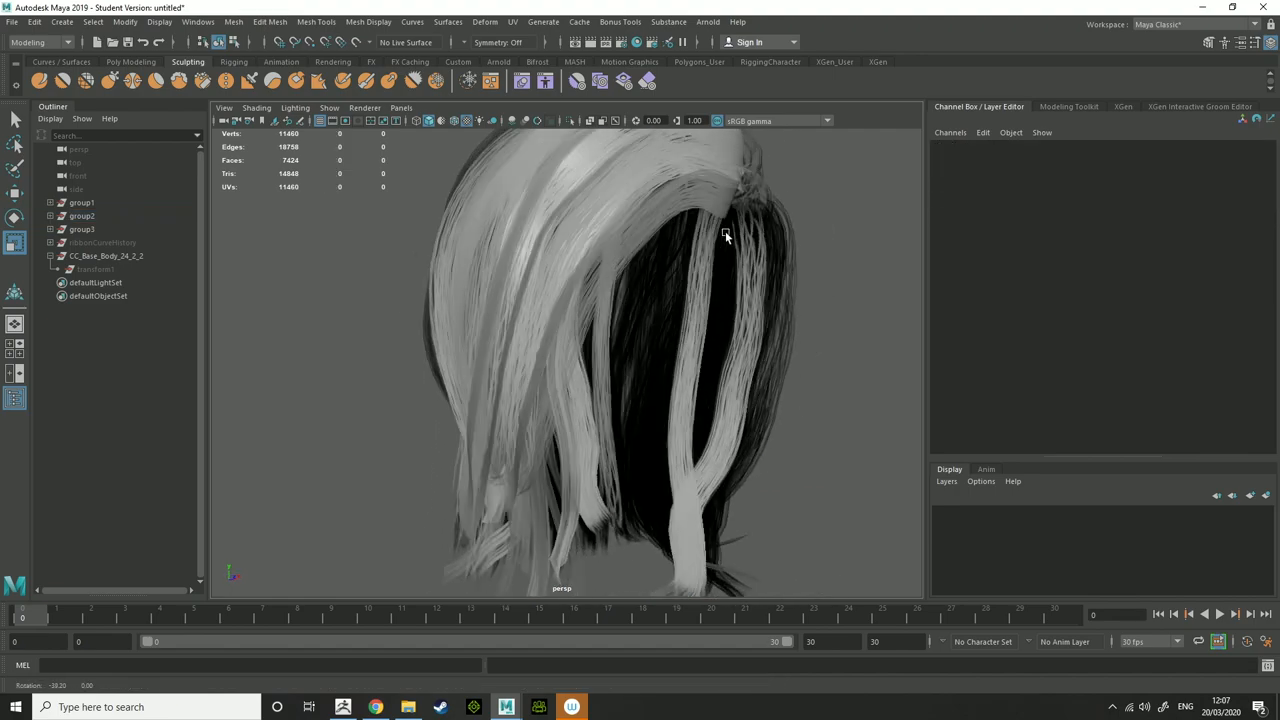
- Inspect group1's ribbon UVs in the UV Editor, a tall stacked column of strips, then close it
drag(727, 237, 643, 285)
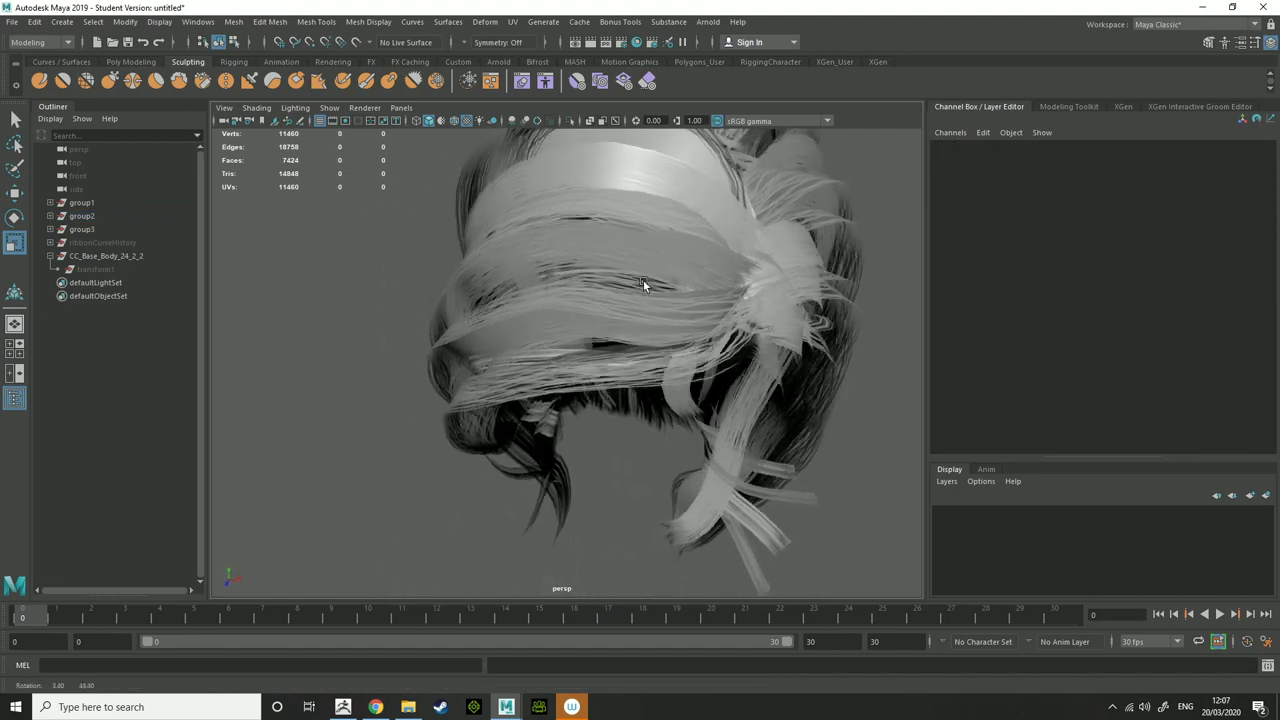
click(75, 189)
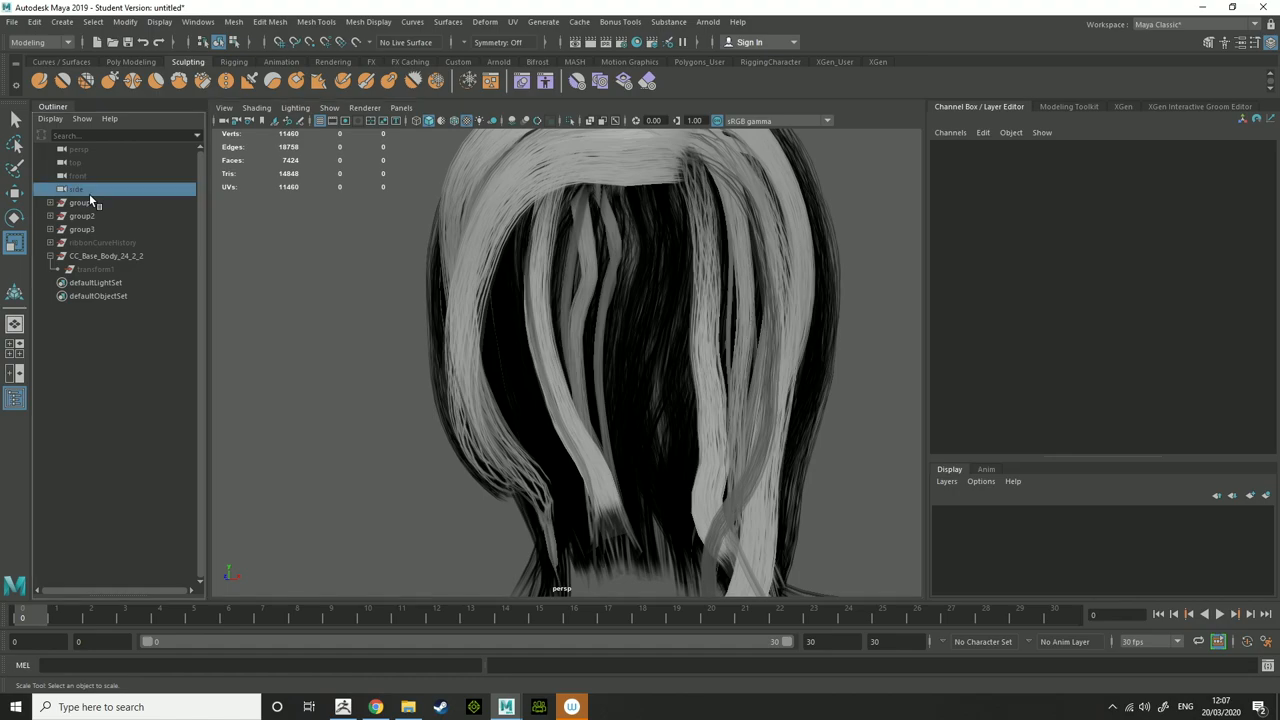
click(513, 21)
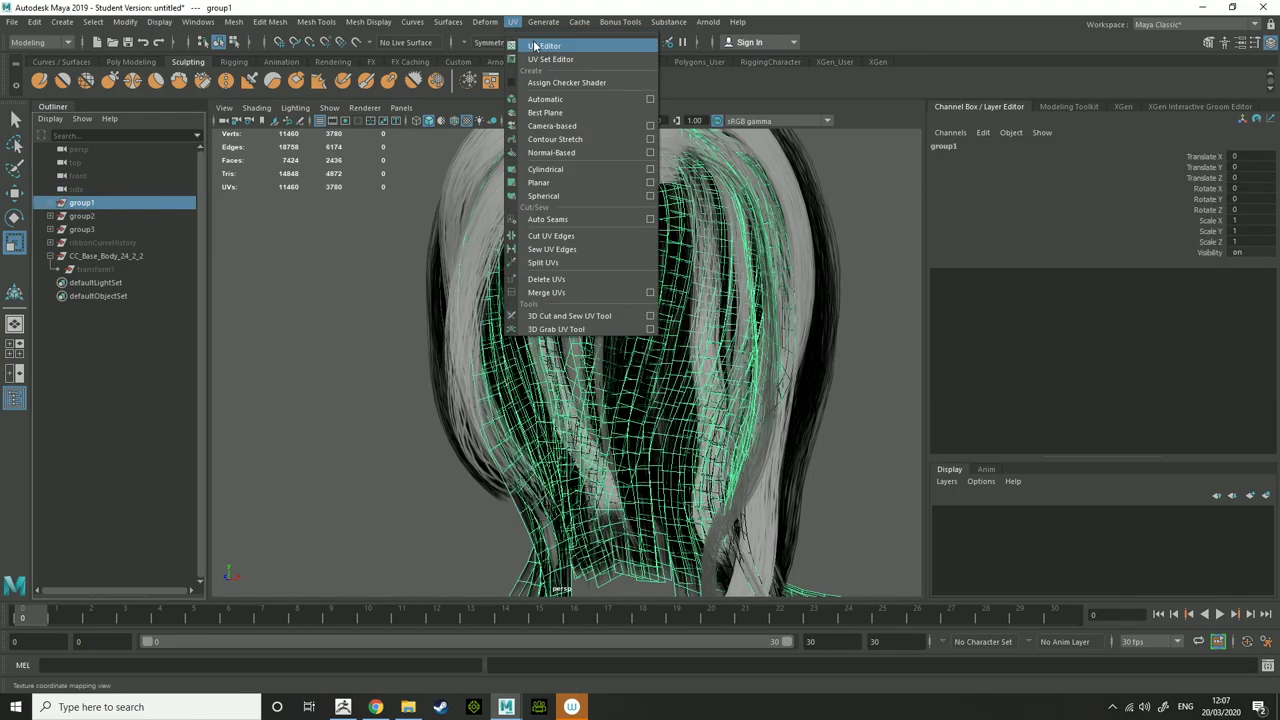
click(544, 45)
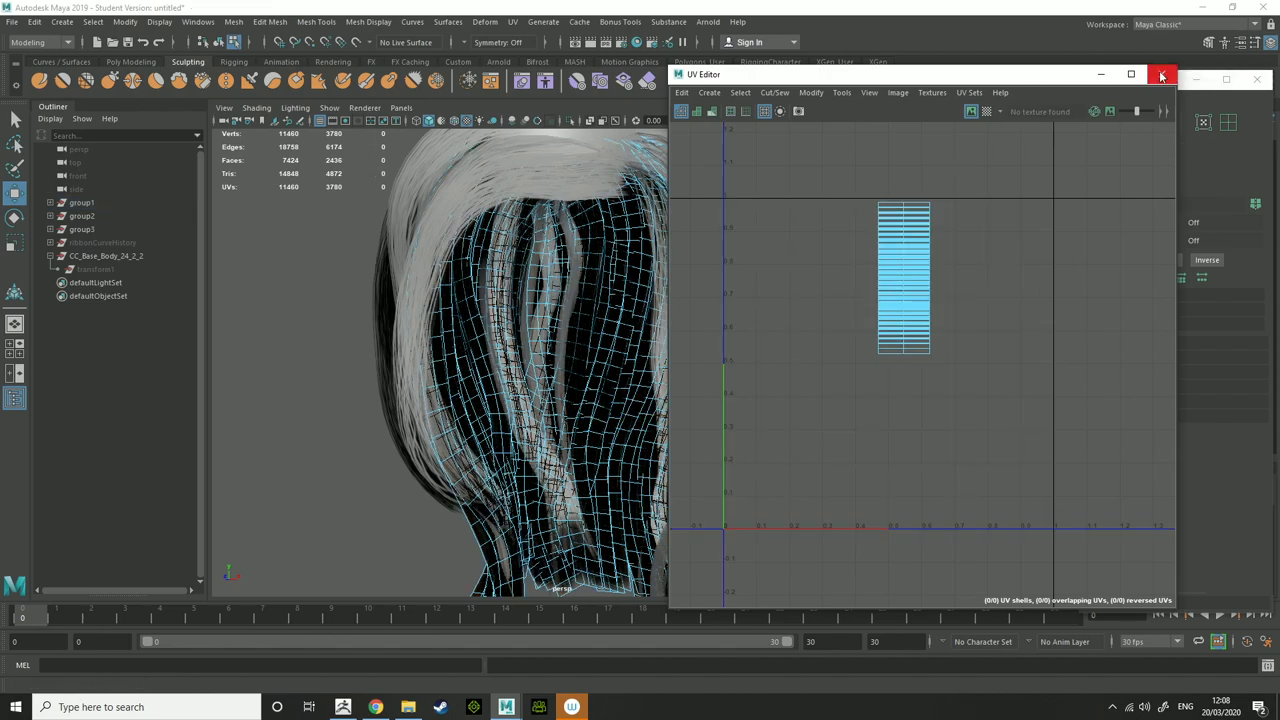
click(1161, 76)
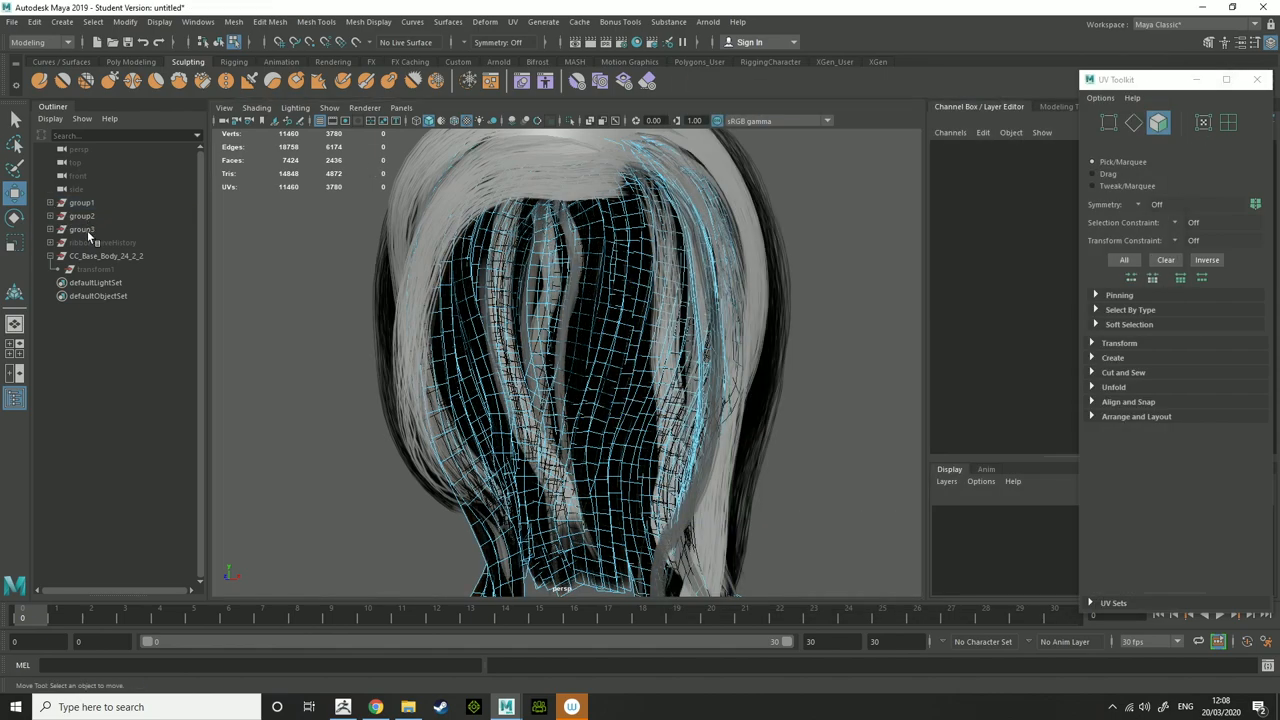
- Select group3 and move its ribbon UVs onto a strip of the opacity.png hair texture
click(82, 229)
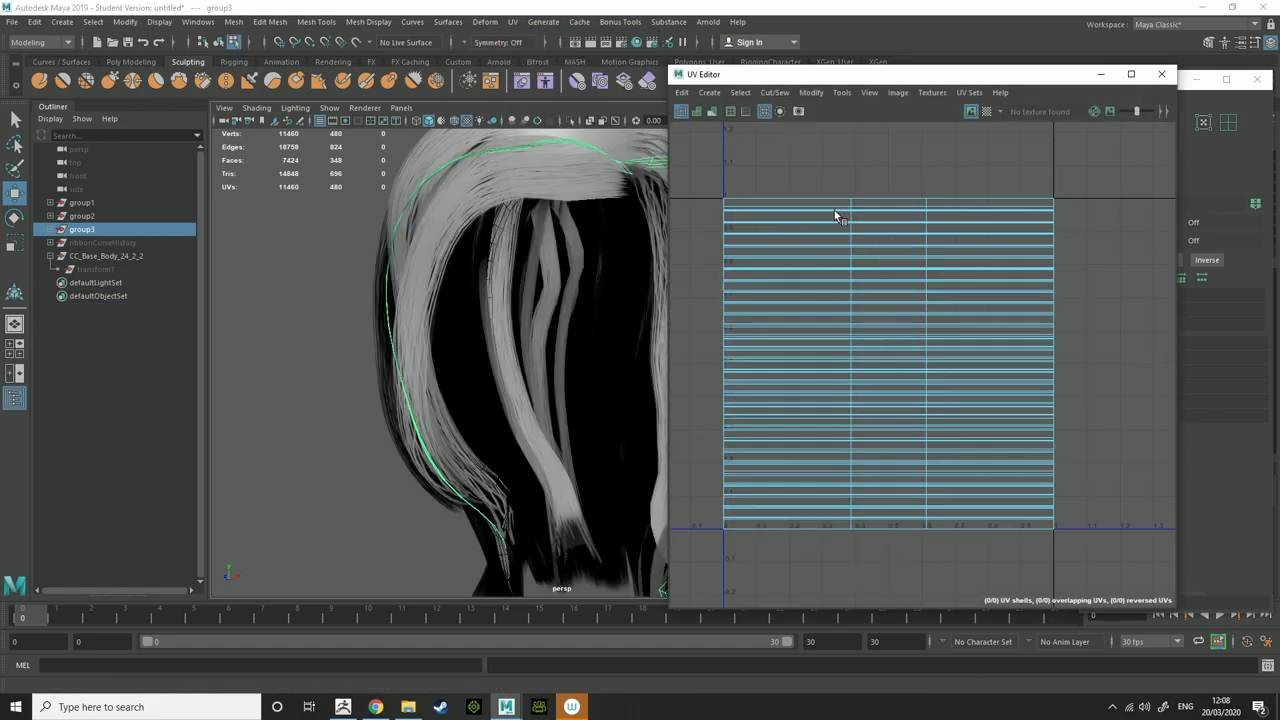
right_click(835, 215)
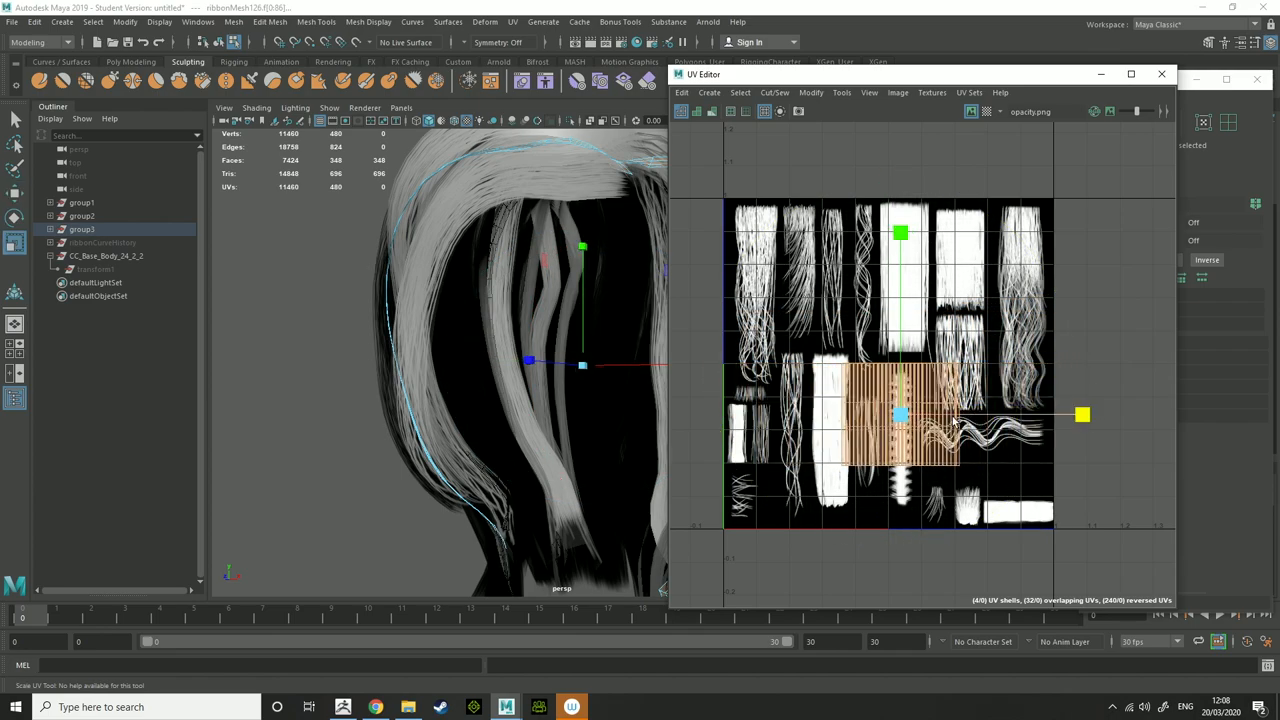
drag(1083, 414, 1158, 414)
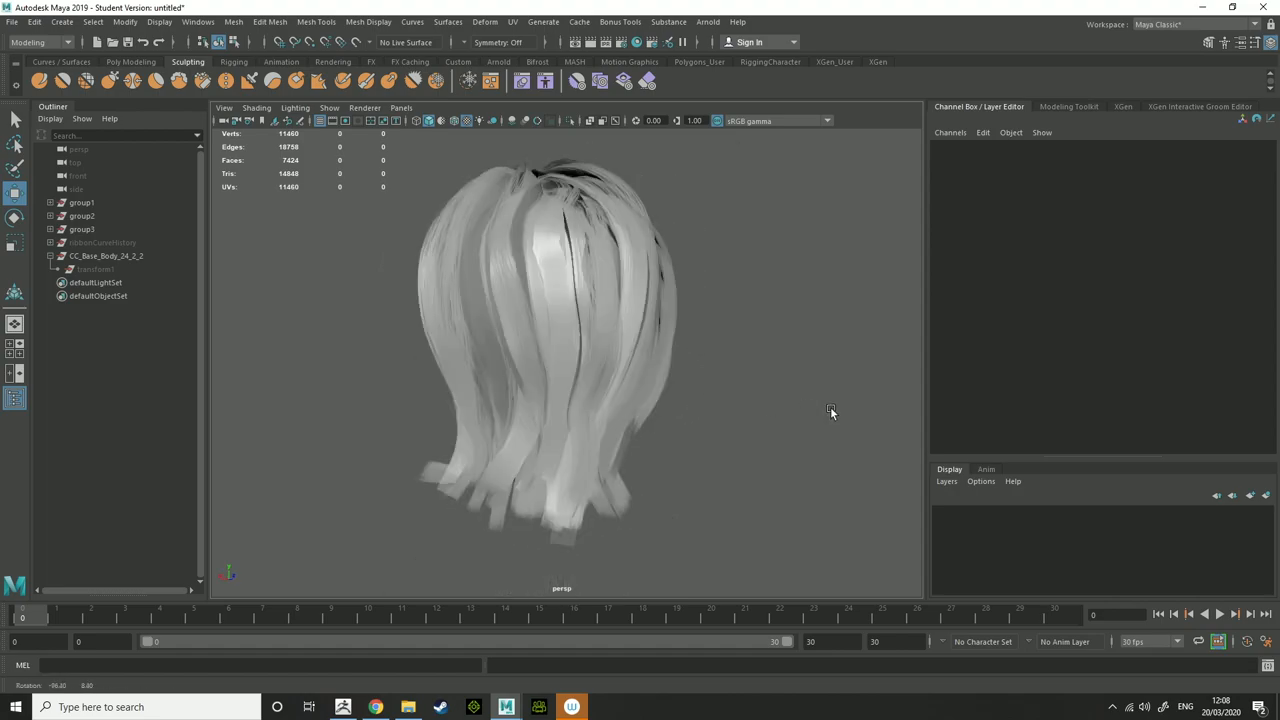
- Select the hair groups, inspect lambert1, then start changing blinn1's colour toward reddish-brown in Hypershade
drag(830, 413, 481, 393)
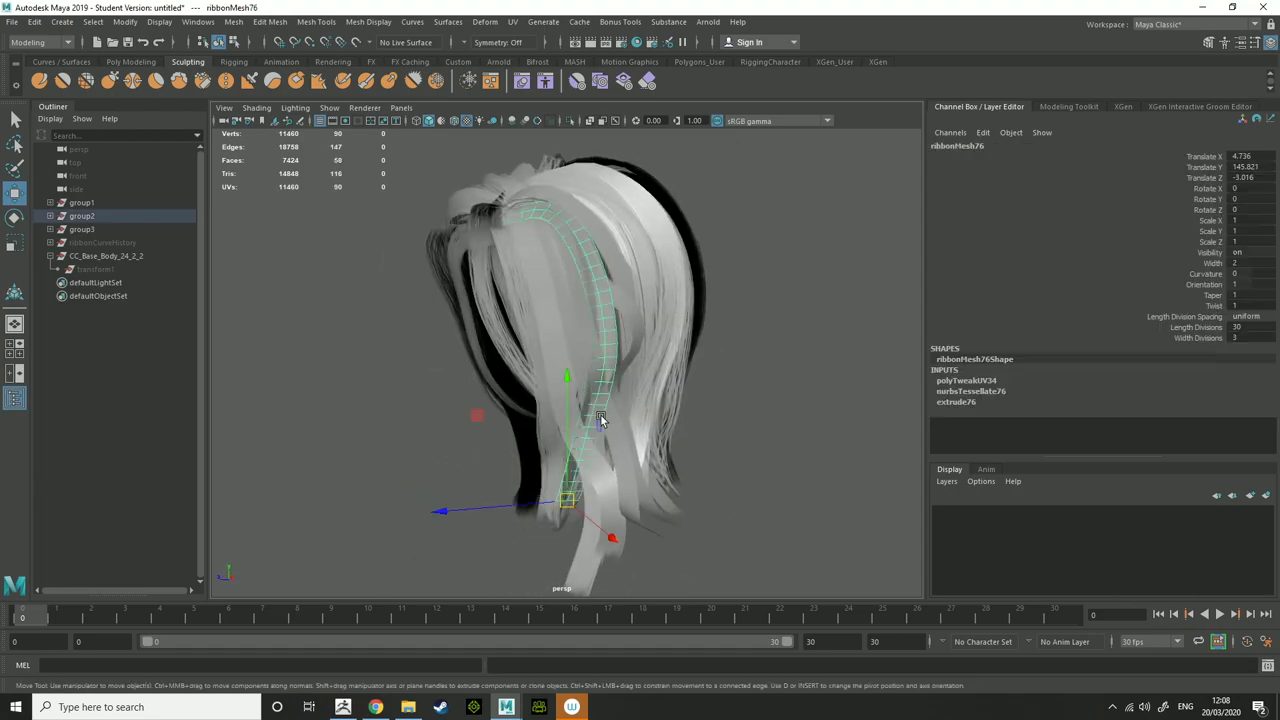
click(82, 202)
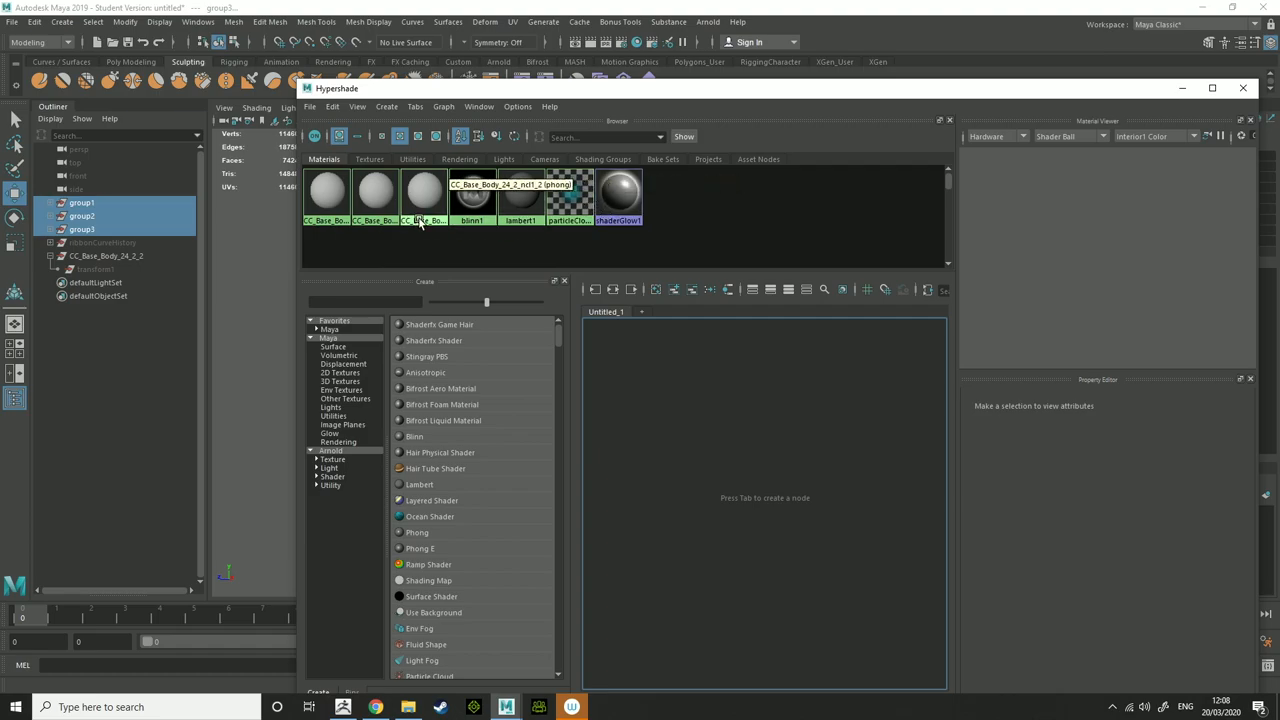
click(521, 192)
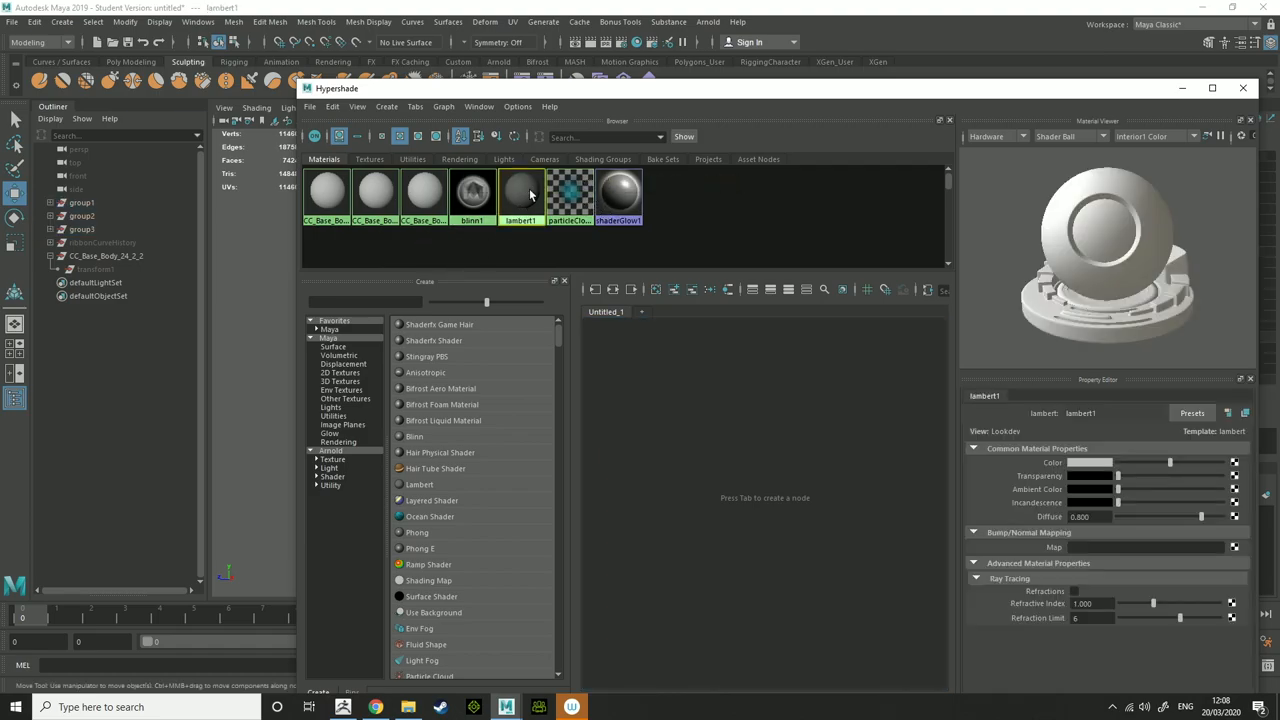
click(471, 192)
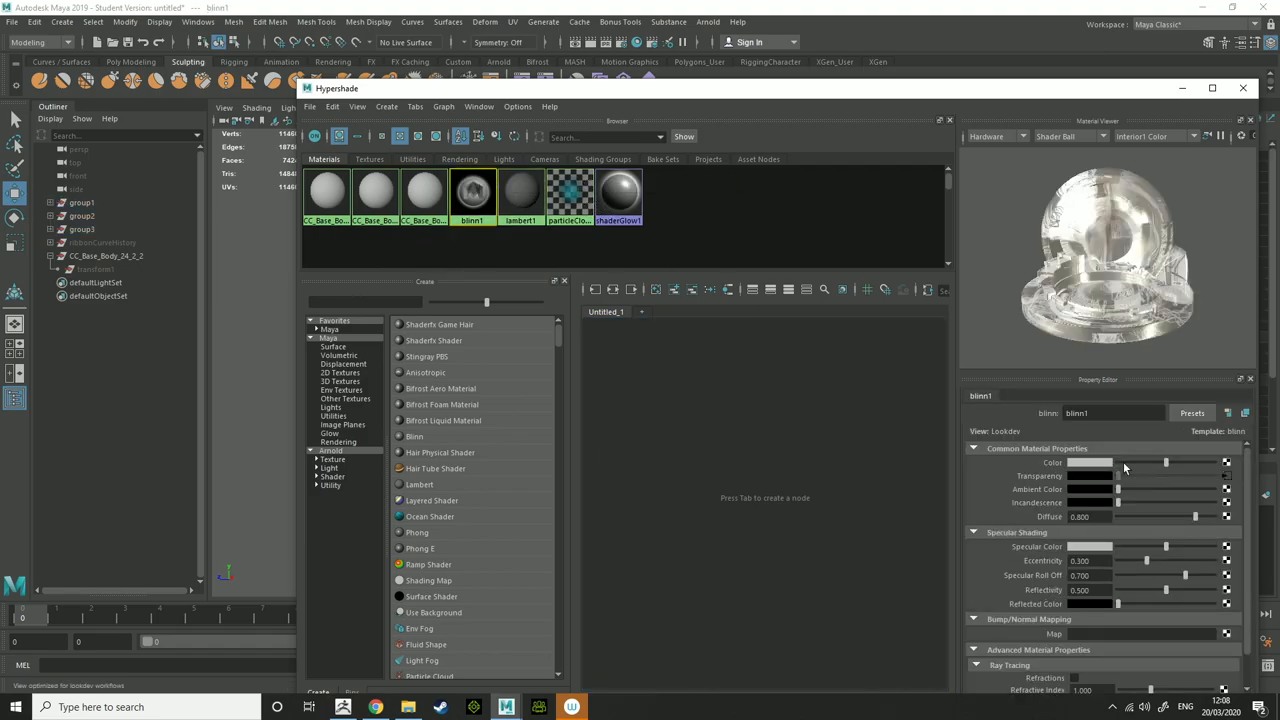
click(1090, 462)
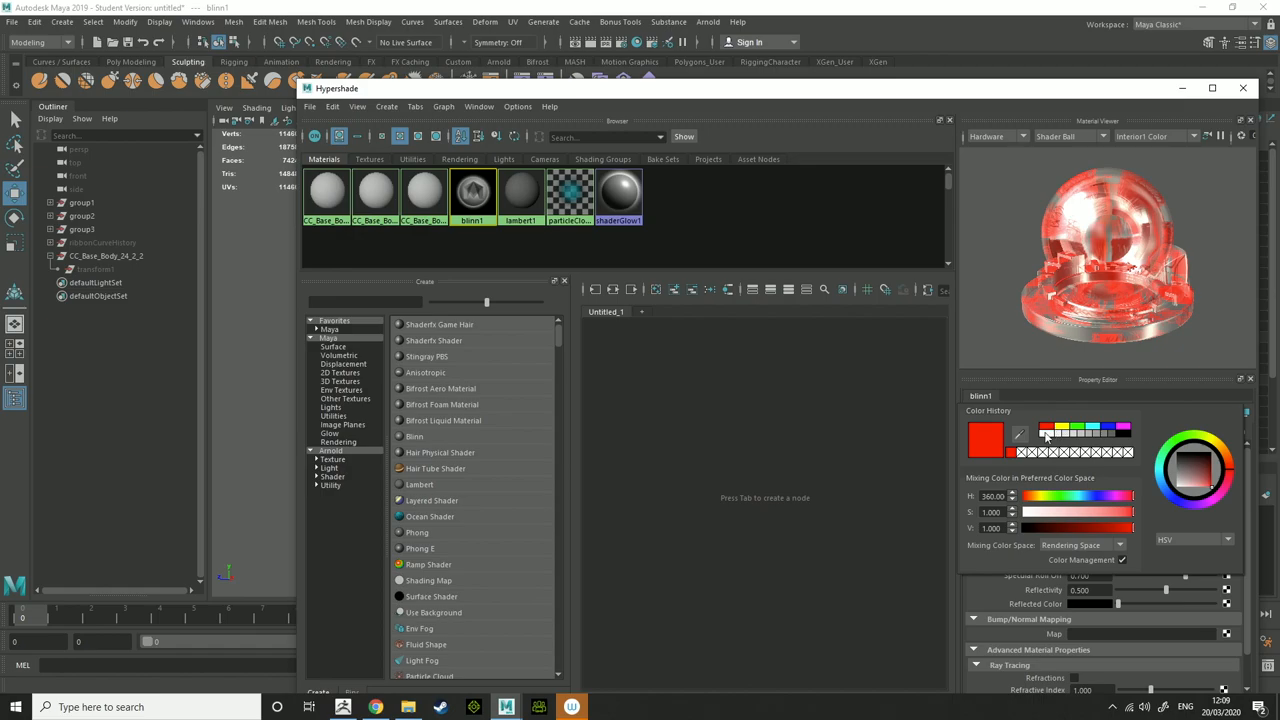
mouse_move(1052, 532)
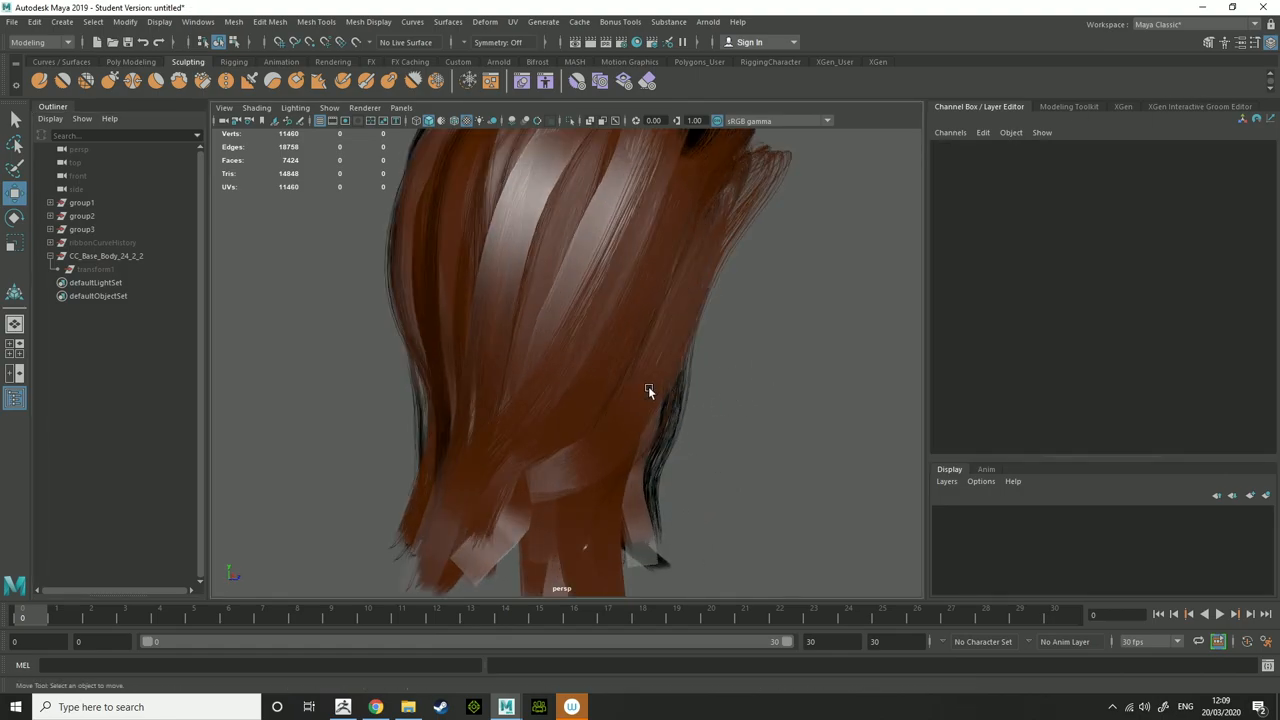
- Orbit around the brown hair cards to view them from two different sides
drag(649, 391, 645, 341)
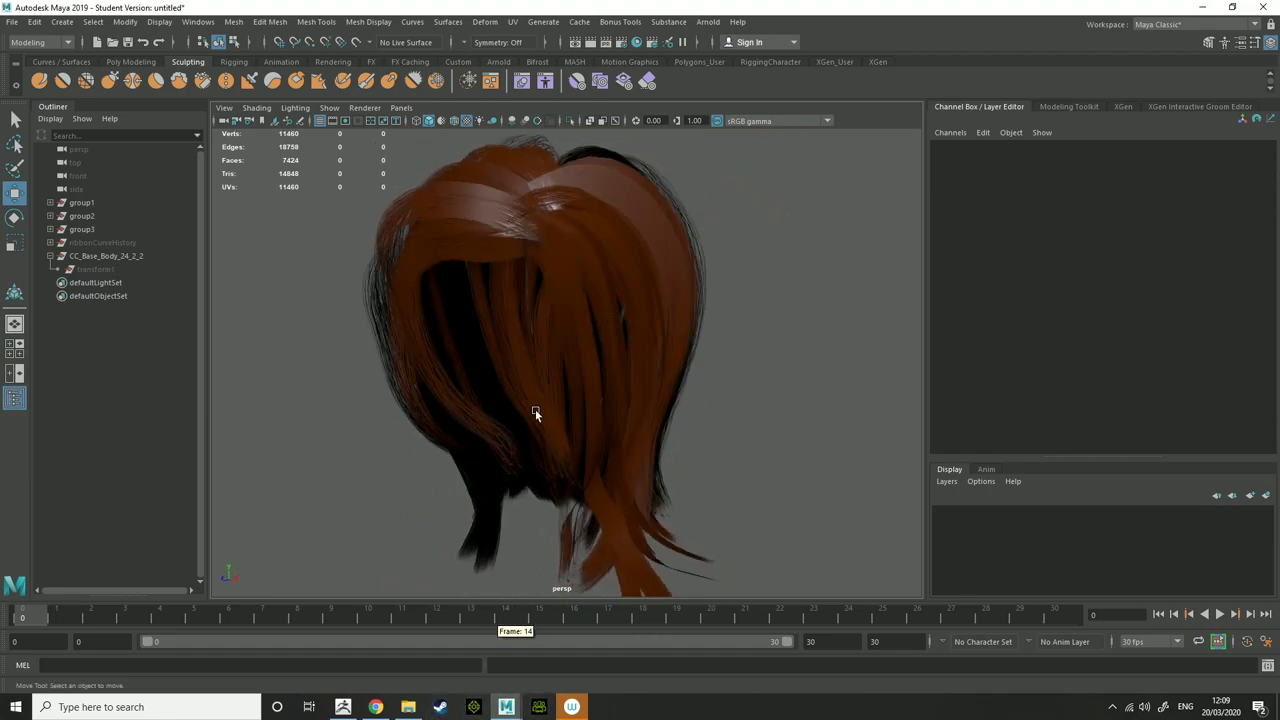
drag(535, 413, 708, 433)
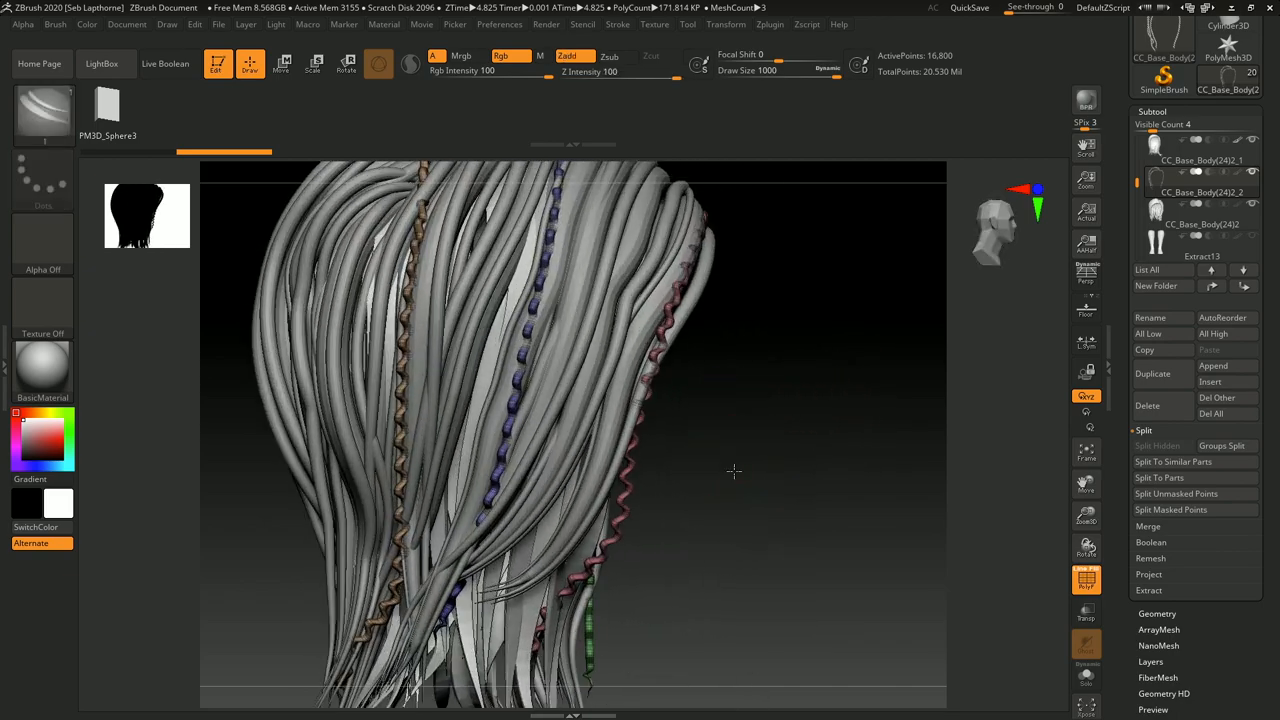
click(15, 707)
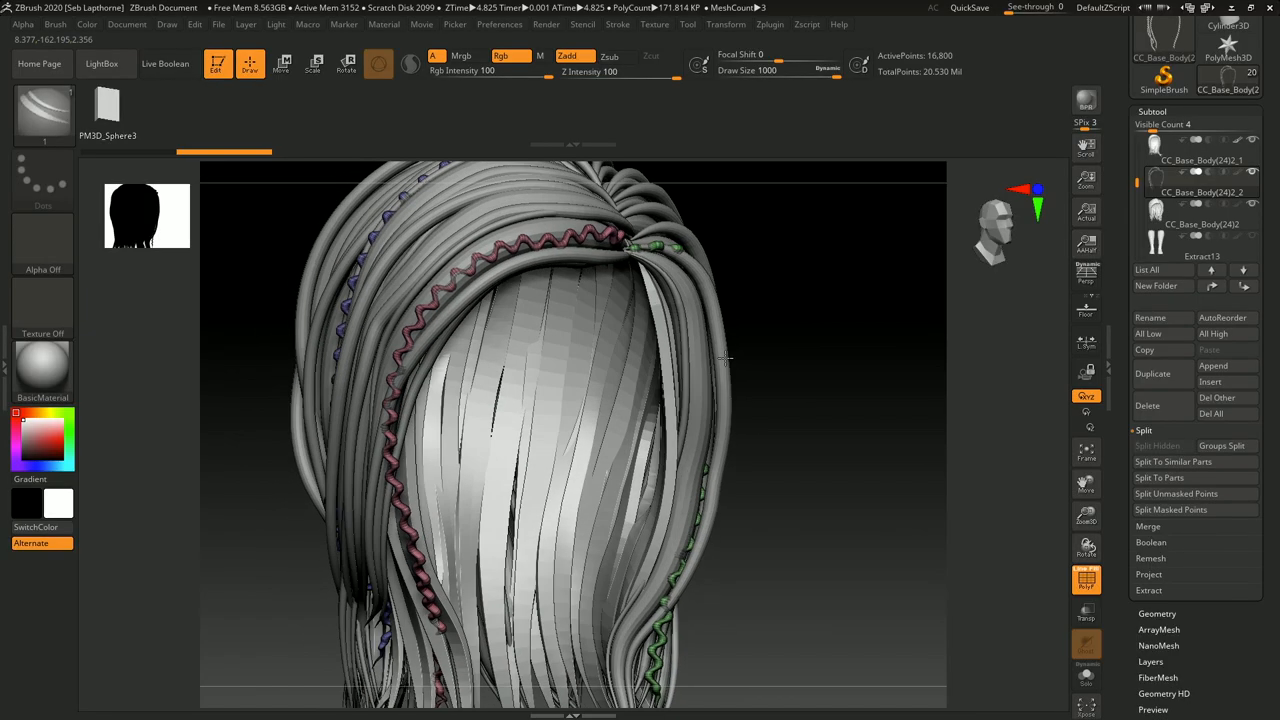
drag(725, 358, 785, 457)
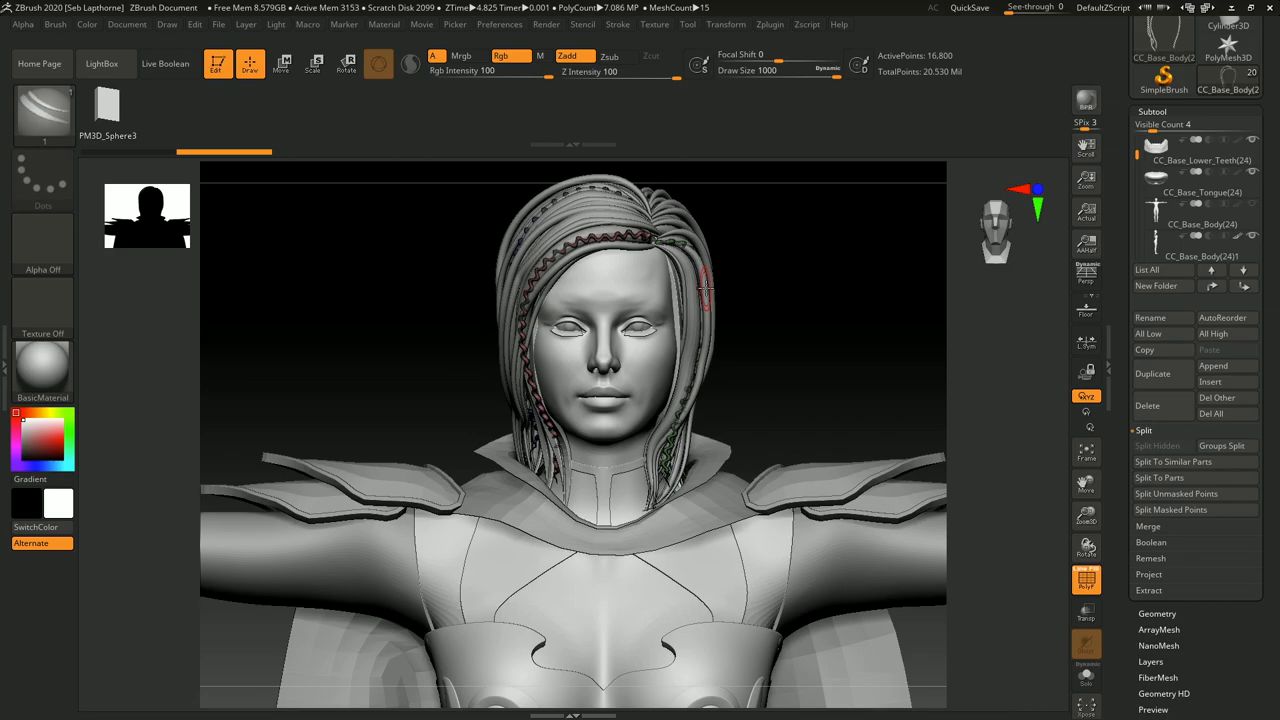
mouse_move(774, 354)
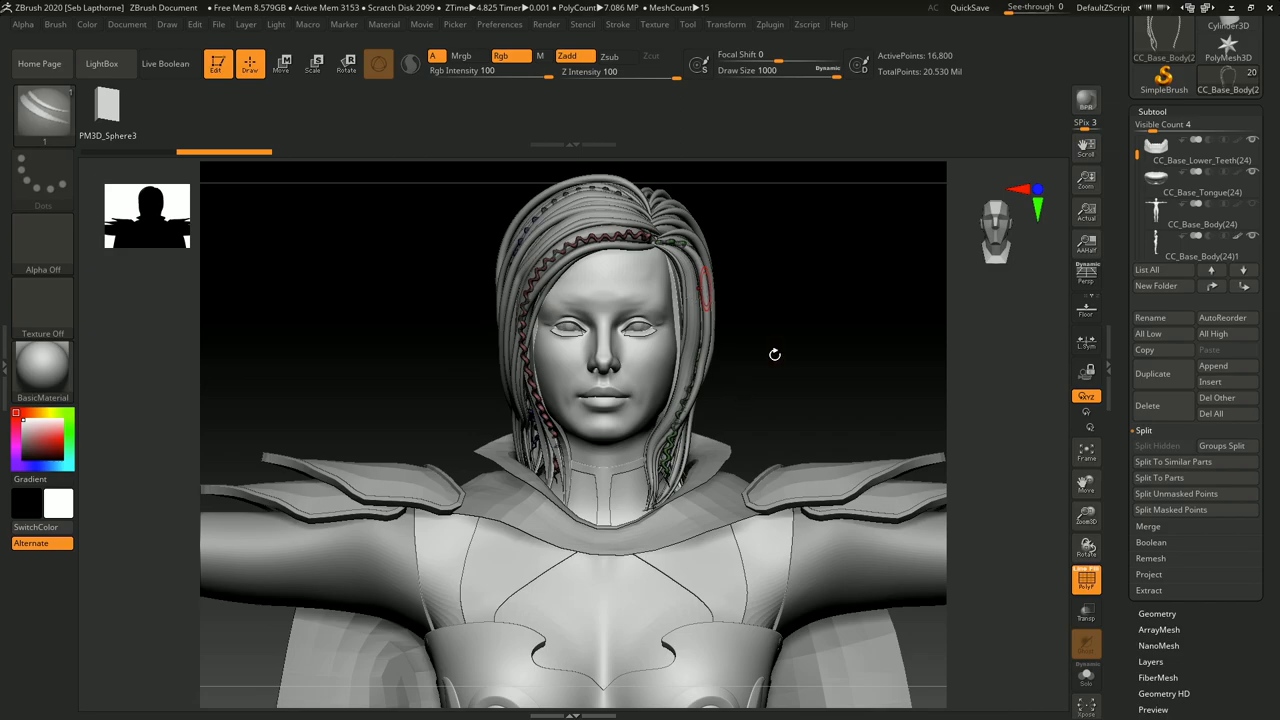